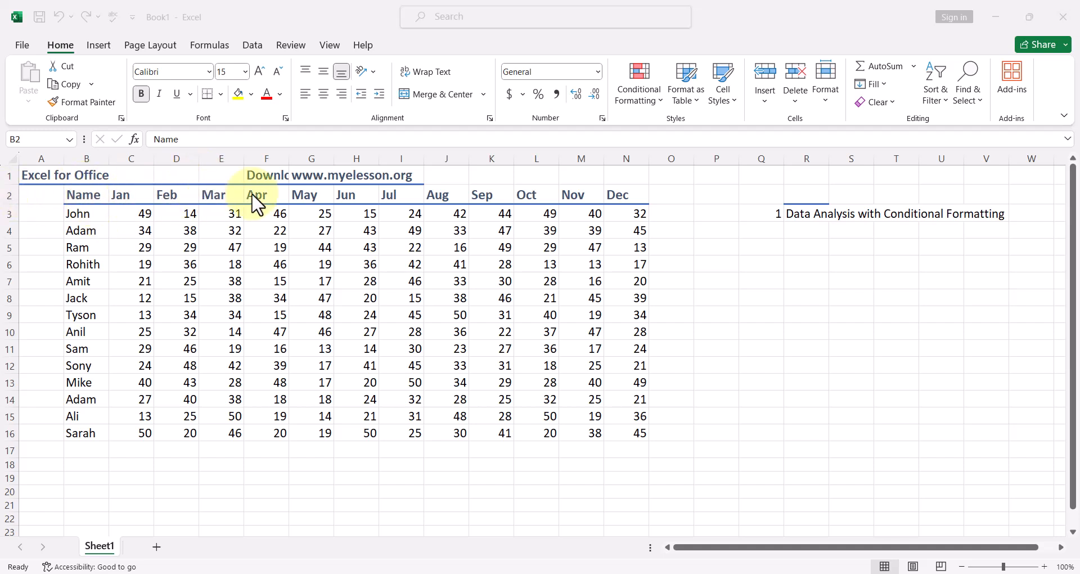
pyautogui.moveTo(632, 222)
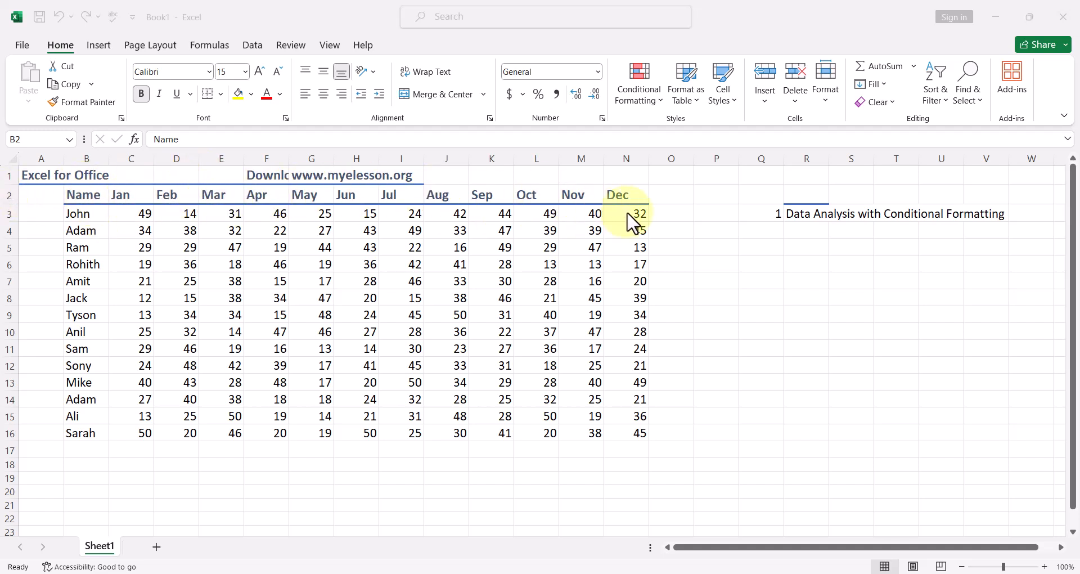
pyautogui.moveTo(267, 231)
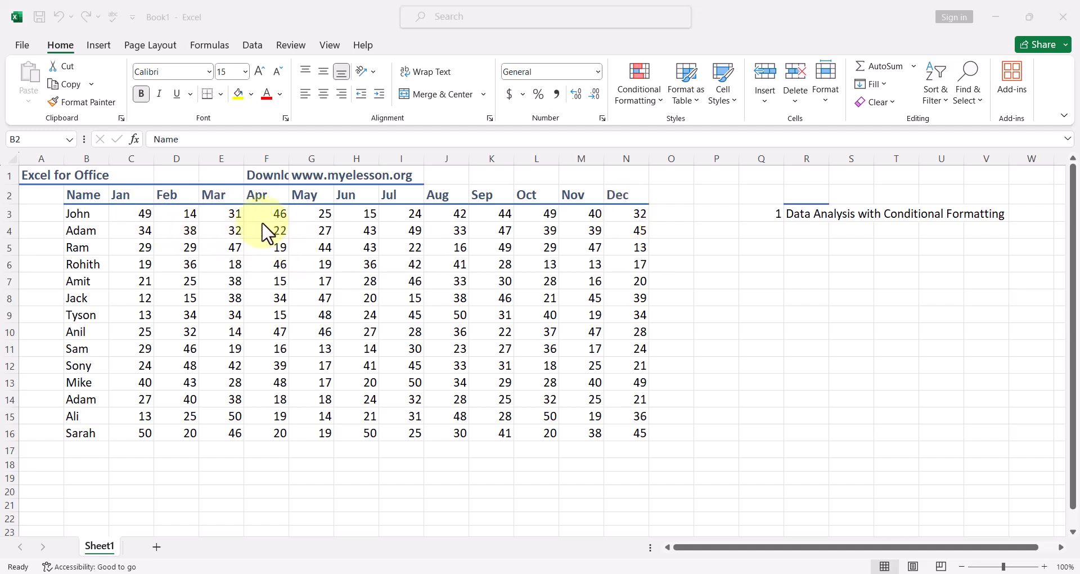
# - Select the monthly values C3:N16, January through December for all 14 people
pyautogui.click(131, 212)
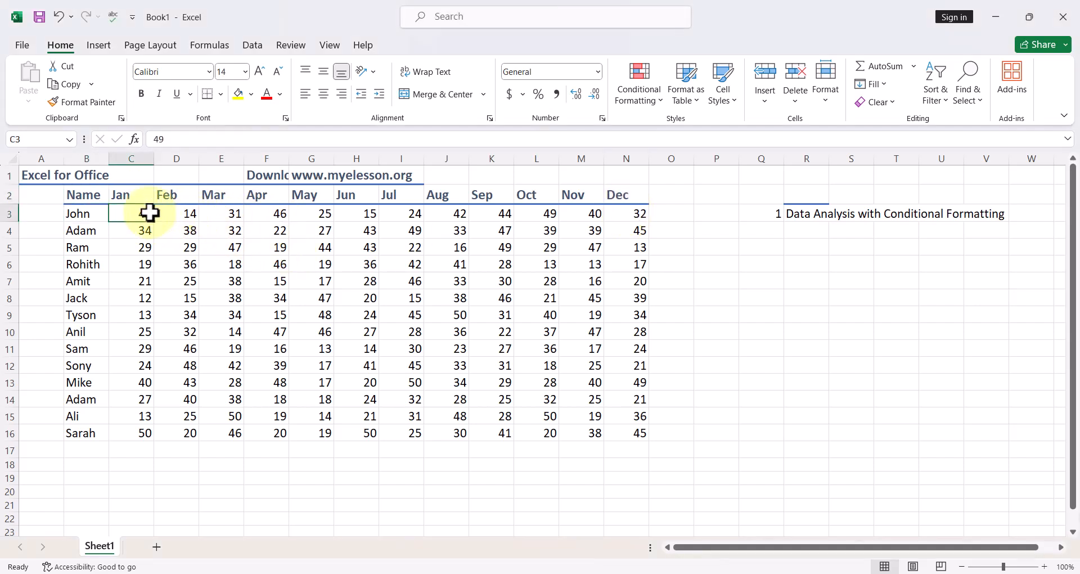
pyautogui.moveTo(131, 213); pyautogui.dragTo(626, 230)
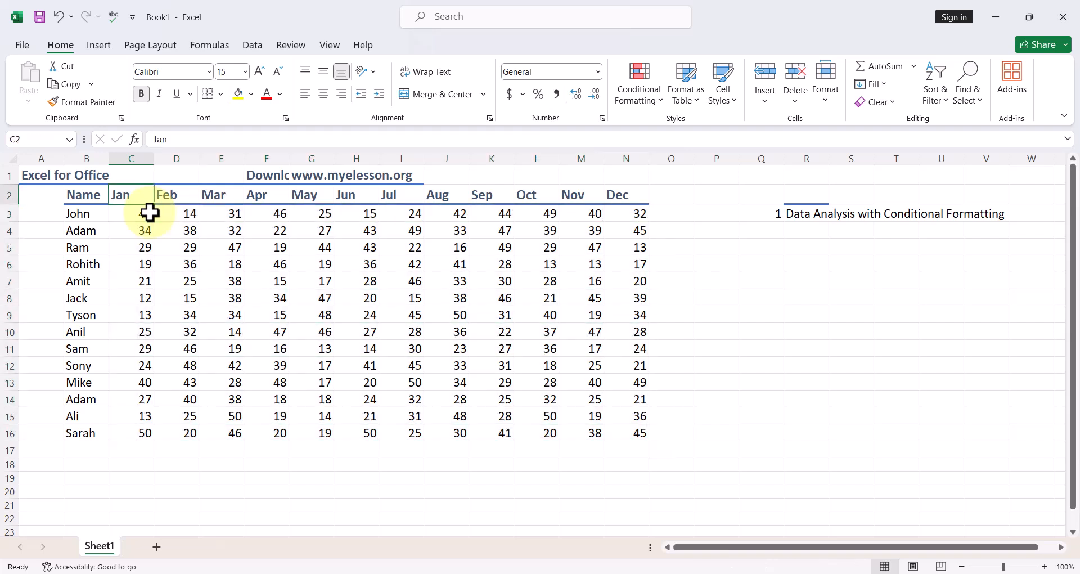
pyautogui.click(86, 195)
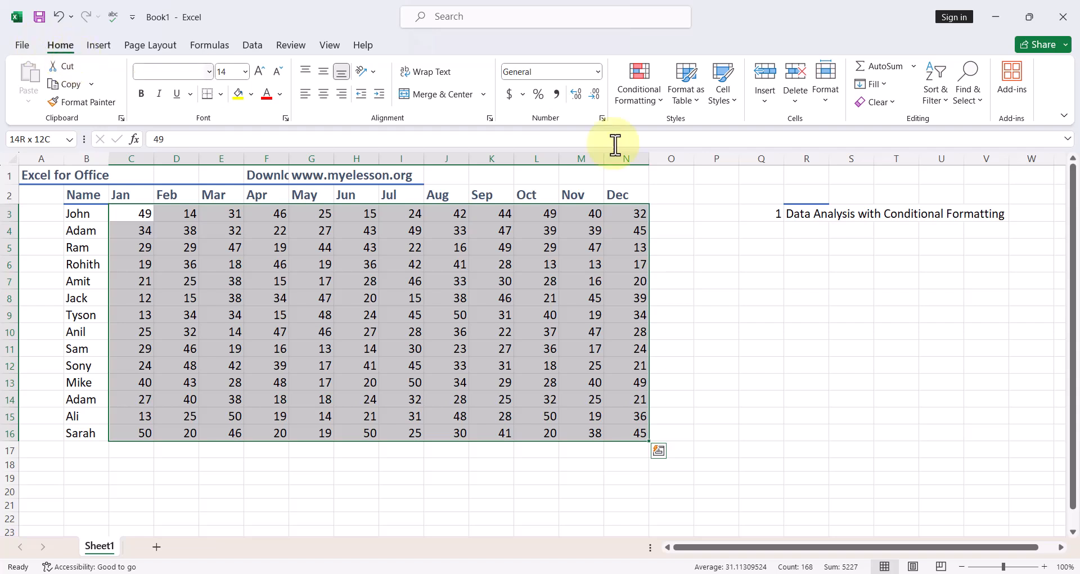
pyautogui.moveTo(636, 82)
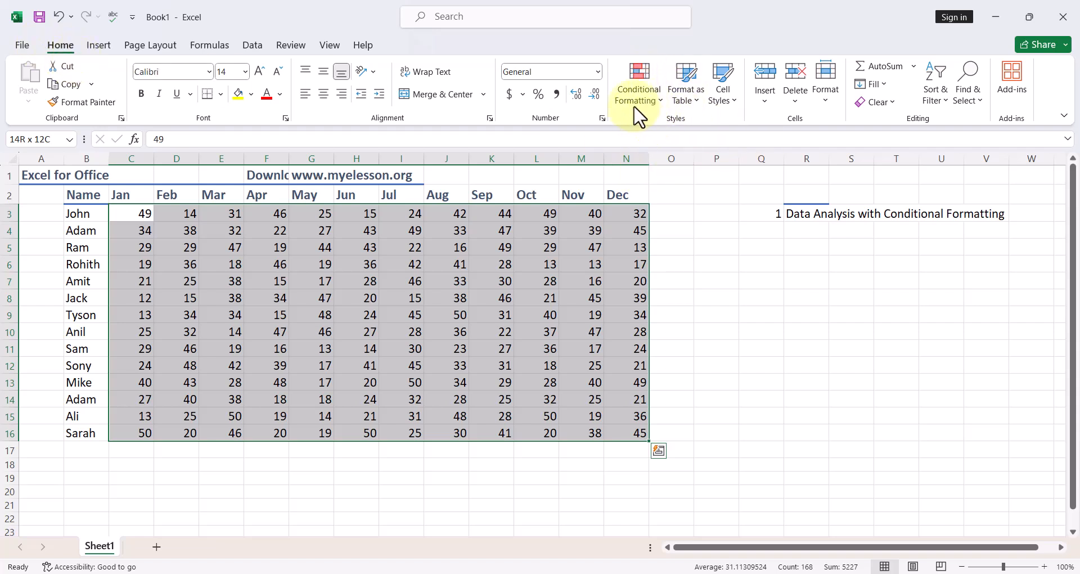
pyautogui.moveTo(636, 93)
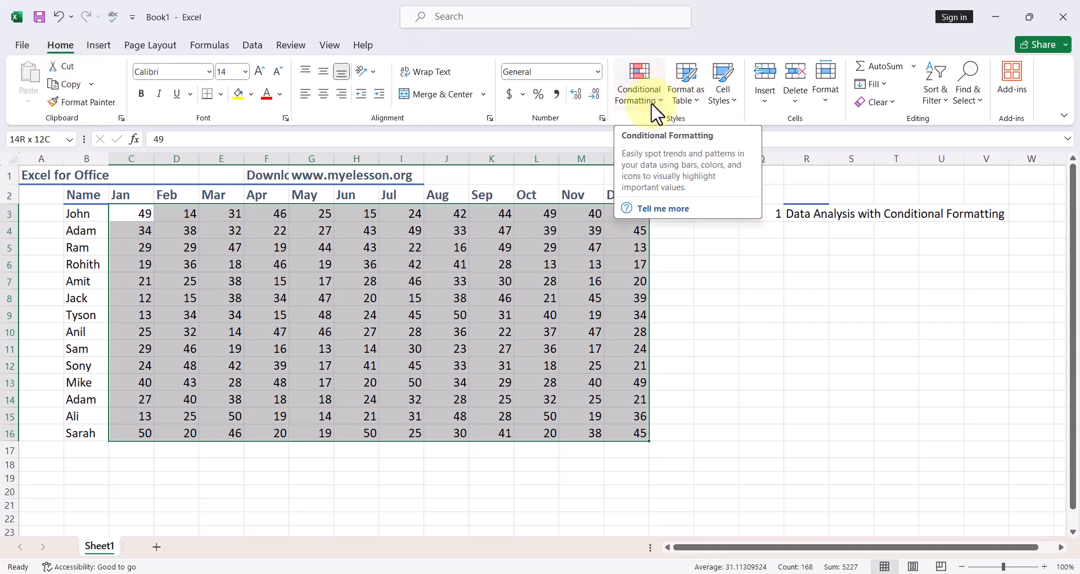
# - Open Conditional Formatting to reach the Top/Bottom Rules submenu
pyautogui.click(639, 81)
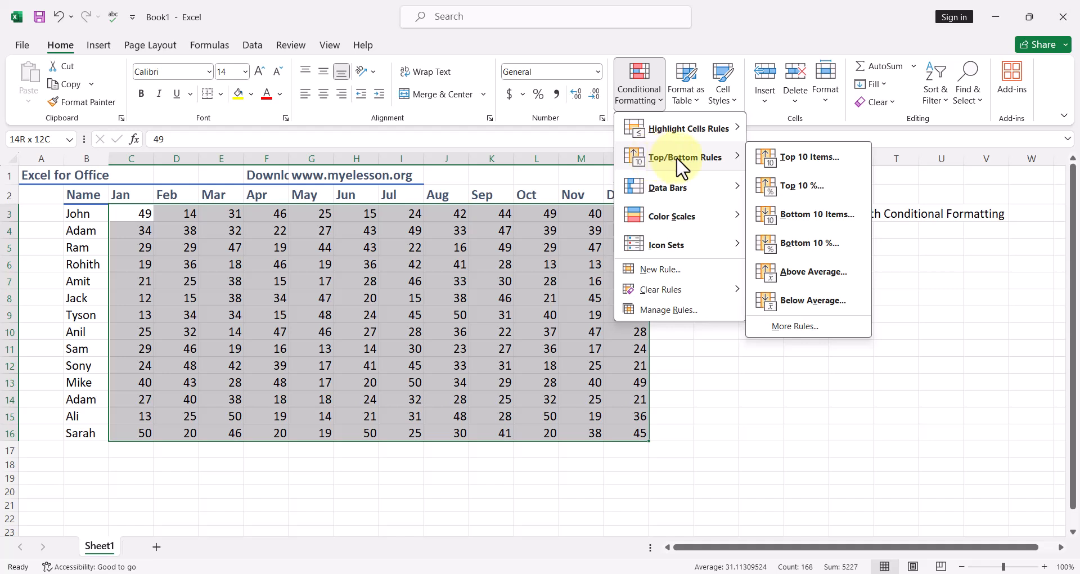
pyautogui.moveTo(811, 214)
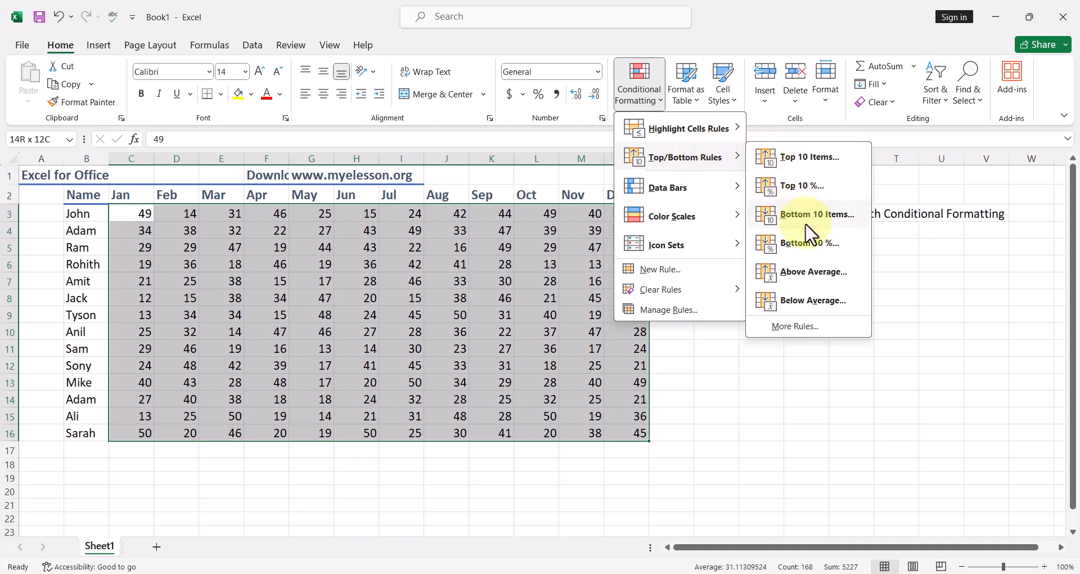
pyautogui.moveTo(802, 189)
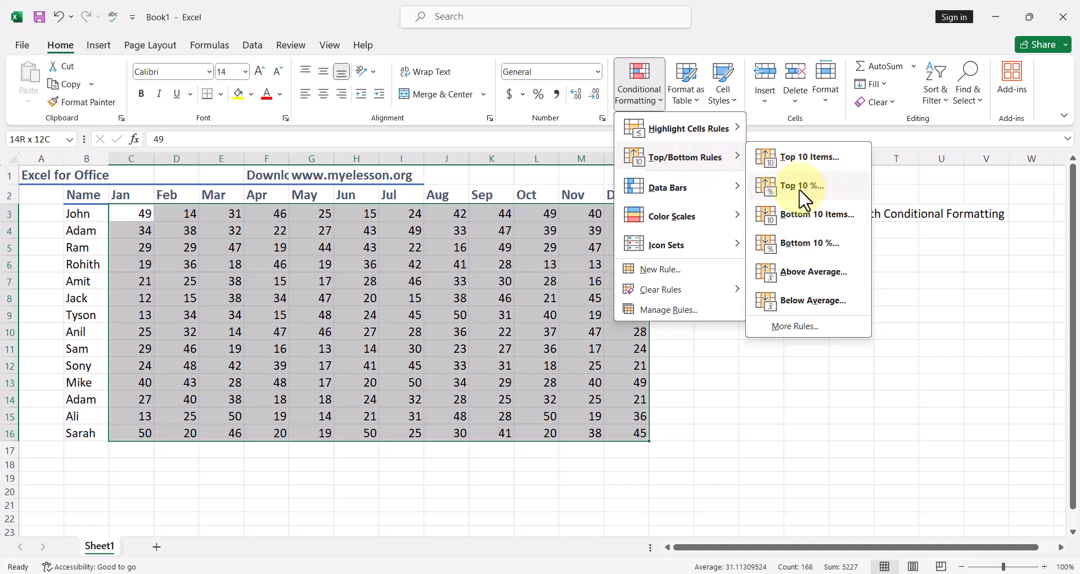
pyautogui.moveTo(816, 227)
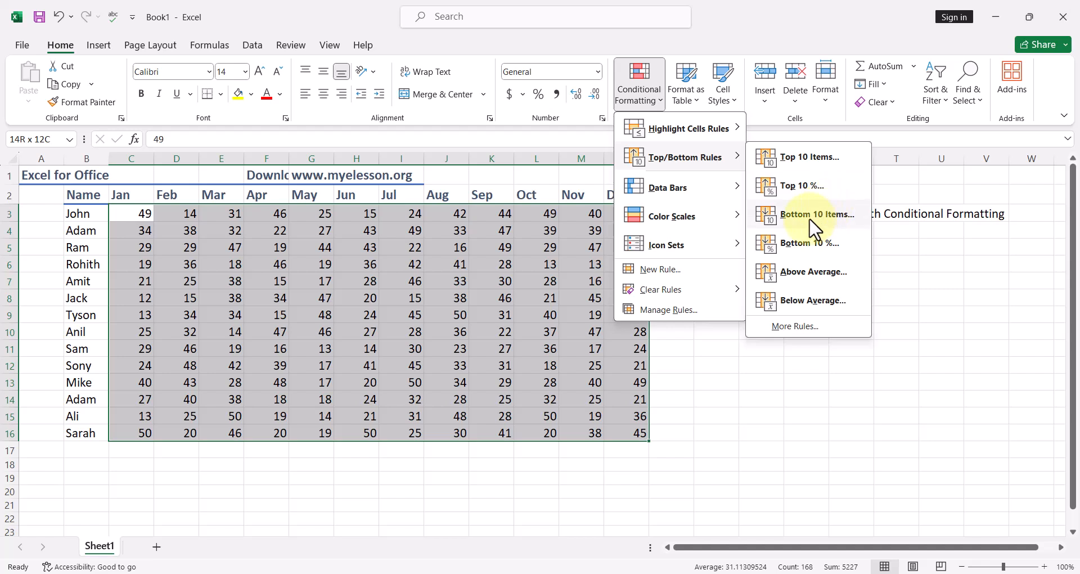
pyautogui.moveTo(827, 308)
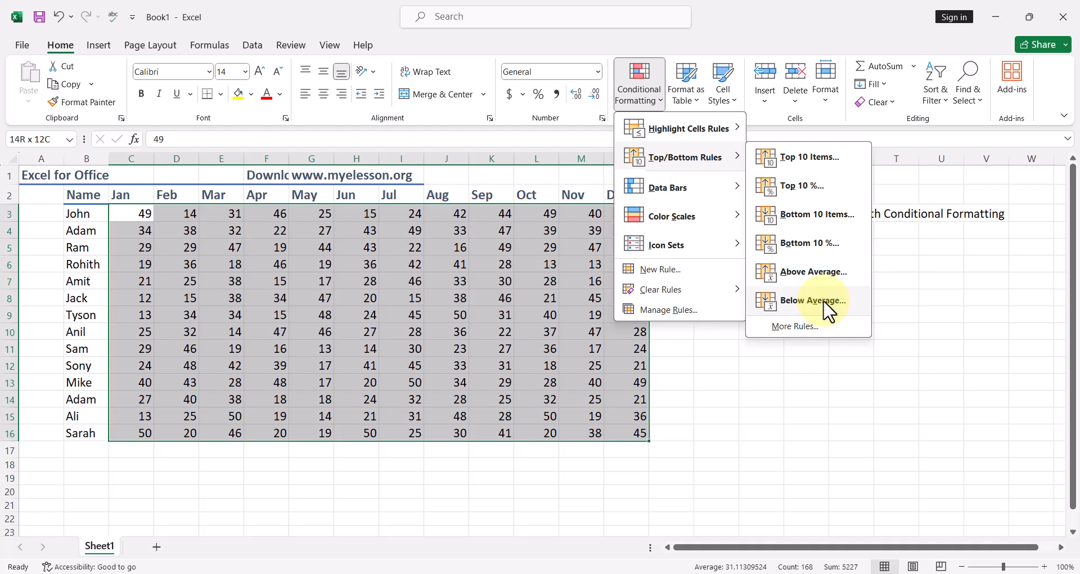
# - Apply a Top 10 Items rule formatted with Green Fill with Dark Green Text
pyautogui.click(812, 301)
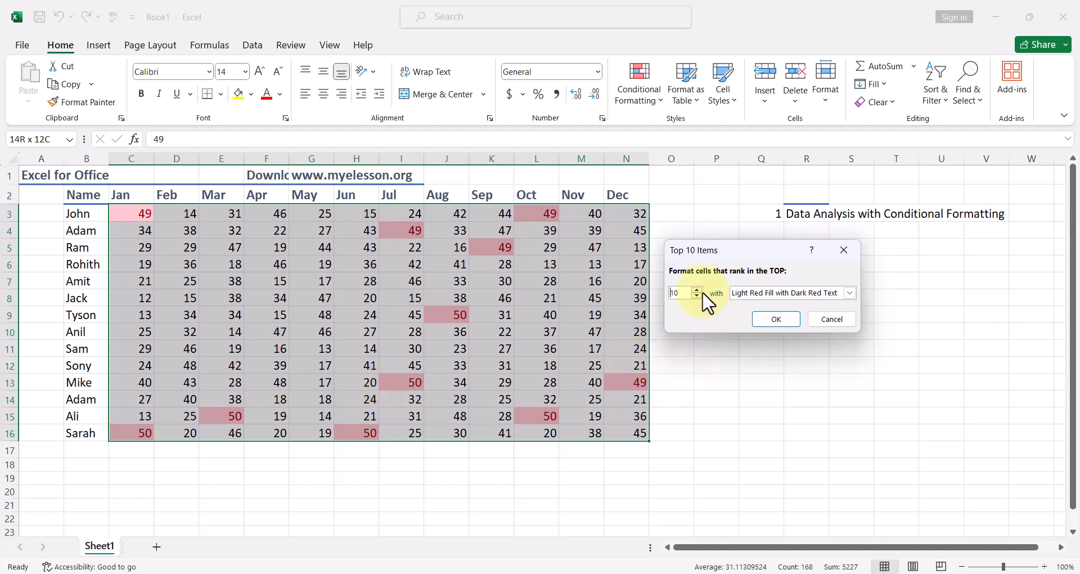
pyautogui.moveTo(682, 309)
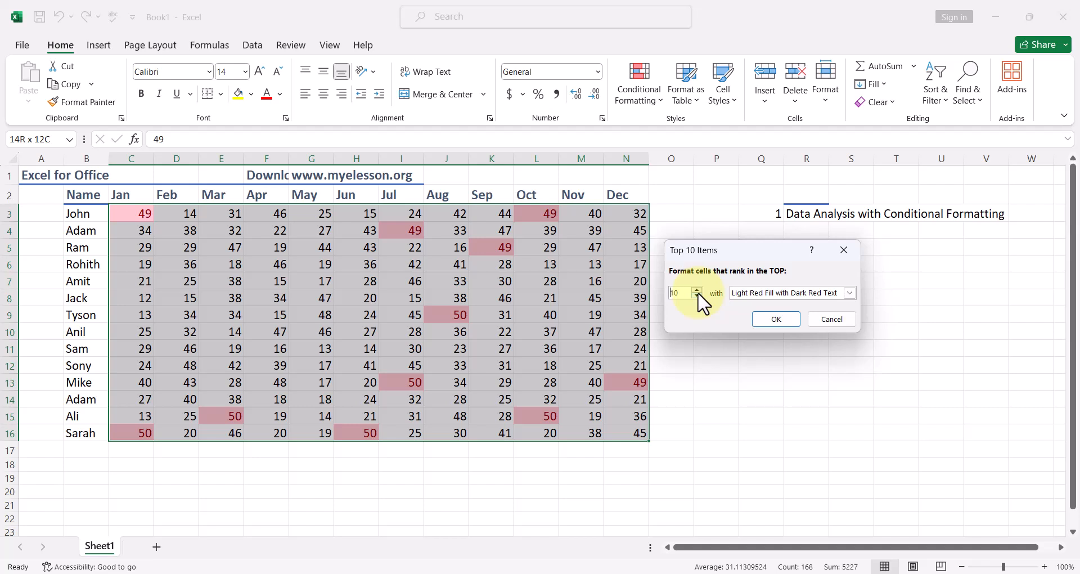
pyautogui.click(848, 293)
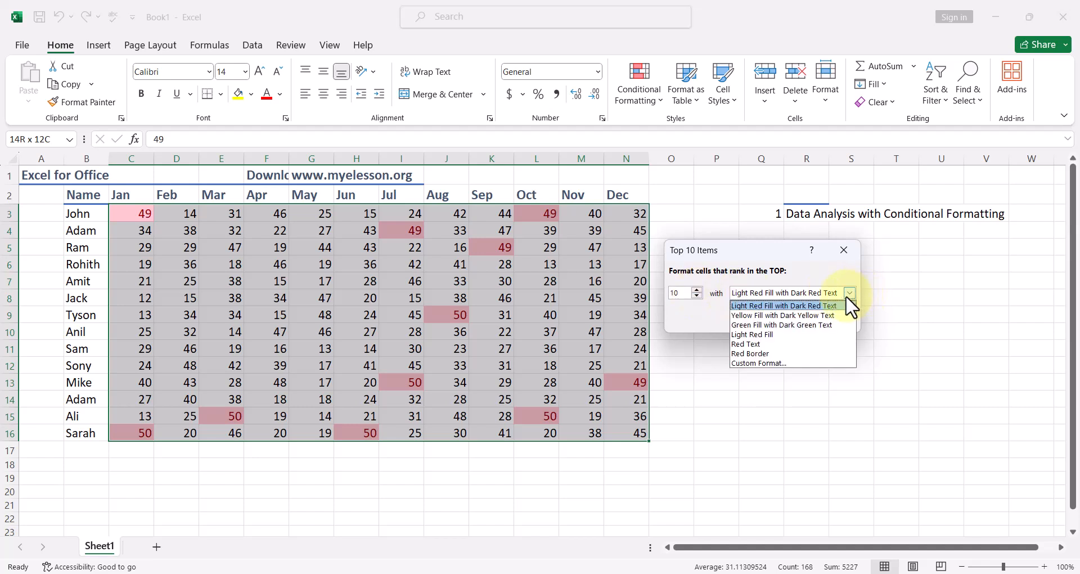
pyautogui.click(781, 324)
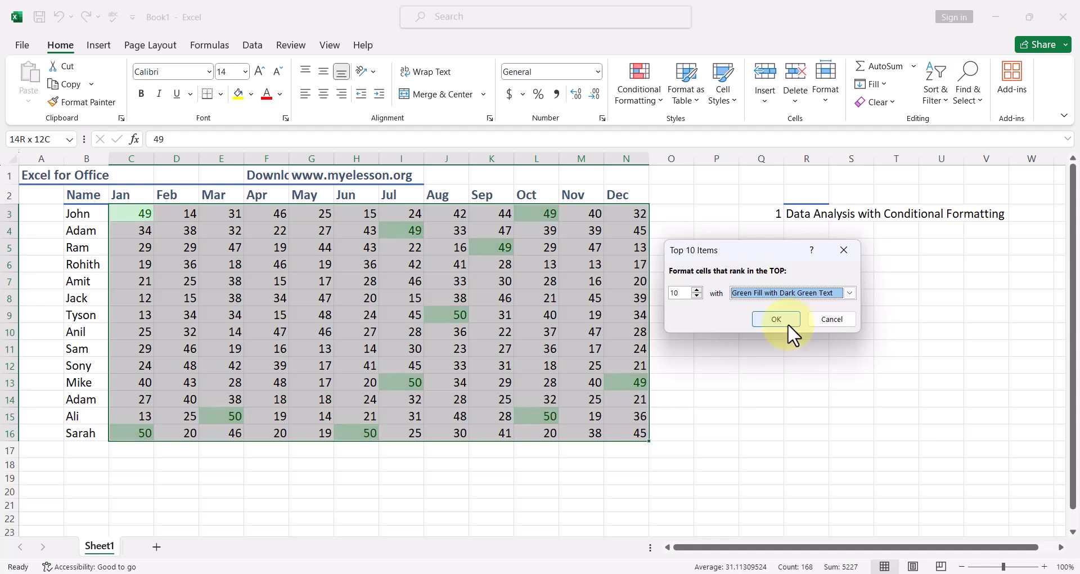
pyautogui.click(775, 319)
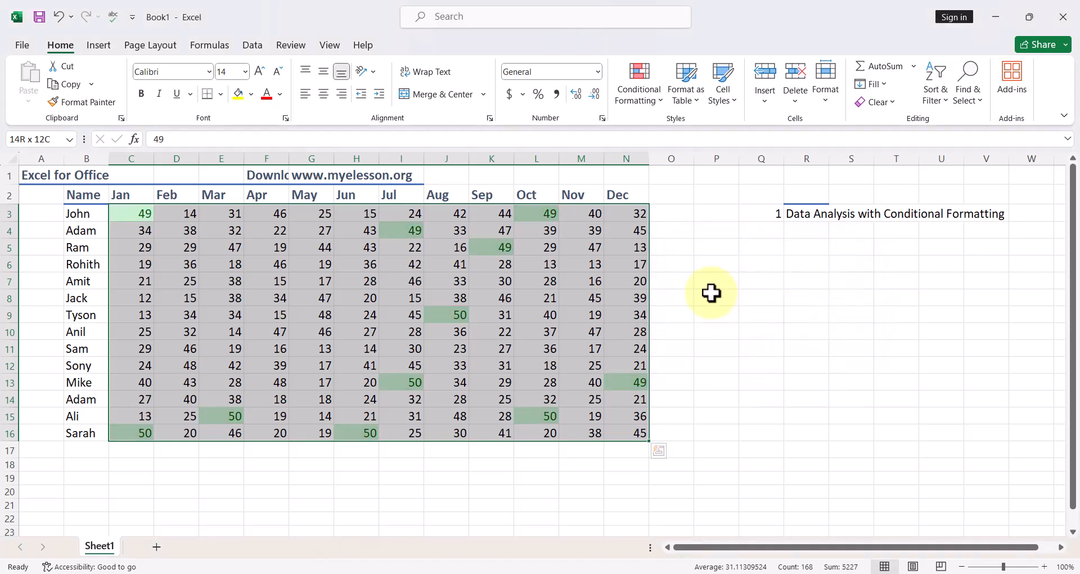
pyautogui.click(715, 297)
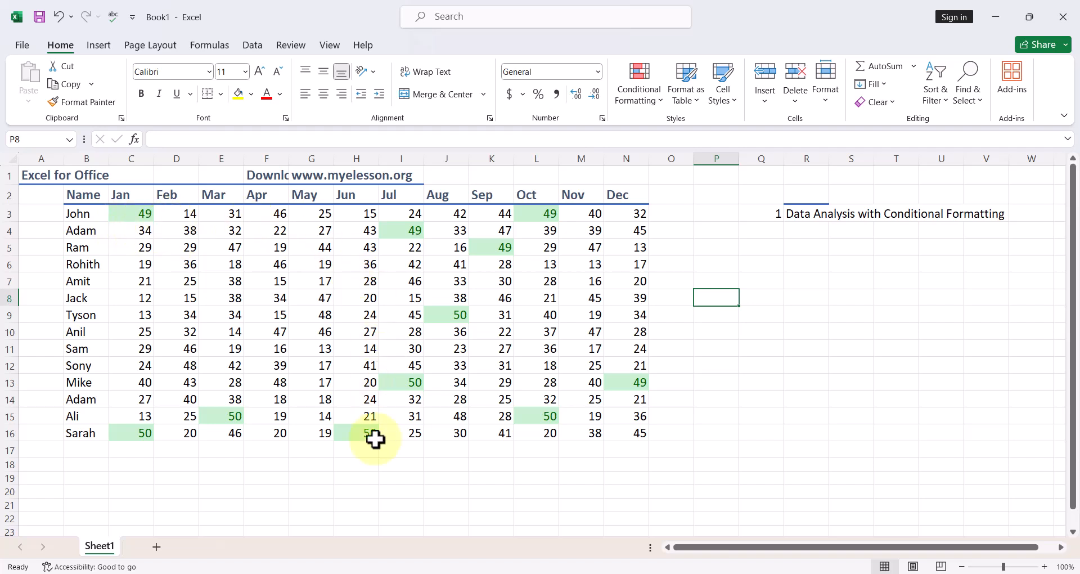
# - Reselect C3:N16 and reopen the Conditional Formatting Top/Bottom Rules
pyautogui.click(129, 247)
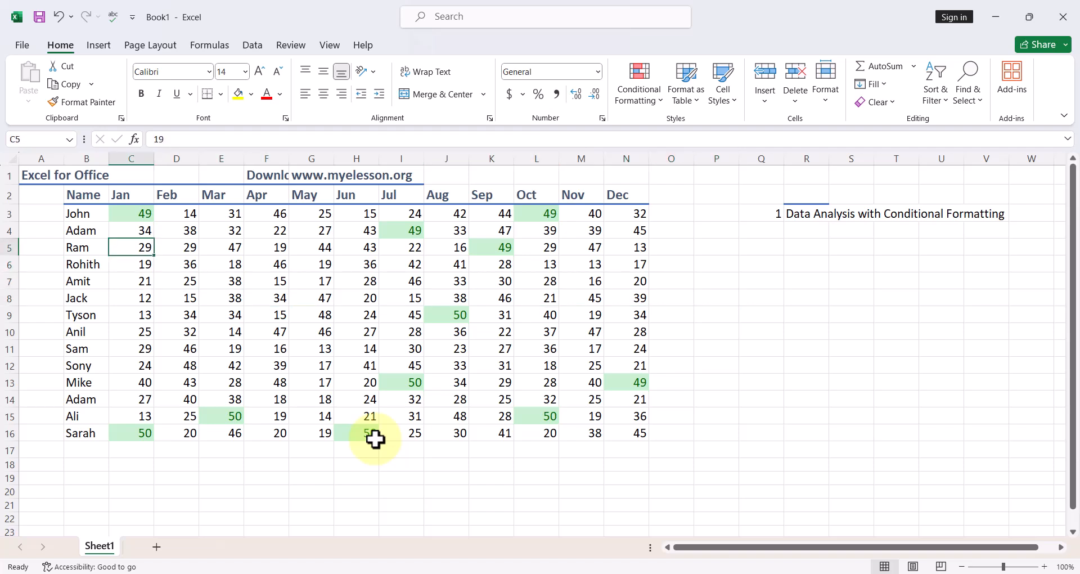
pyautogui.moveTo(131, 213); pyautogui.dragTo(491, 213)
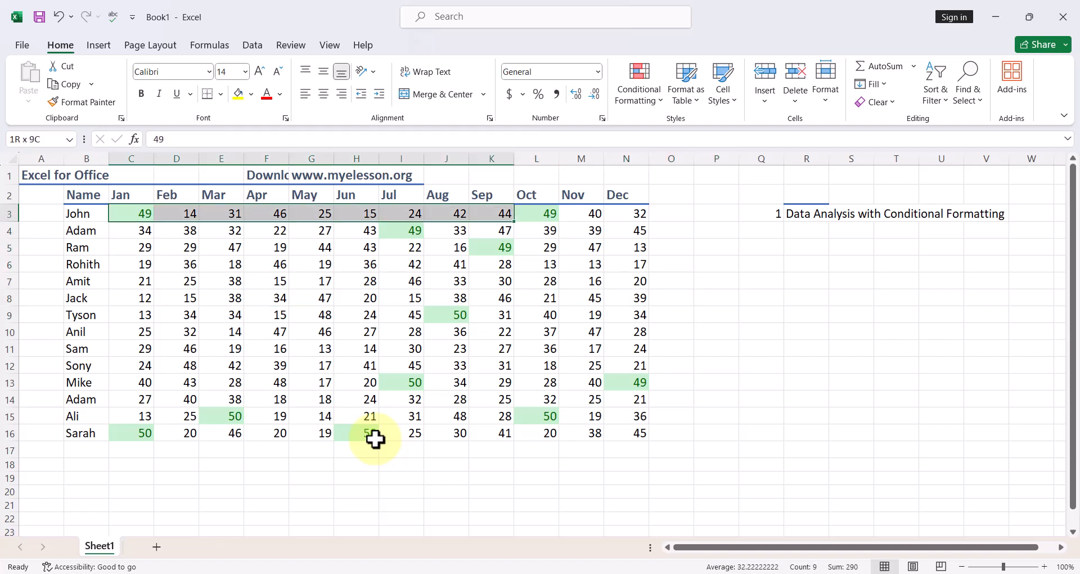
pyautogui.moveTo(144, 213); pyautogui.dragTo(625, 399)
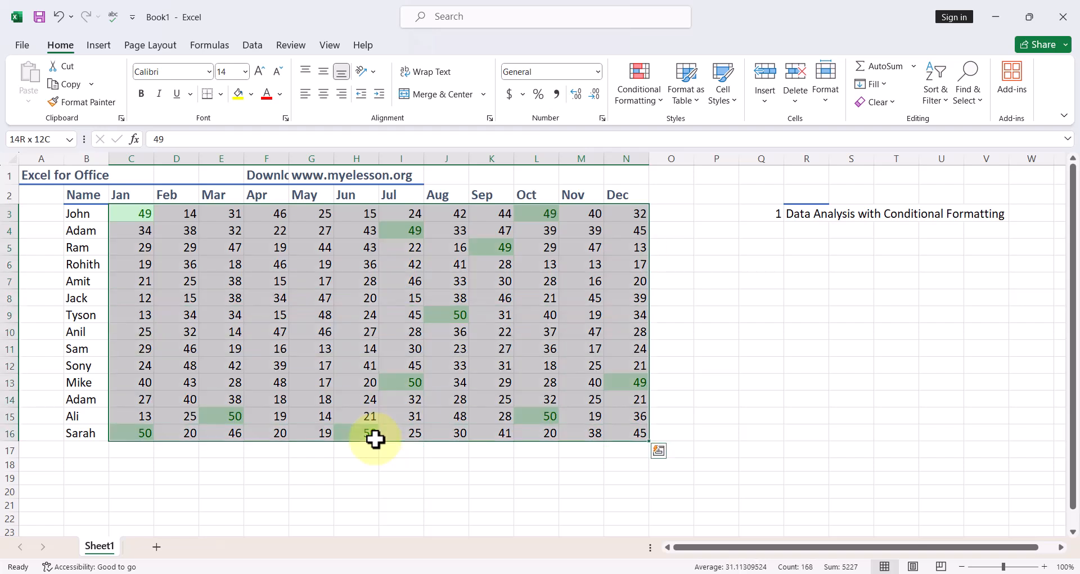
pyautogui.click(637, 83)
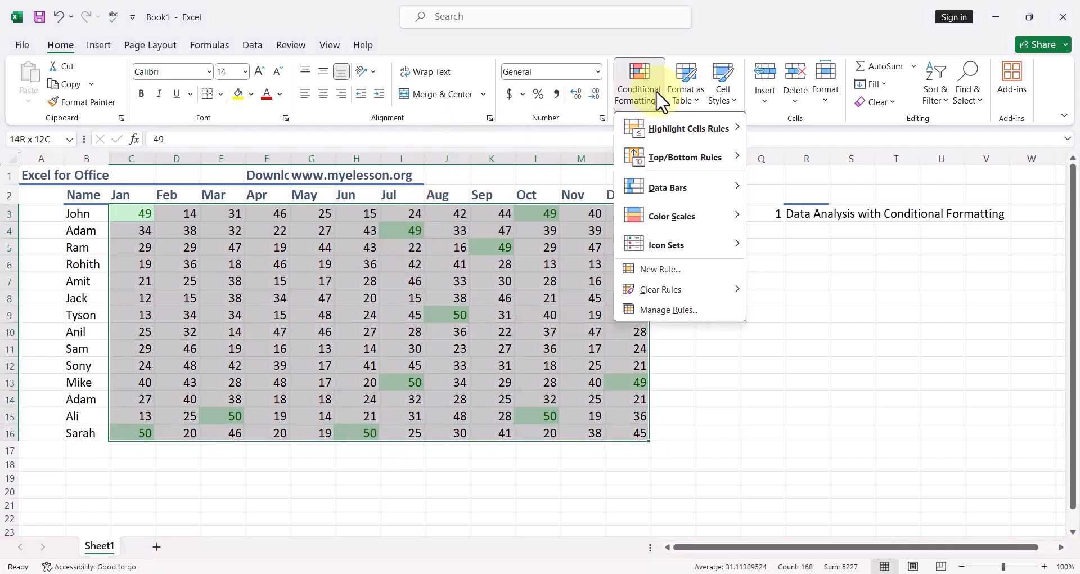
pyautogui.moveTo(685, 157)
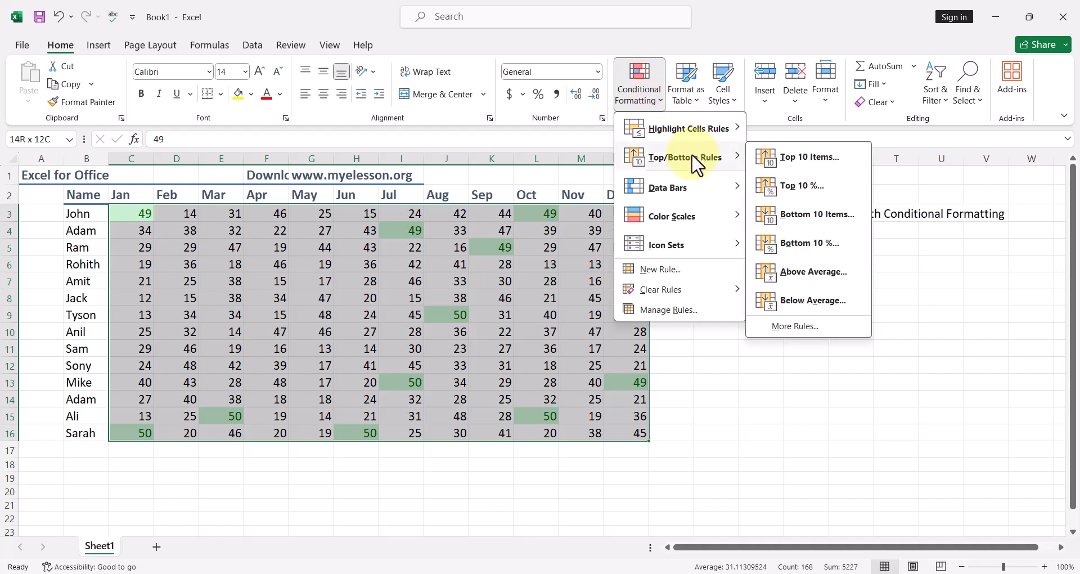
pyautogui.moveTo(816, 214)
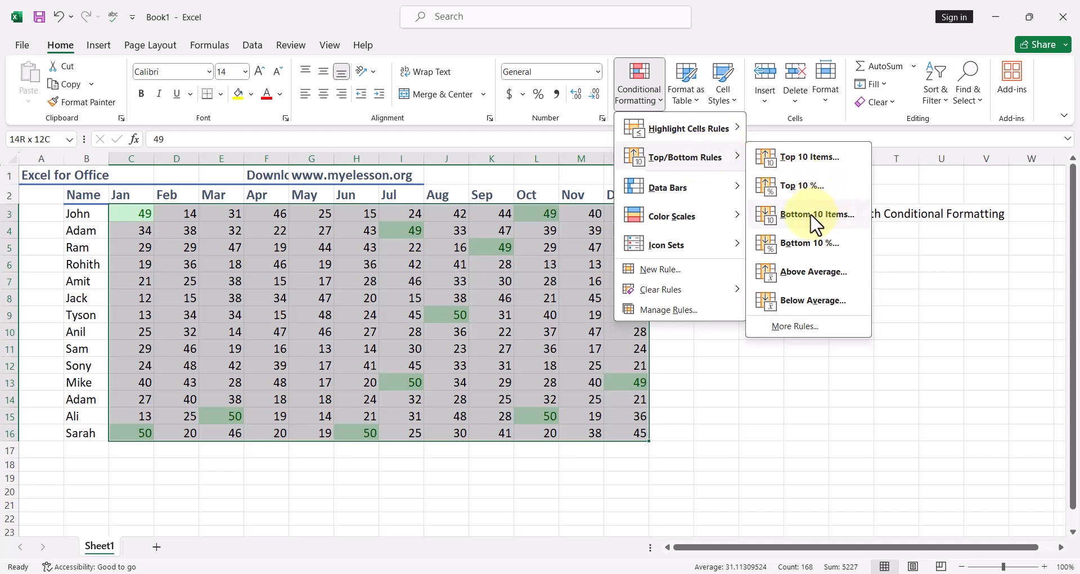
# - Add a Bottom 10 Items rule with Light Red Fill with Dark Red Text
pyautogui.click(818, 214)
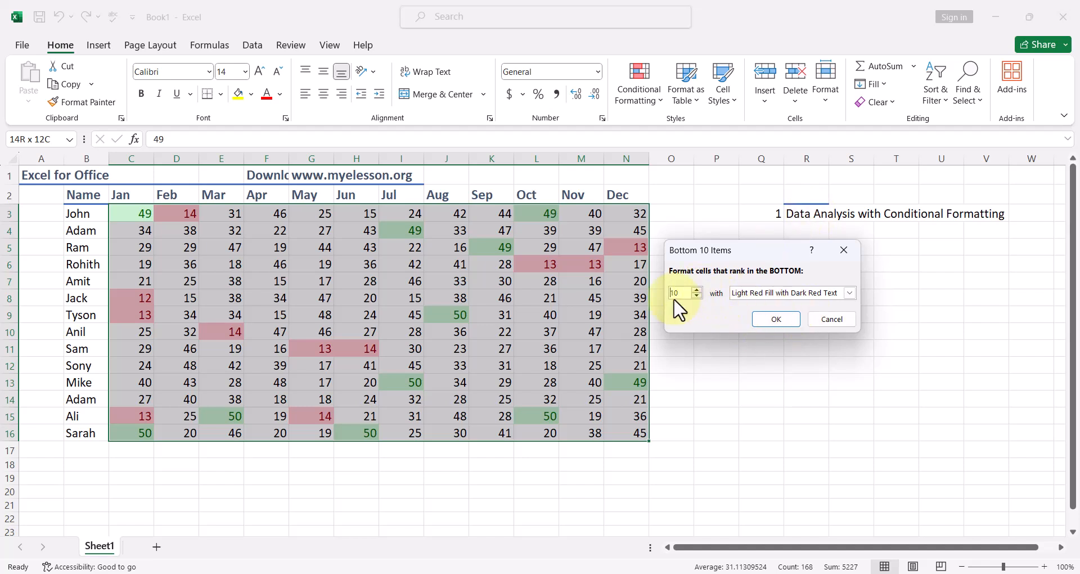
pyautogui.moveTo(539, 281)
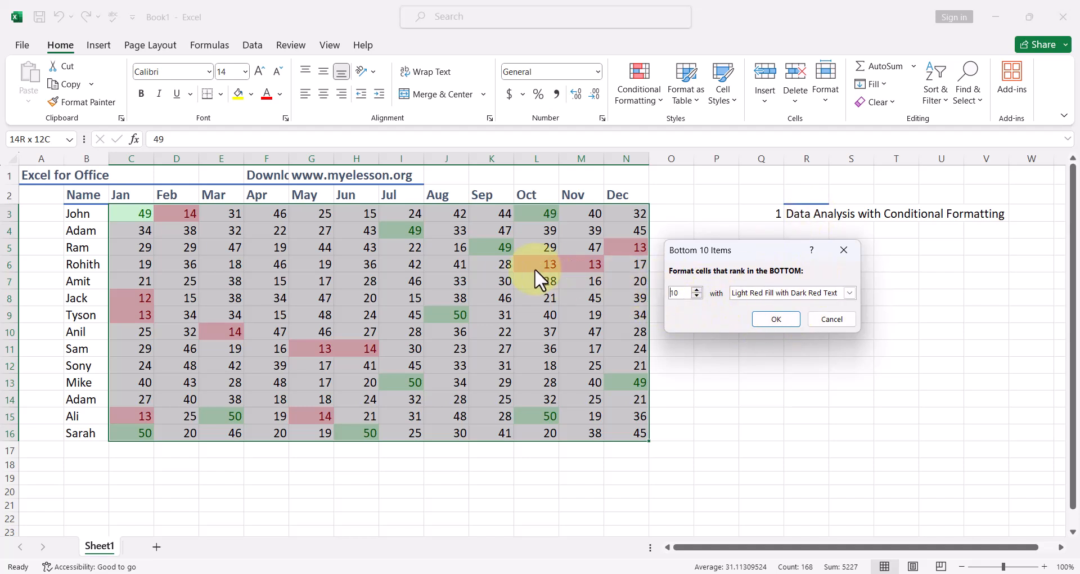
pyautogui.moveTo(574, 286)
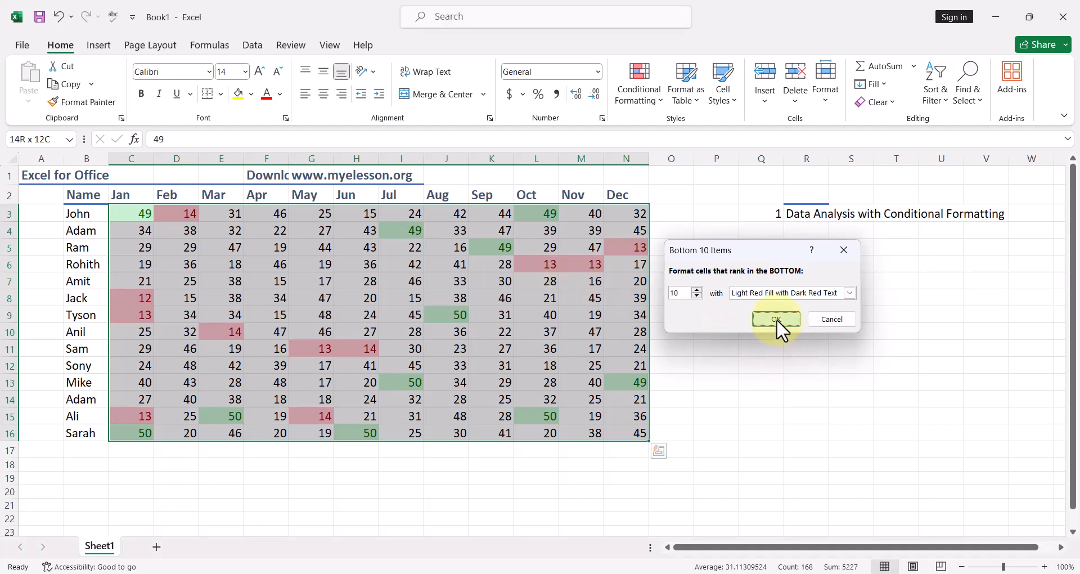
pyautogui.click(776, 318)
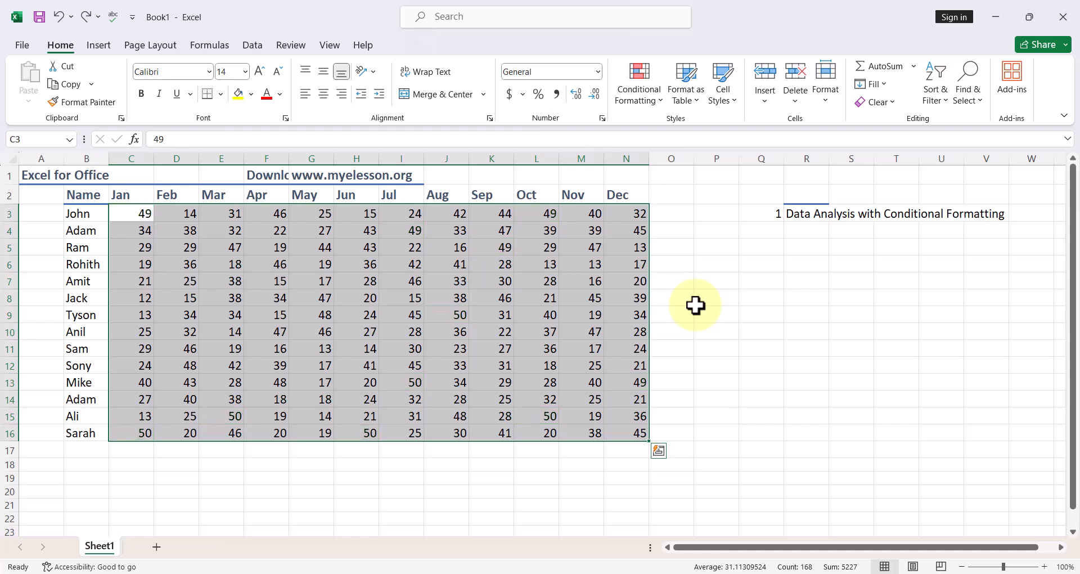
pyautogui.moveTo(636, 95)
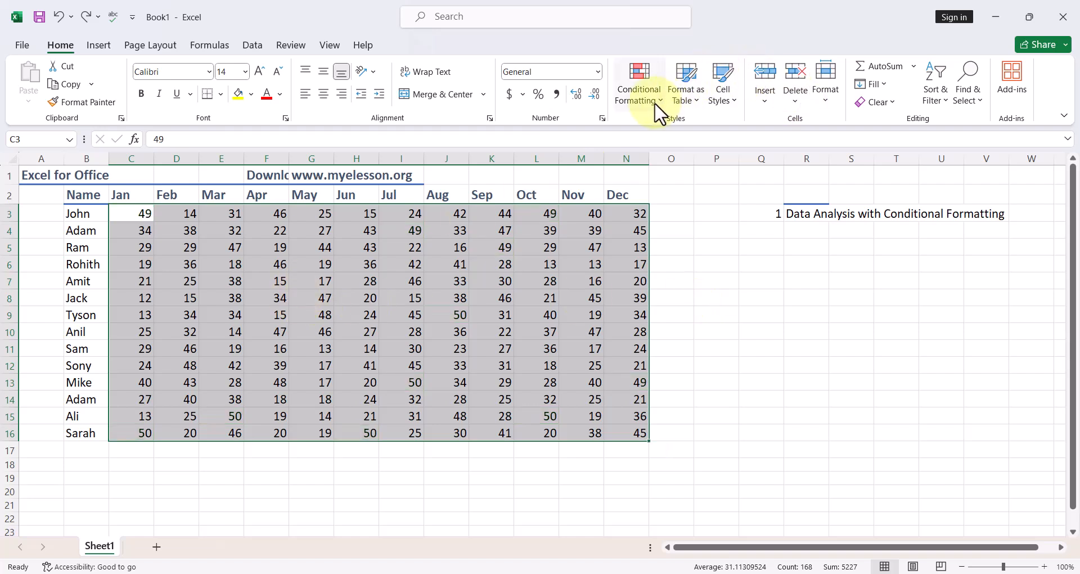
# - Open the Conditional Formatting options for the monthly values range
pyautogui.click(637, 83)
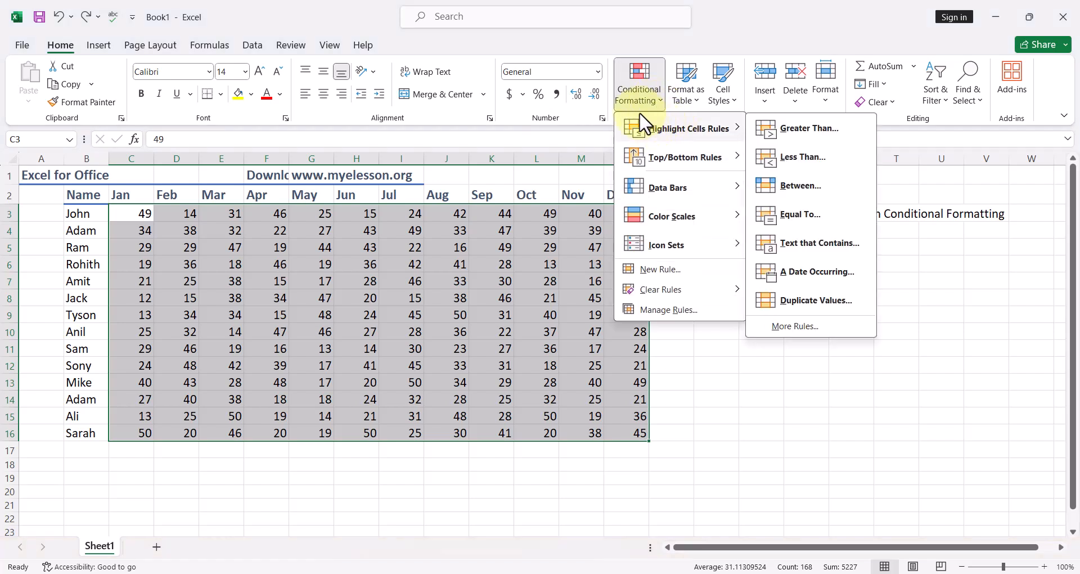
pyautogui.moveTo(672, 157)
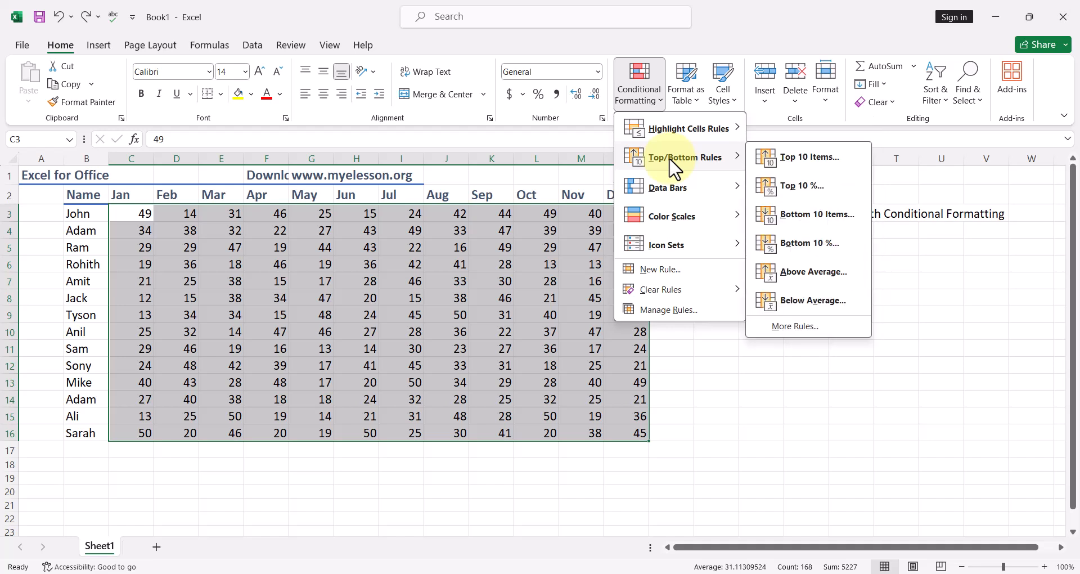
pyautogui.moveTo(749, 191)
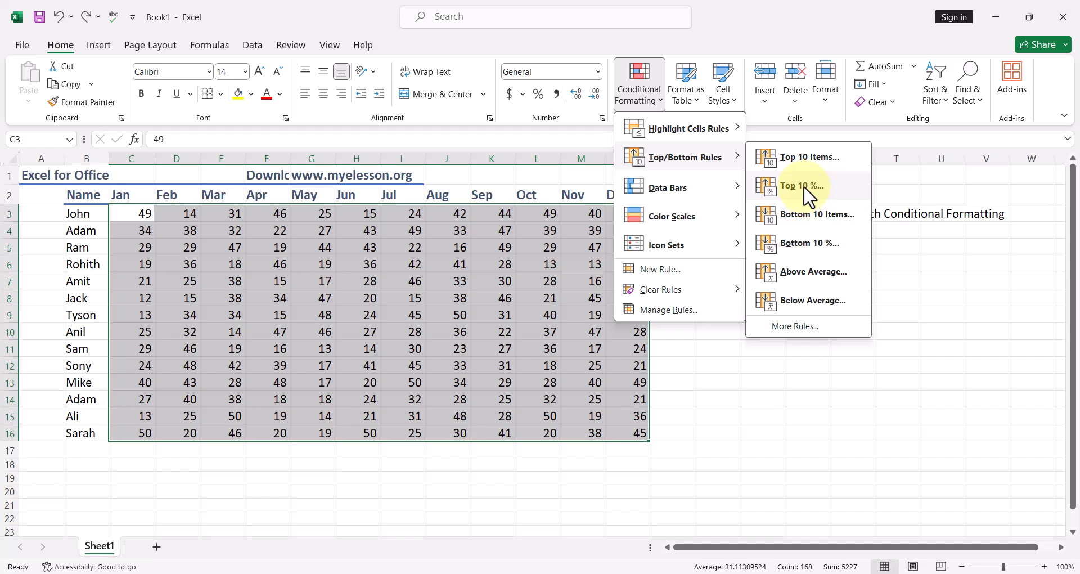
pyautogui.click(803, 185)
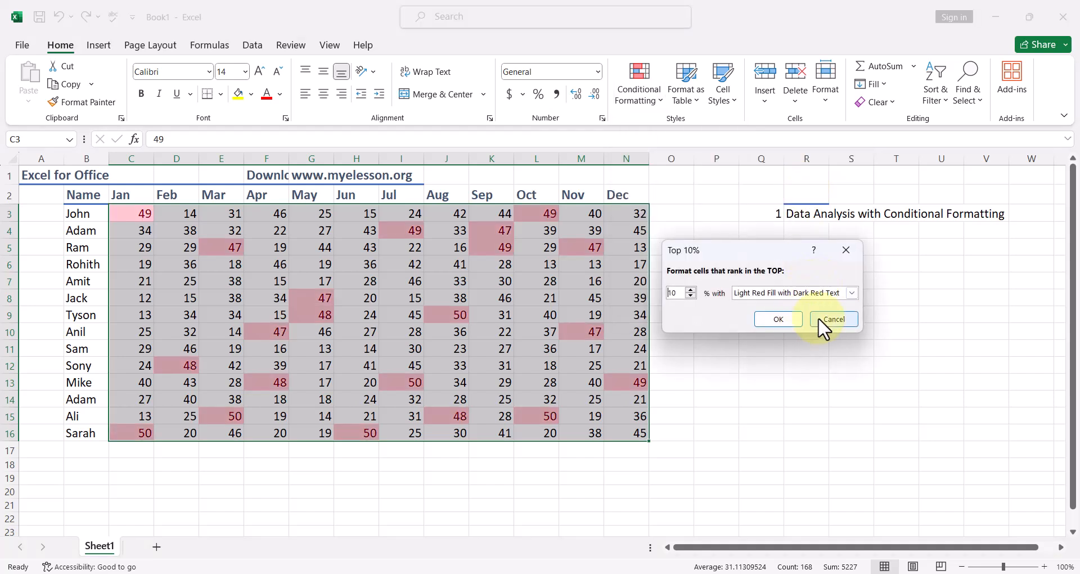
pyautogui.click(852, 293)
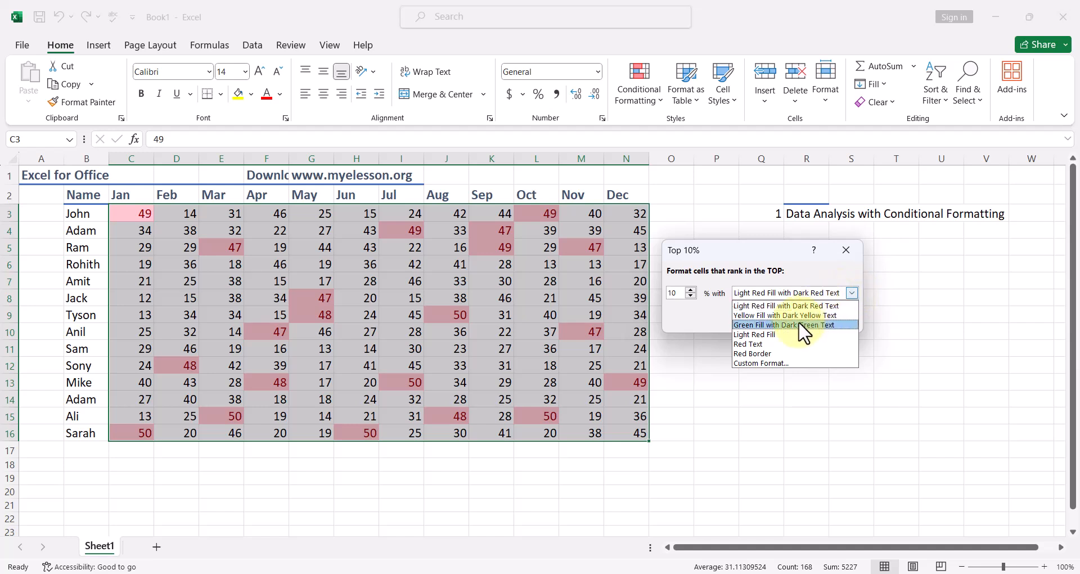
pyautogui.click(794, 325)
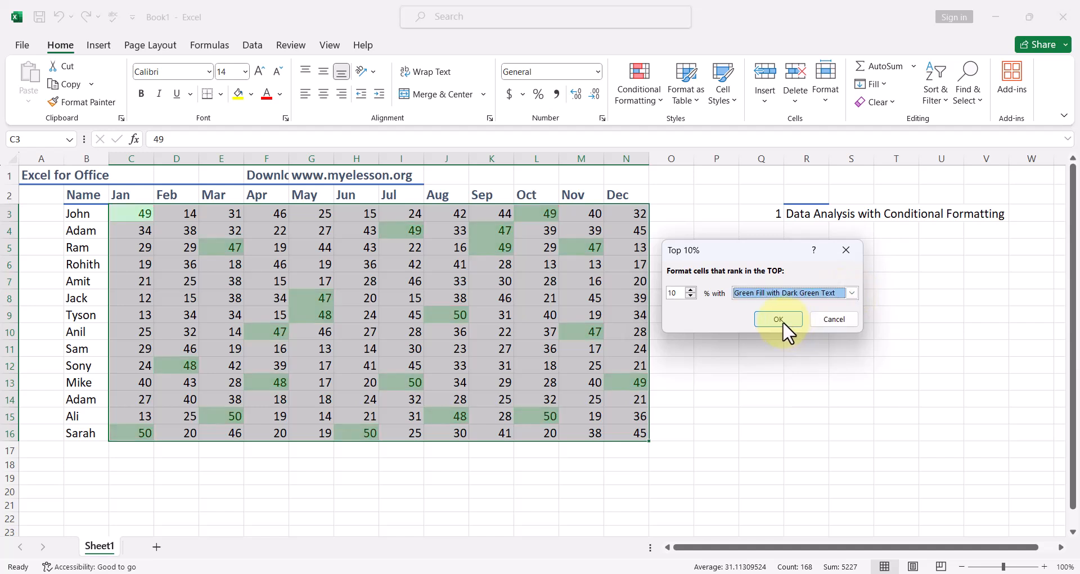
pyautogui.click(778, 318)
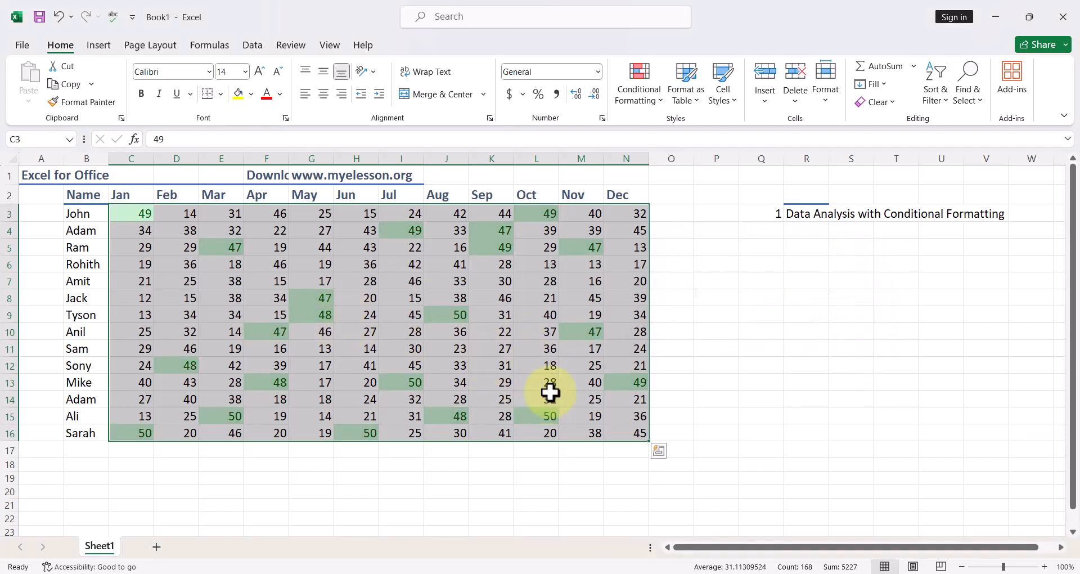
pyautogui.moveTo(609, 357)
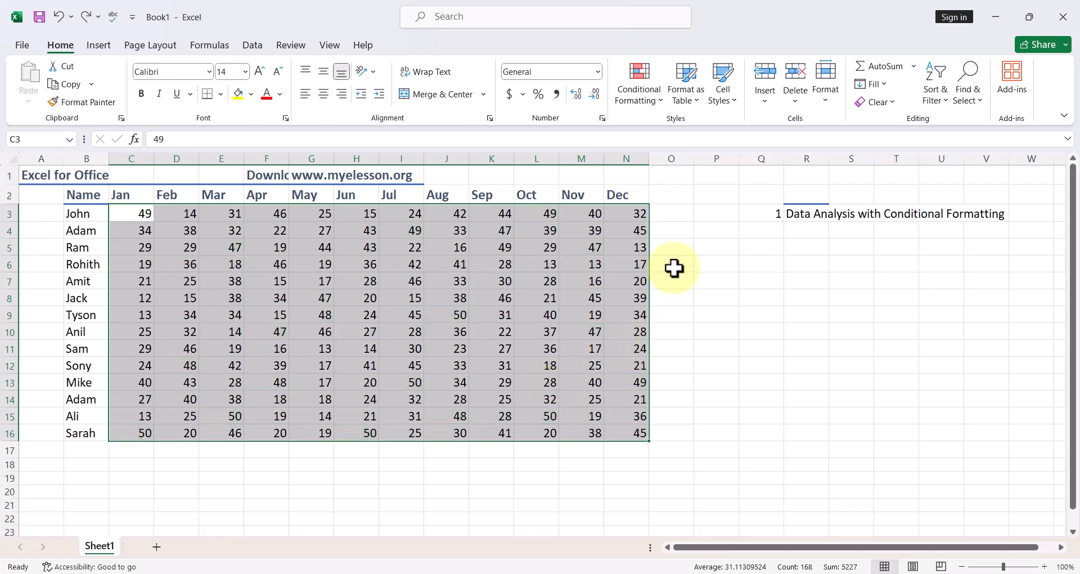
# - Choose Highlight Cells Rules > Greater Than from Conditional Formatting
pyautogui.click(637, 82)
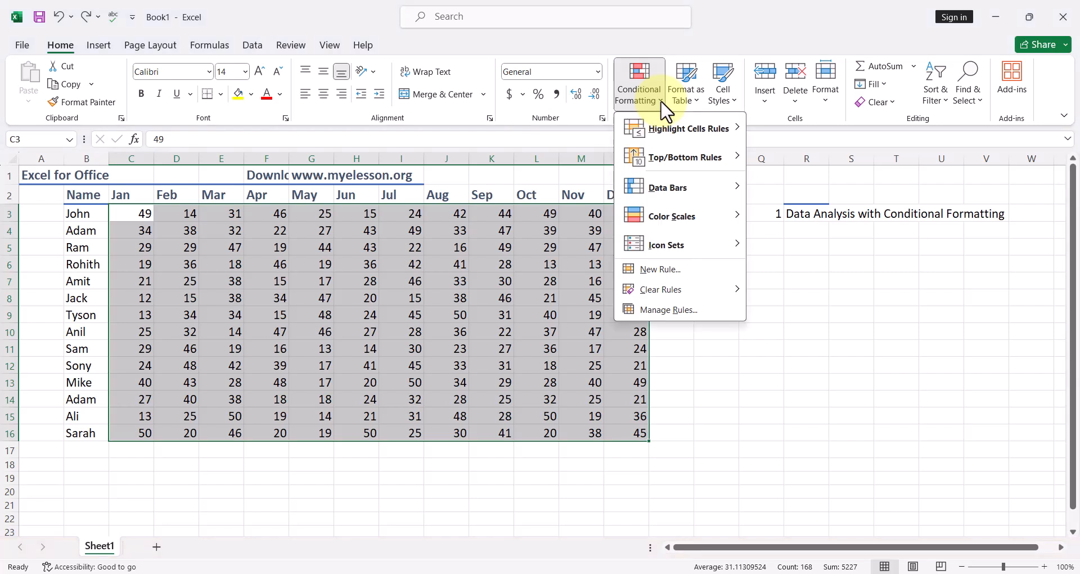
pyautogui.moveTo(751, 188)
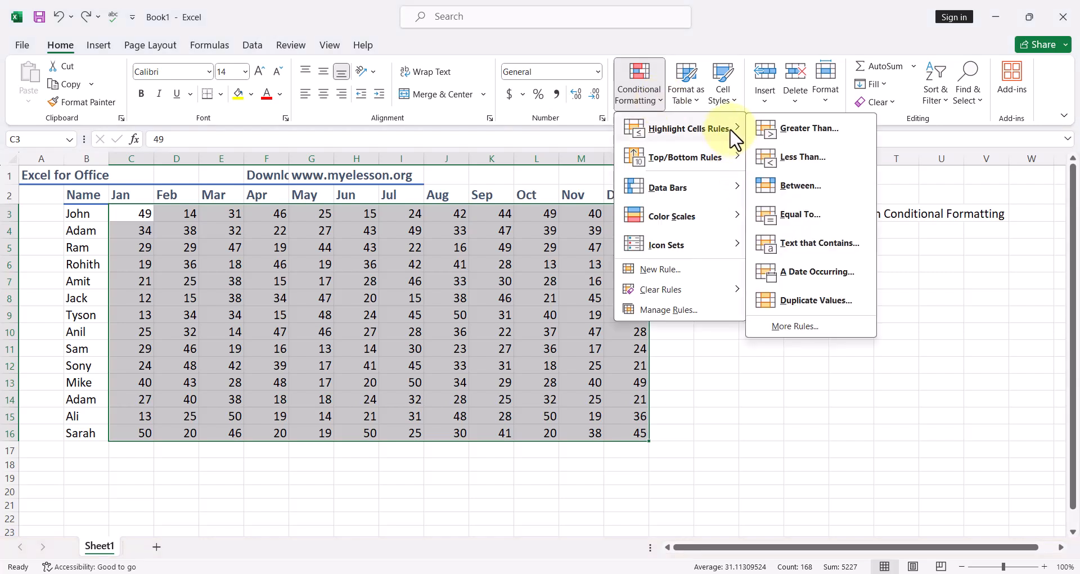
pyautogui.moveTo(809, 128)
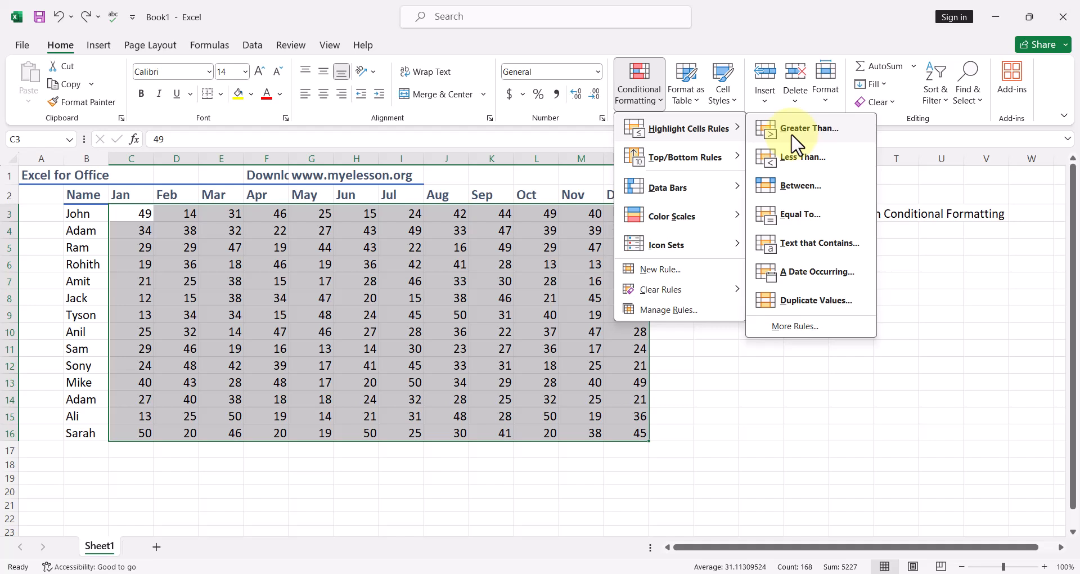
pyautogui.click(808, 129)
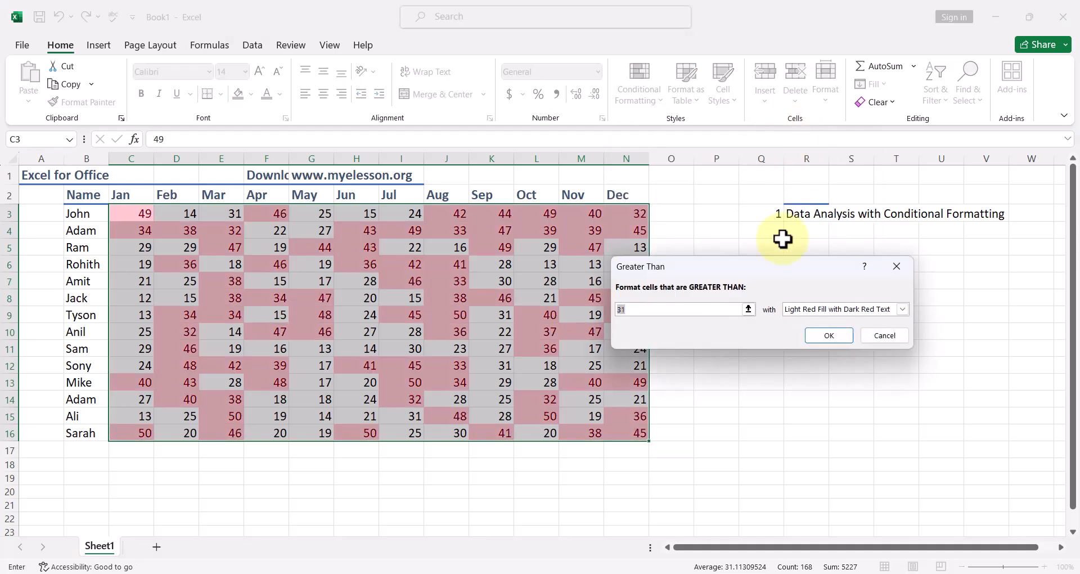
pyautogui.moveTo(675, 310)
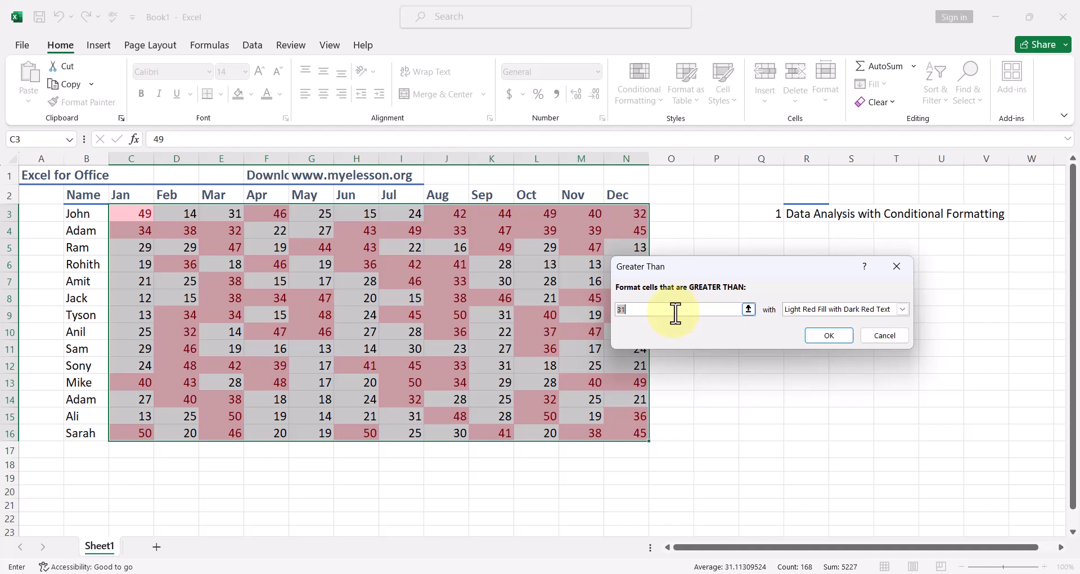
# - Set the Greater Than rule to 30 with a custom blue fill format
pyautogui.write('30')
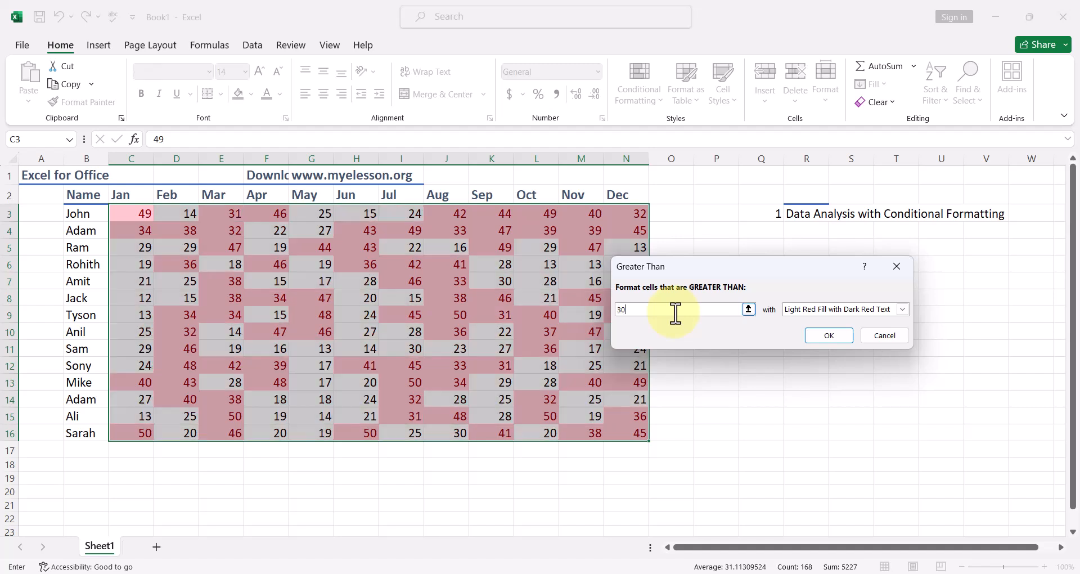
pyautogui.click(902, 309)
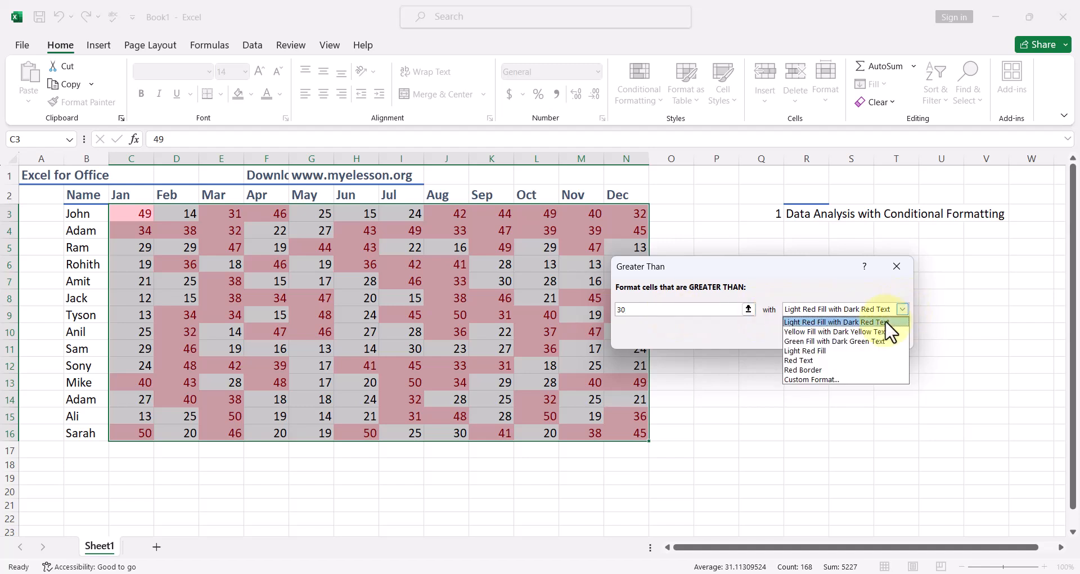
pyautogui.click(837, 341)
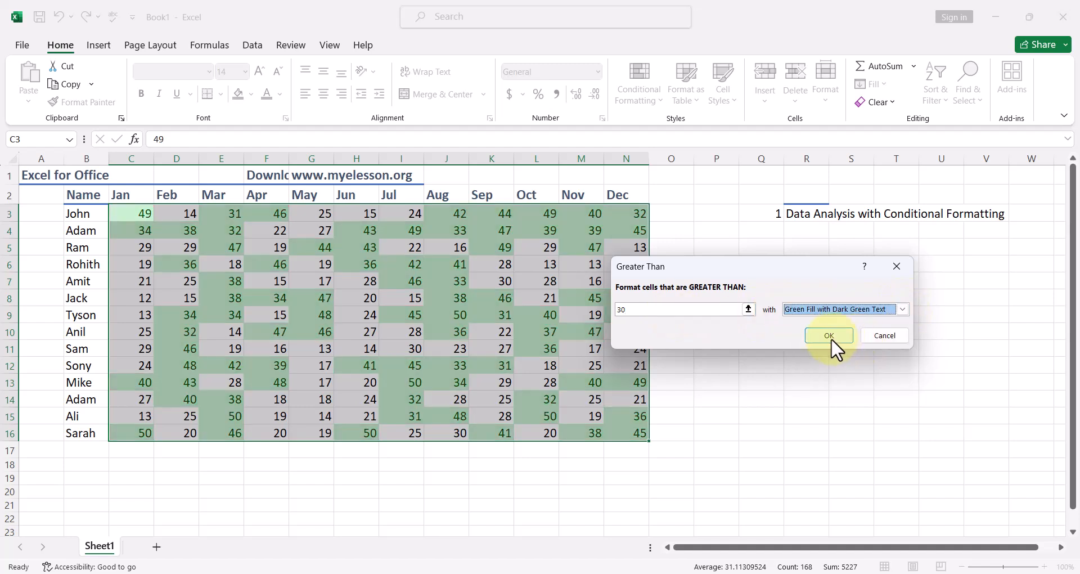
pyautogui.click(901, 309)
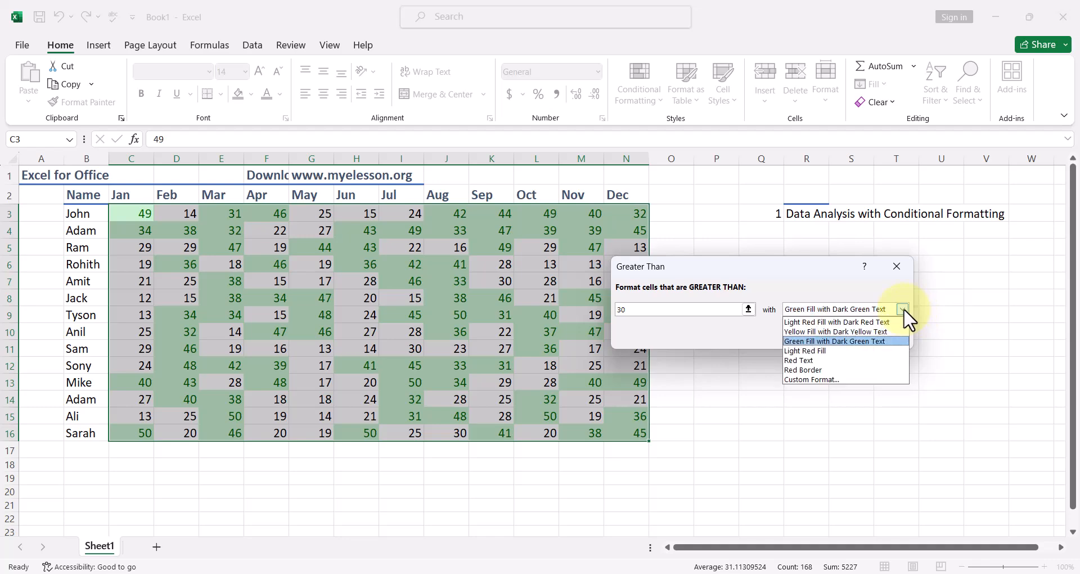
pyautogui.moveTo(812, 378)
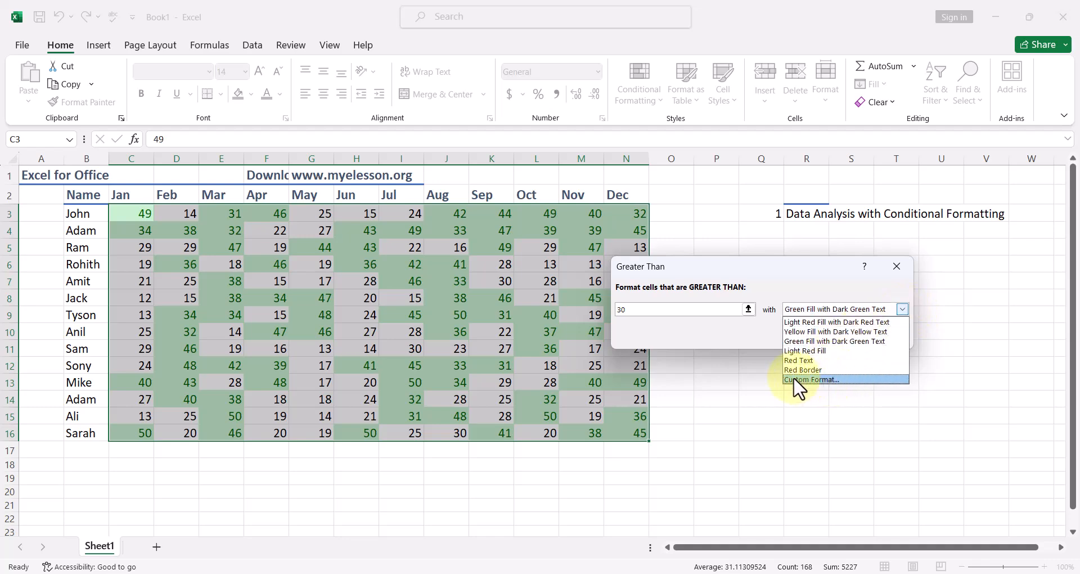
pyautogui.click(814, 380)
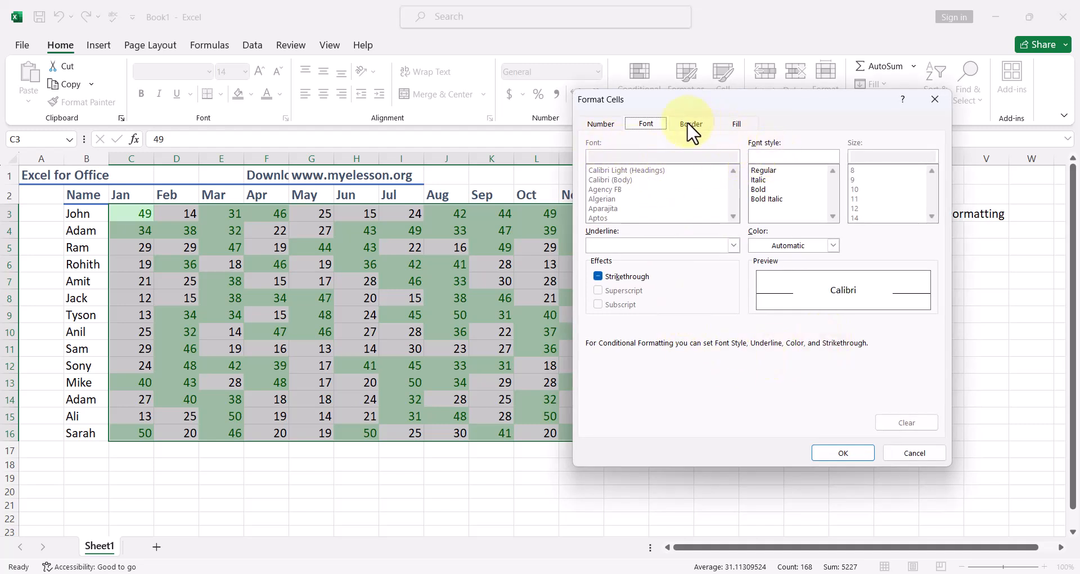
pyautogui.click(736, 123)
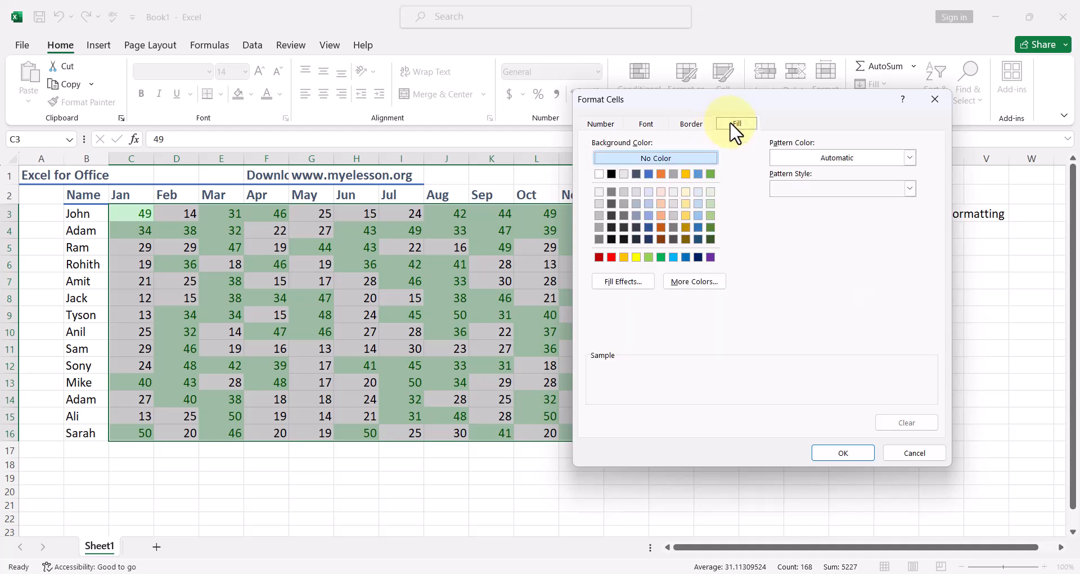
pyautogui.click(647, 228)
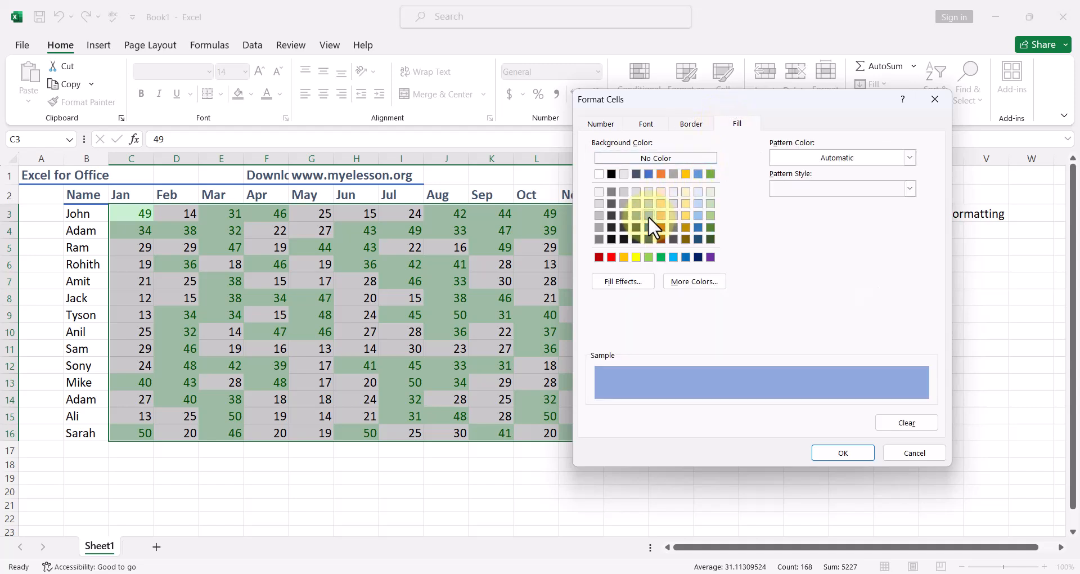
pyautogui.click(842, 452)
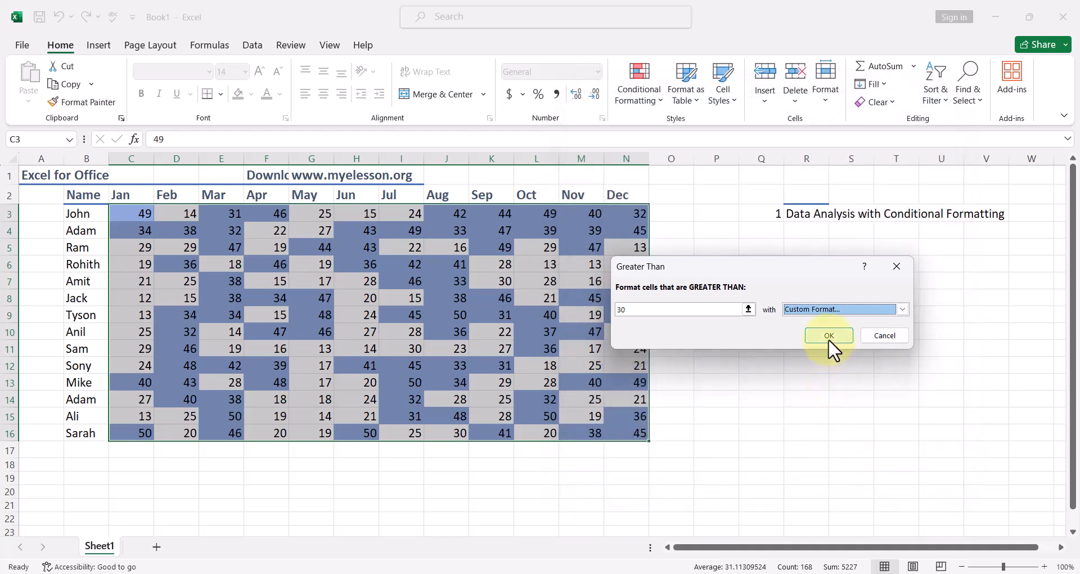
pyautogui.click(828, 336)
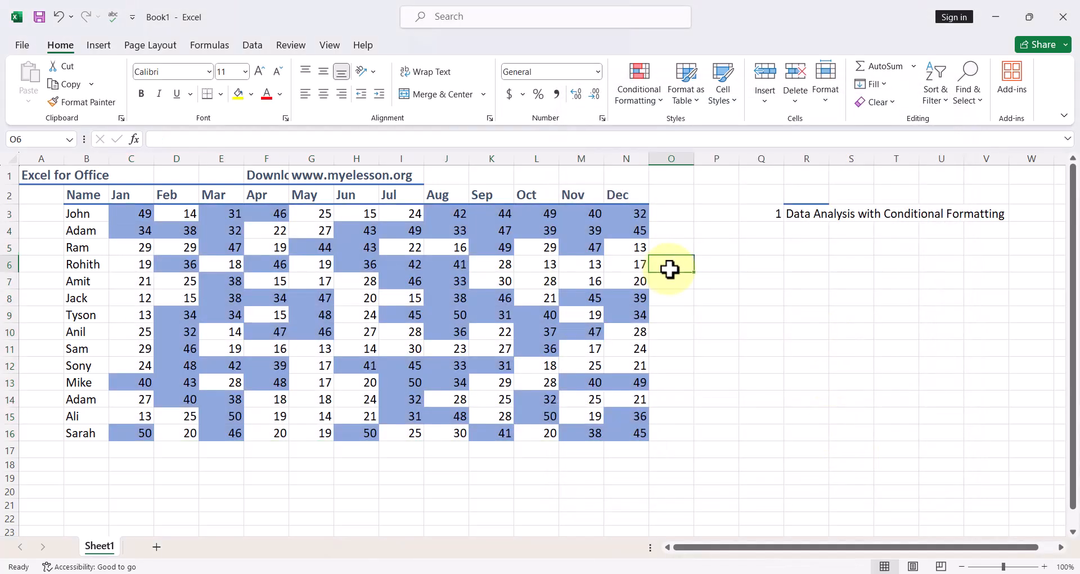
# - Remove the blue shading and open the Highlight Cells Rules list
pyautogui.click(131, 214)
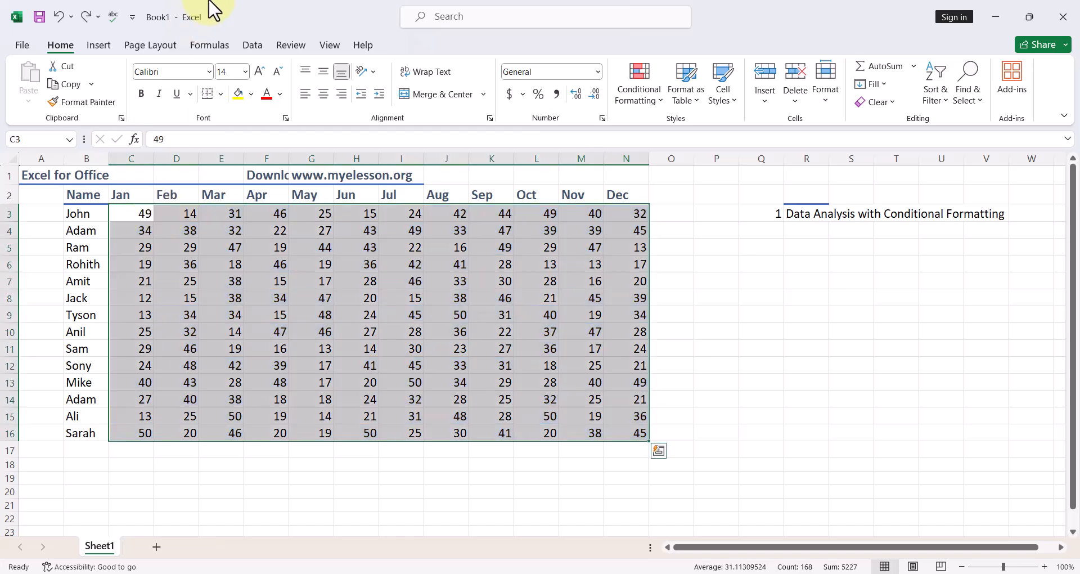
pyautogui.moveTo(637, 85)
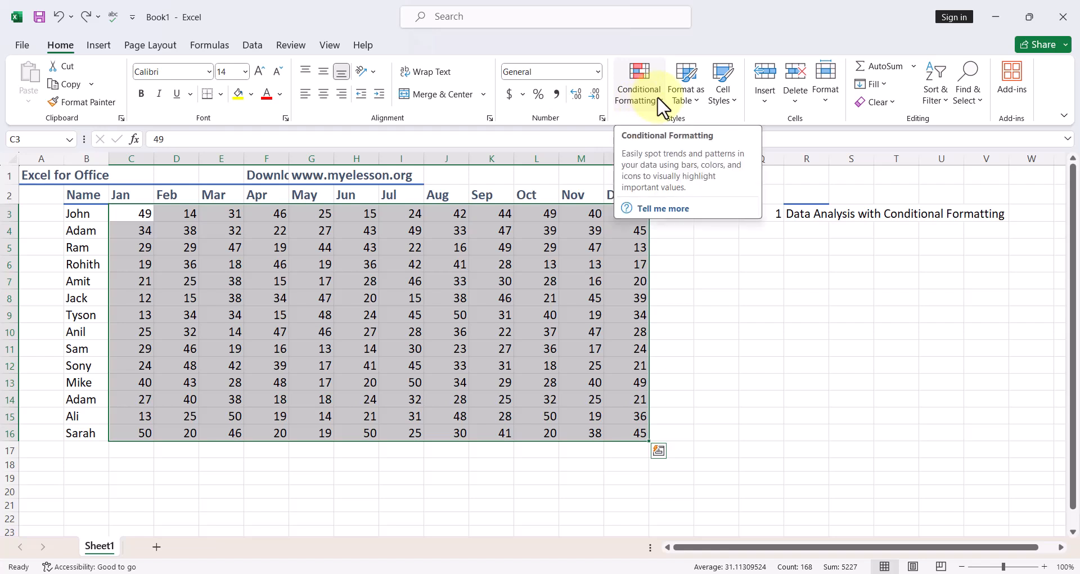
pyautogui.click(638, 81)
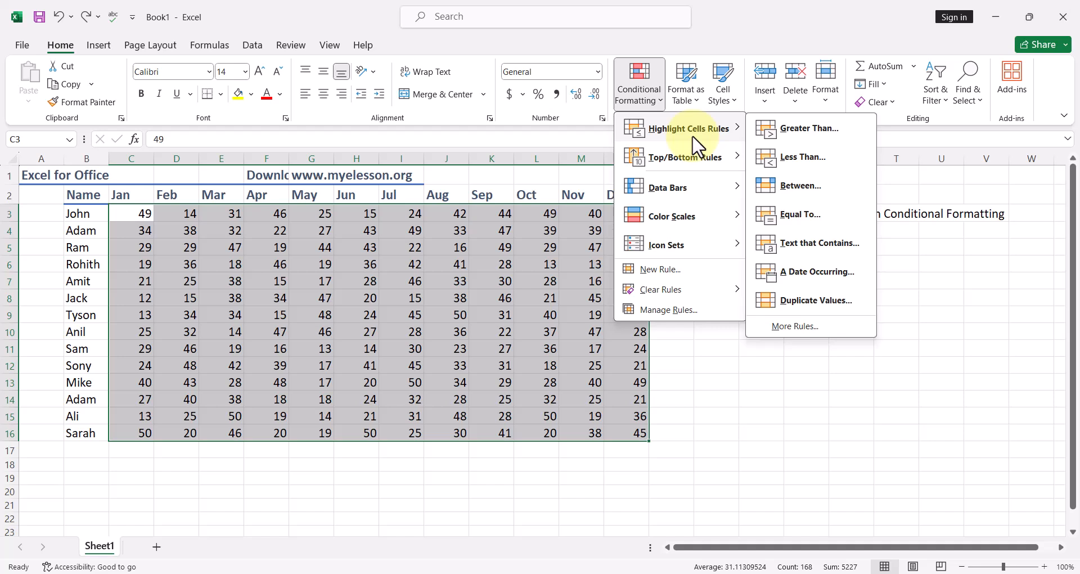
pyautogui.moveTo(798, 193)
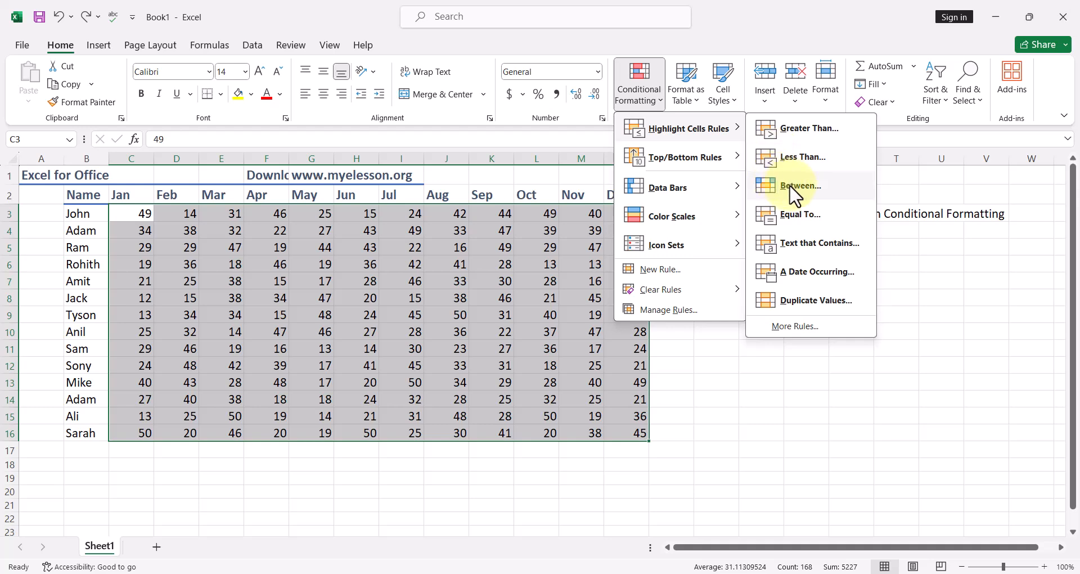
# - Apply a Between 10 and 20 rule with Light Red Fill with Dark Red Text
pyautogui.click(800, 185)
pyautogui.write('10')
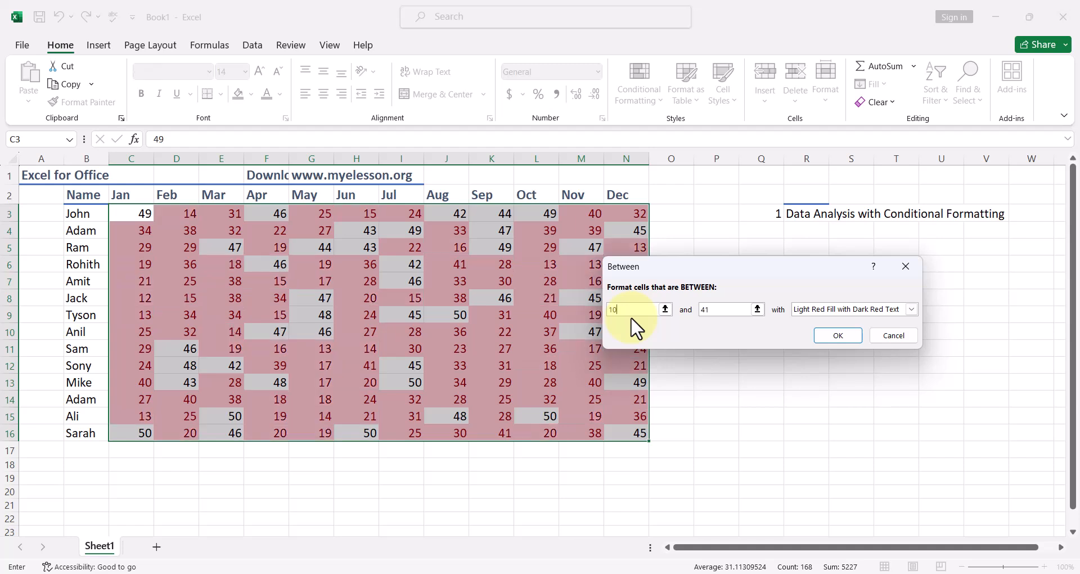
pyautogui.write('4')
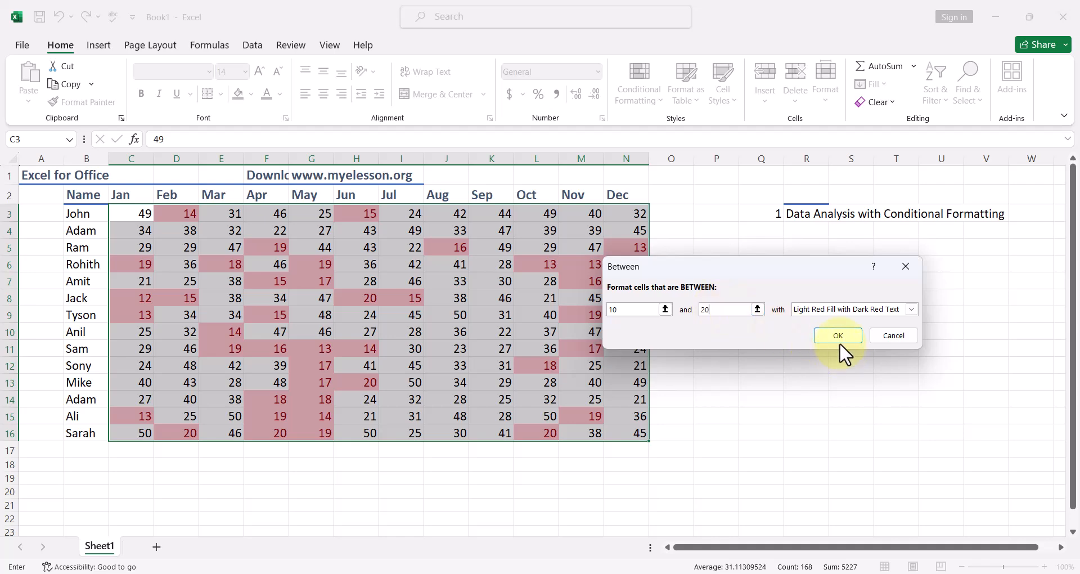
pyautogui.click(838, 335)
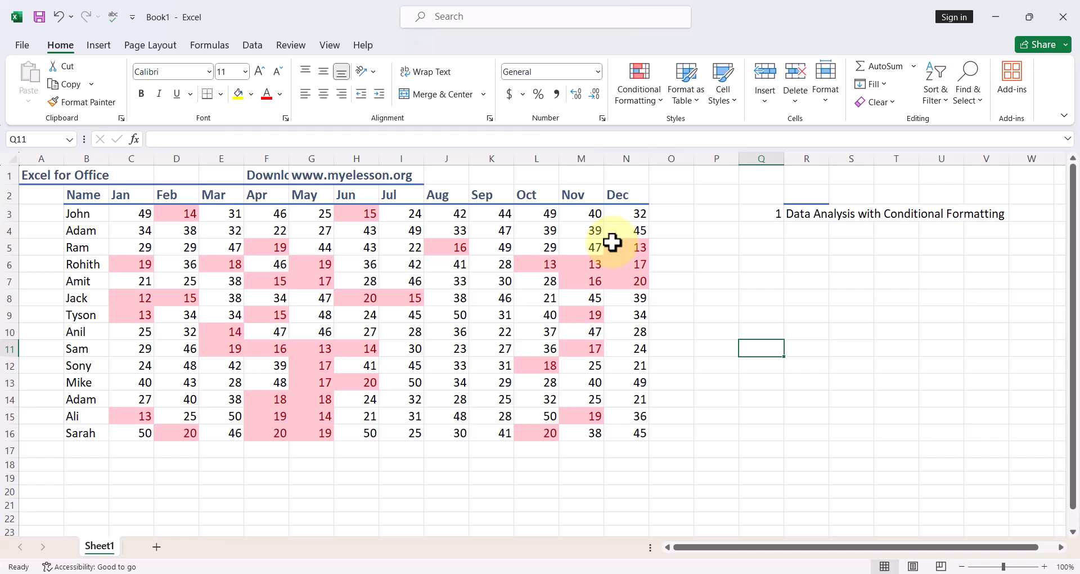
pyautogui.moveTo(661, 101)
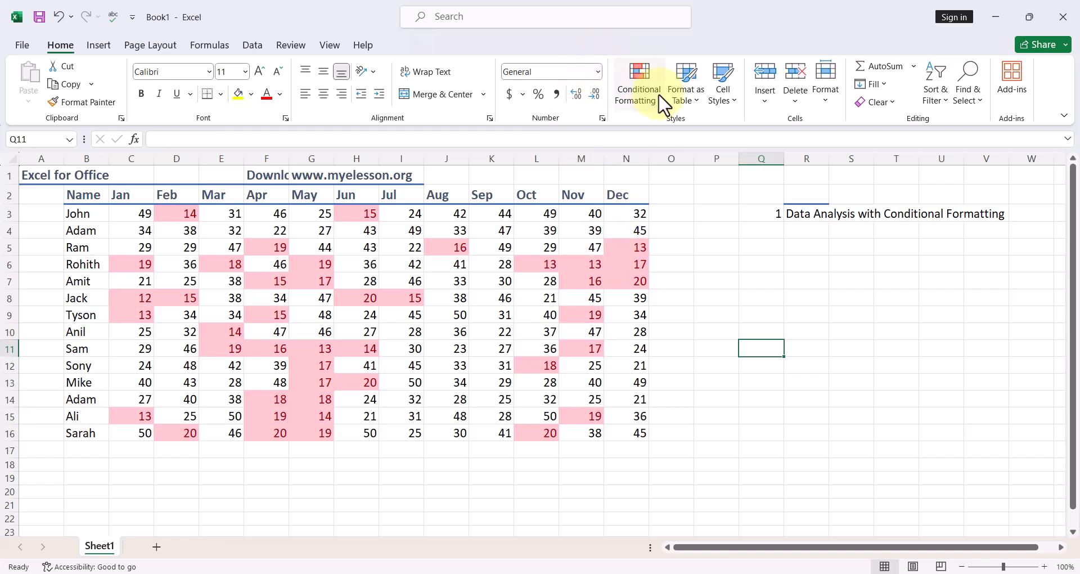
pyautogui.moveTo(399, 287)
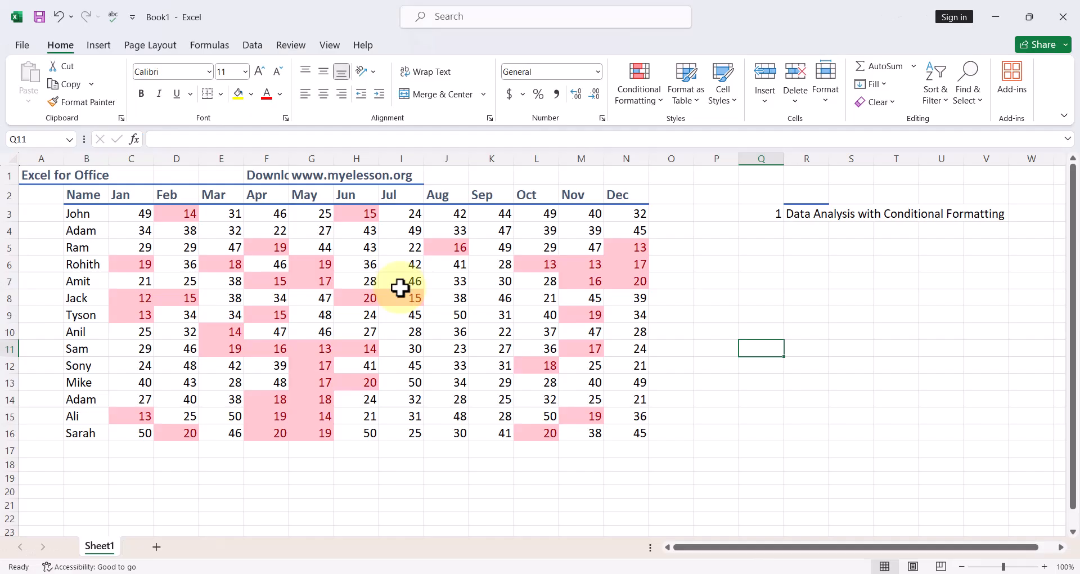
# - Apply Blue Gradient data bars to the monthly sales values C3:N16
pyautogui.moveTo(130, 213); pyautogui.dragTo(626, 432)
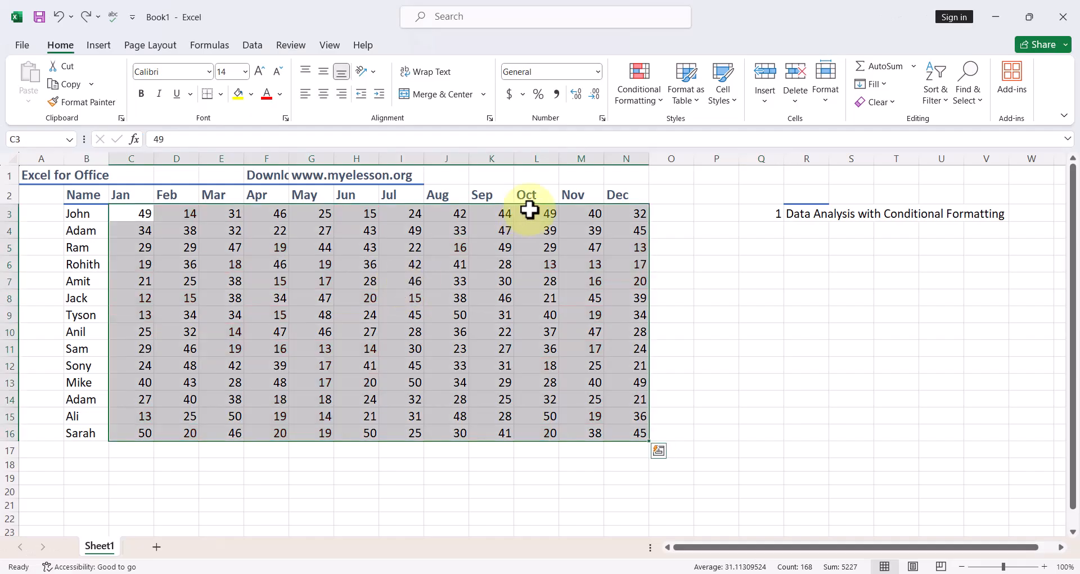
pyautogui.click(637, 81)
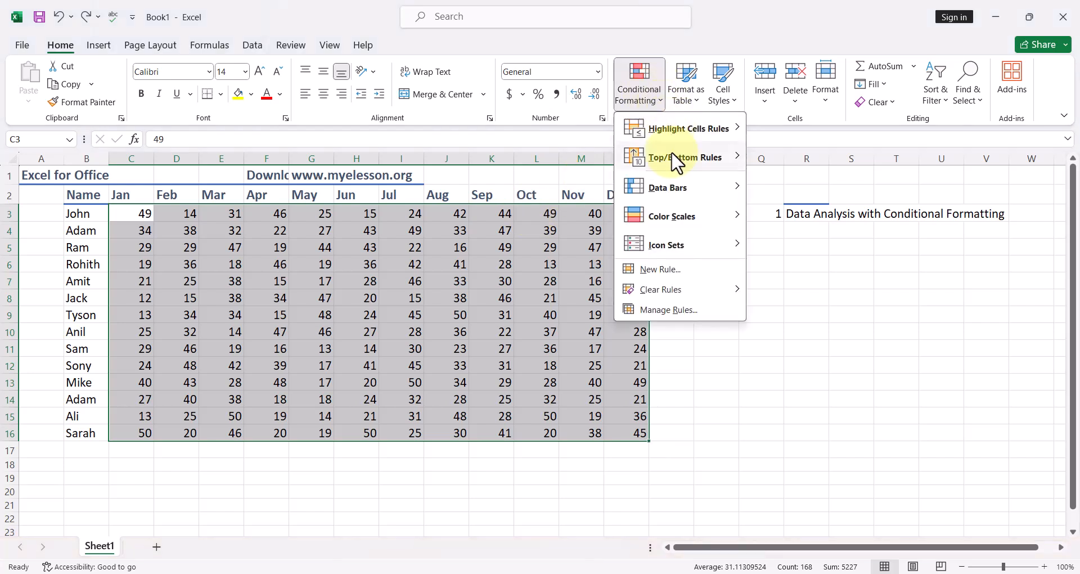
pyautogui.moveTo(666, 187)
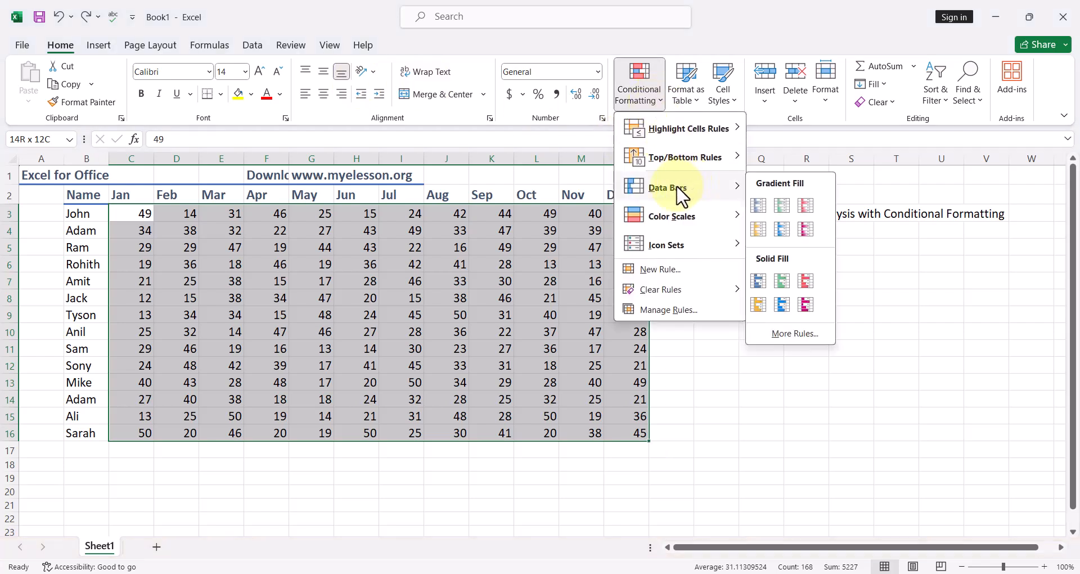
pyautogui.moveTo(740, 211)
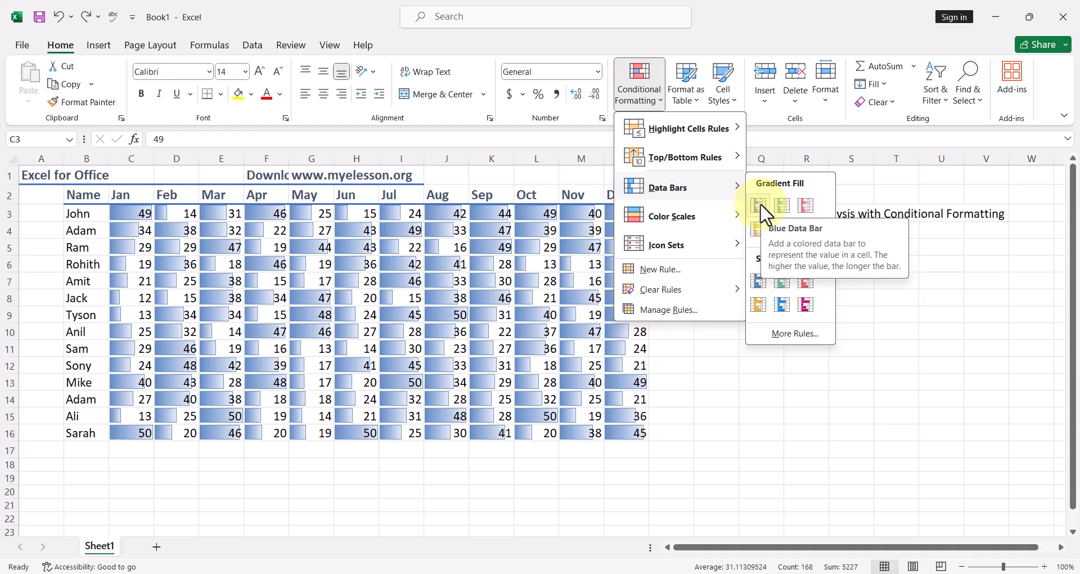
pyautogui.click(758, 205)
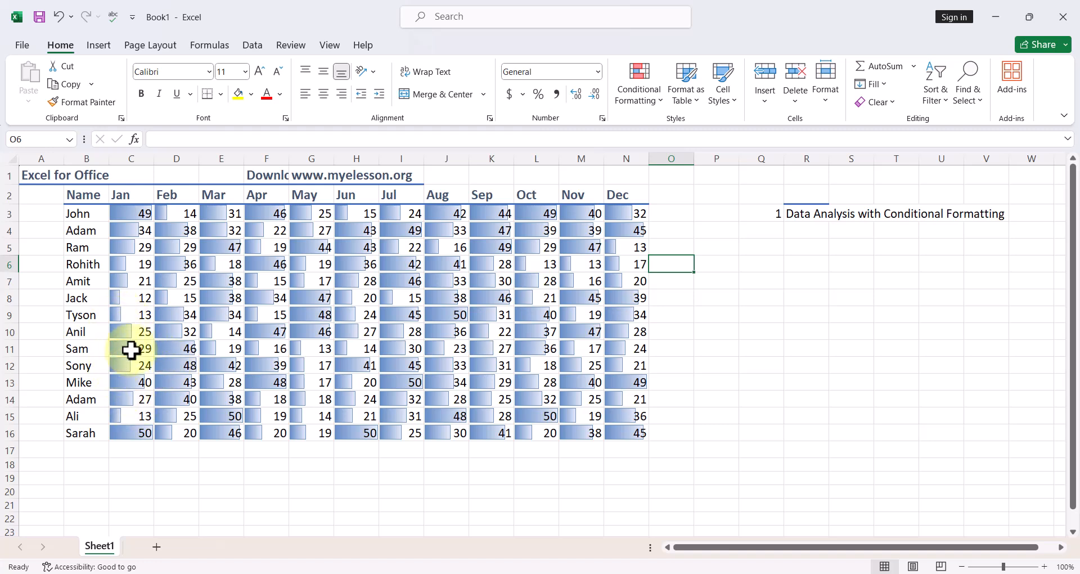
pyautogui.moveTo(141, 365)
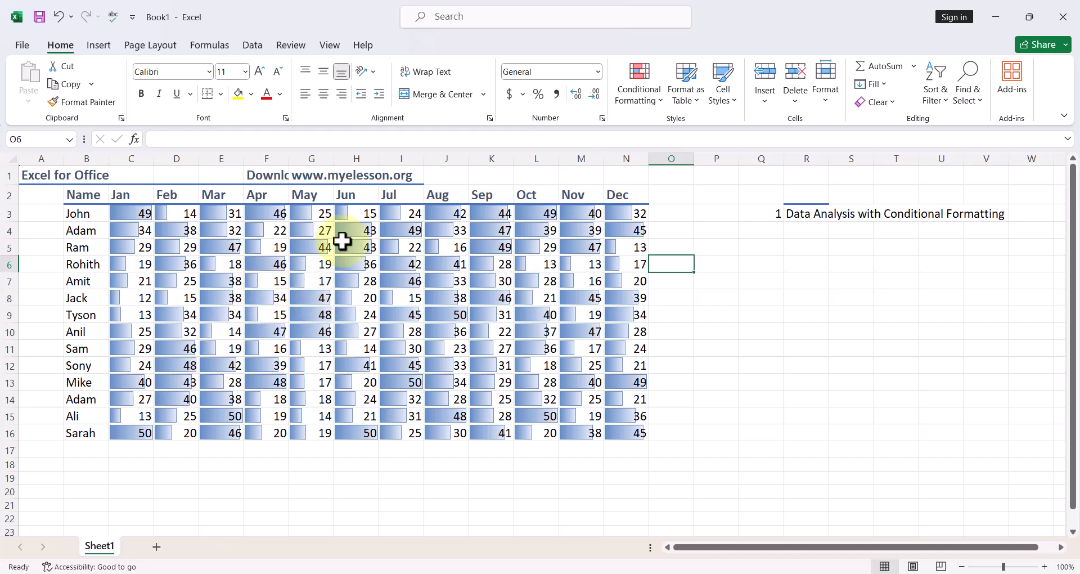
pyautogui.moveTo(356, 387)
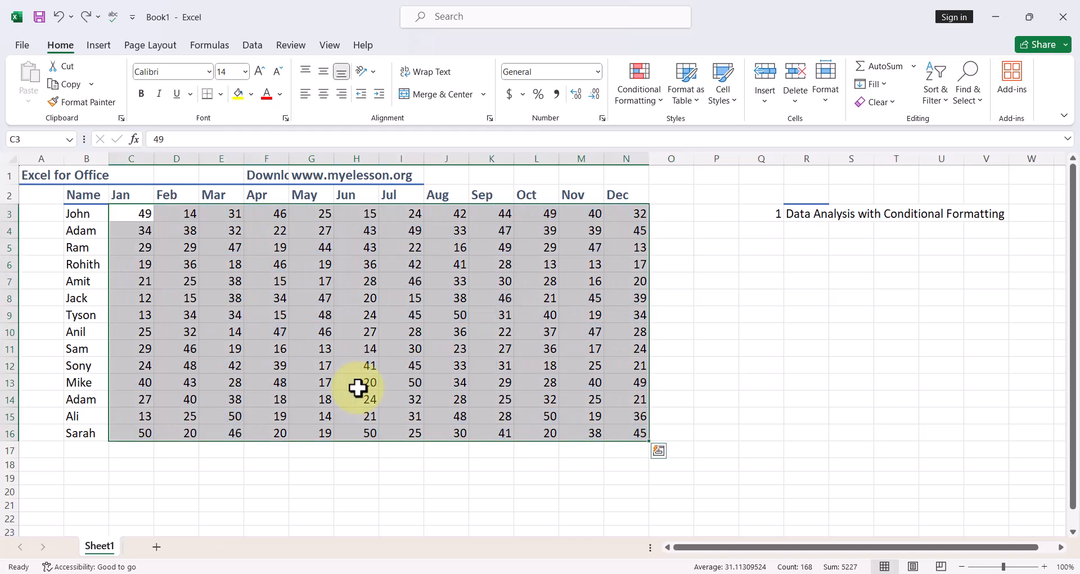
pyautogui.click(221, 213)
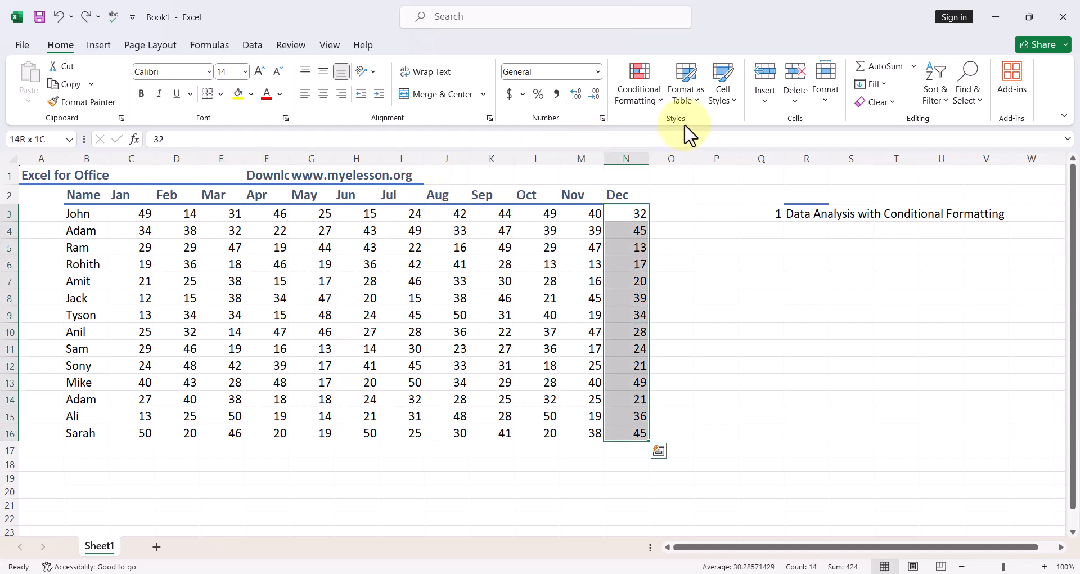
pyautogui.click(638, 82)
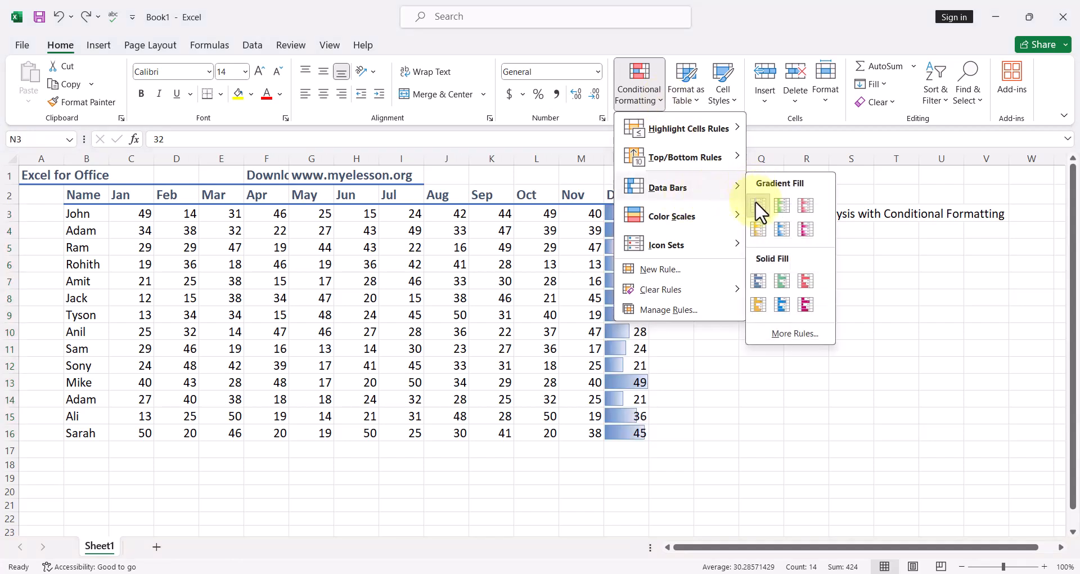
pyautogui.click(757, 204)
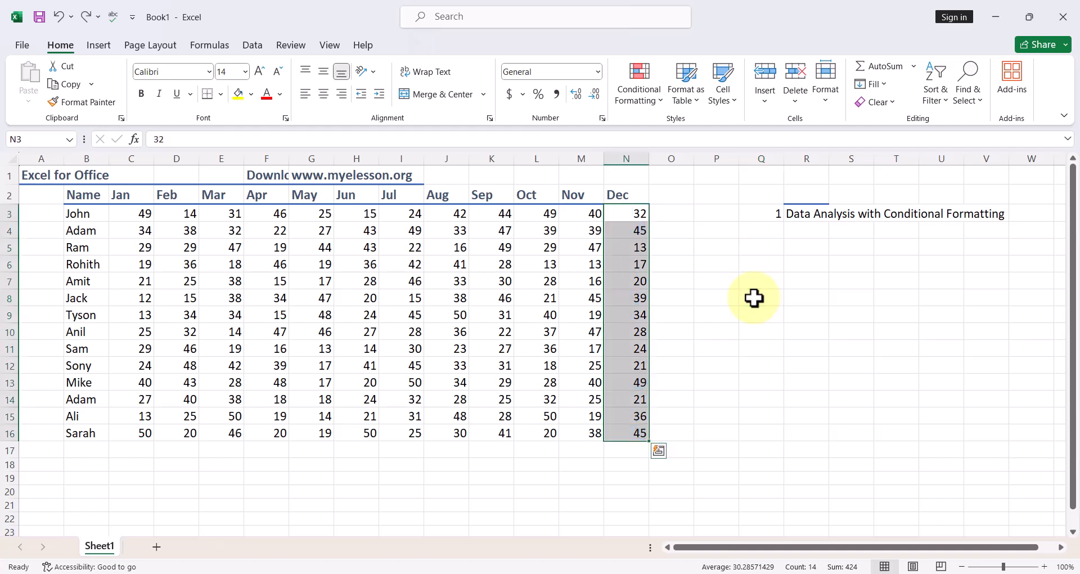
# - Enter the heading 'Total' in P2 and =SUM(C3:N3) for John in P3
pyautogui.click(716, 194)
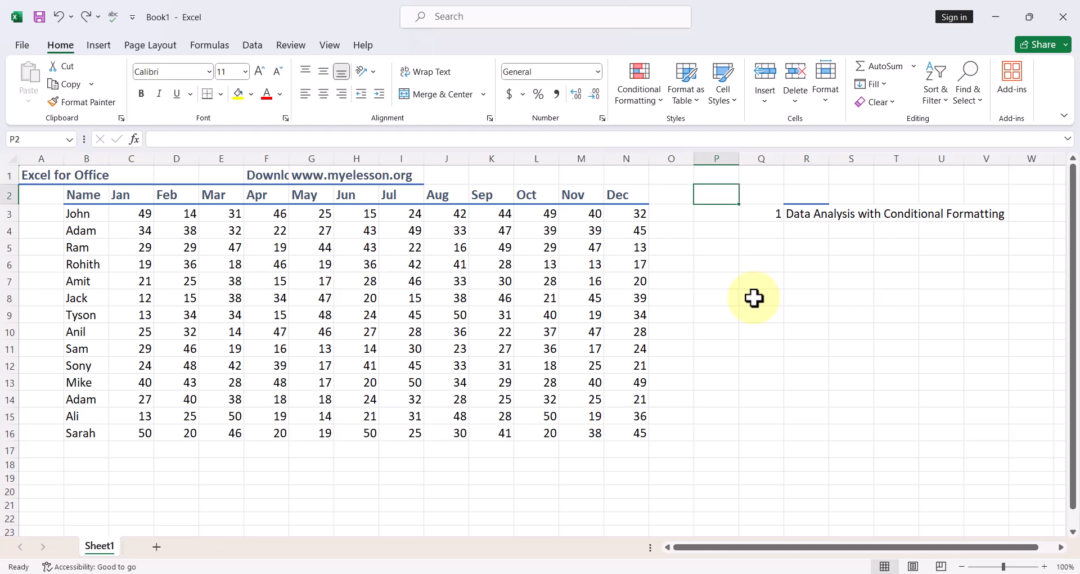
pyautogui.write('T')
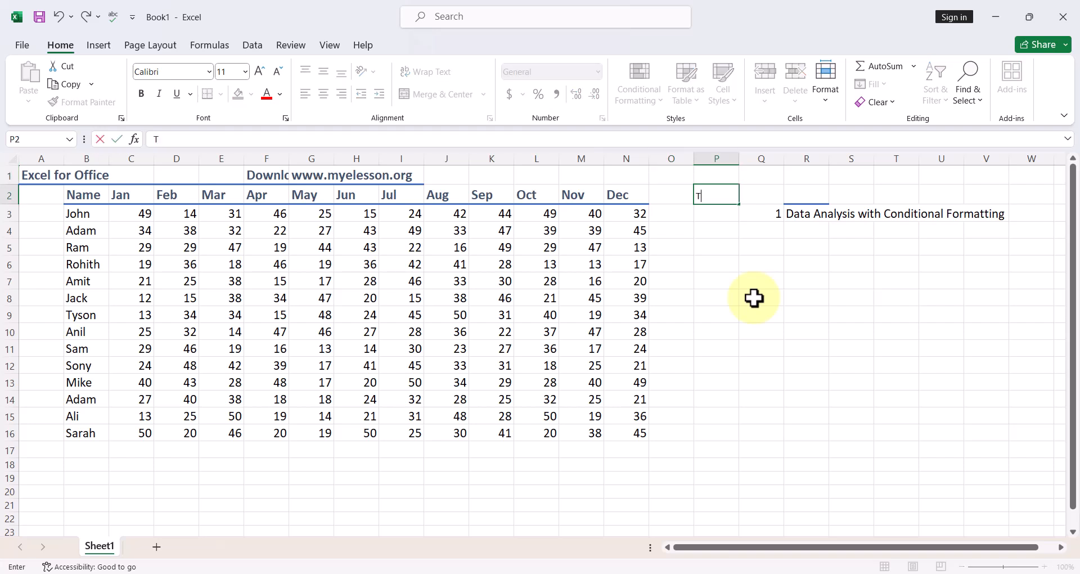
pyautogui.press('Enter')
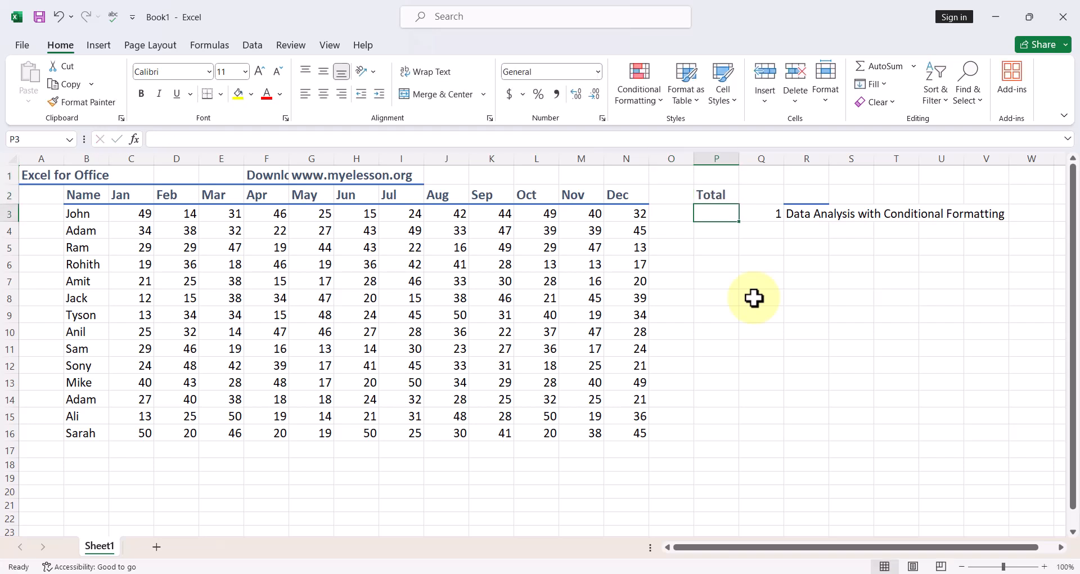
pyautogui.write('=s')
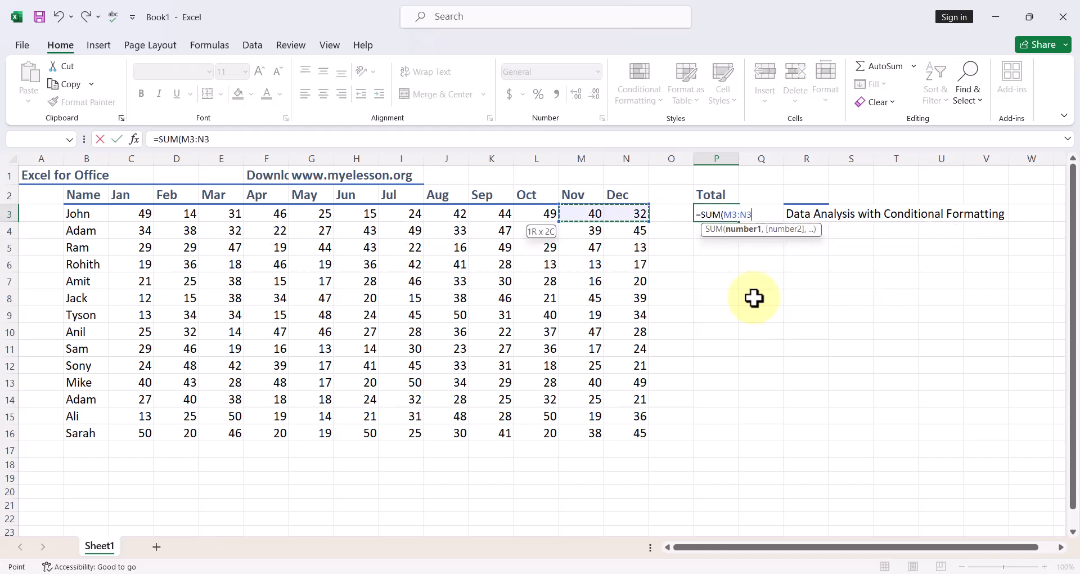
pyautogui.press('Enter')
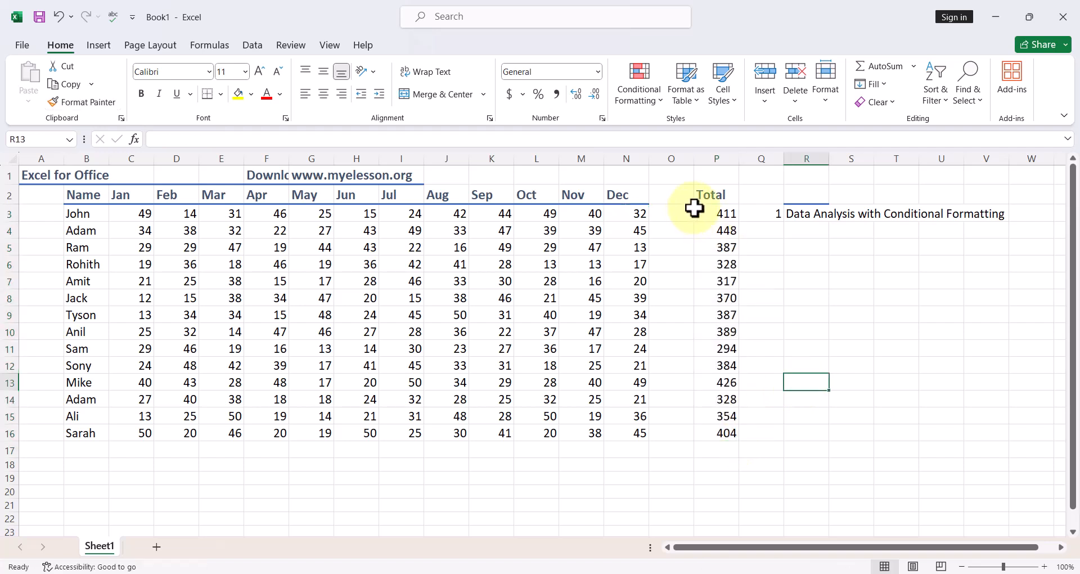
# - Add Blue Gradient data bars to totals P3:P16 and widen column P
pyautogui.moveTo(716, 212); pyautogui.dragTo(716, 264)
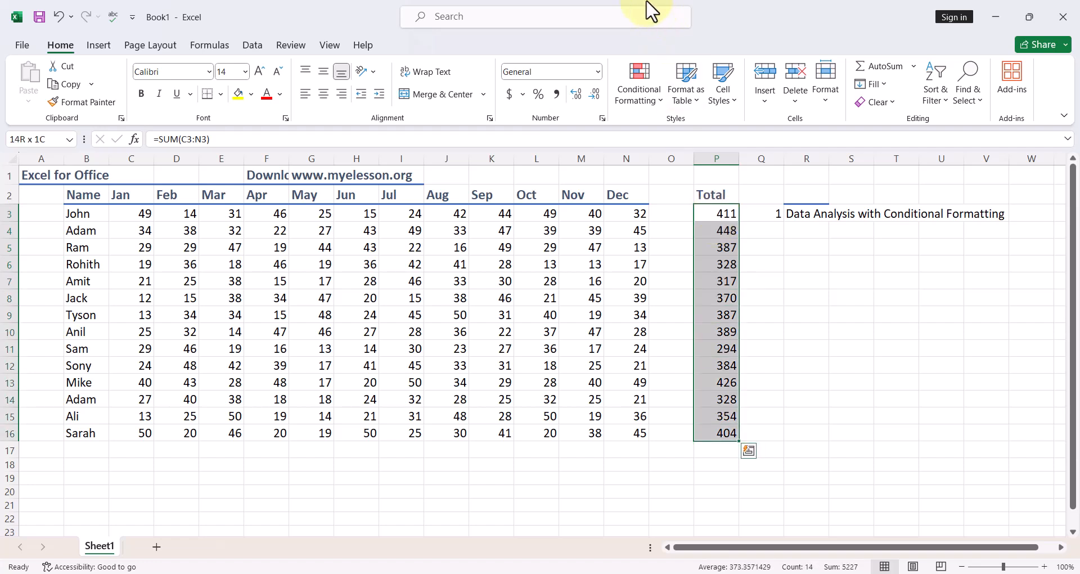
pyautogui.click(637, 83)
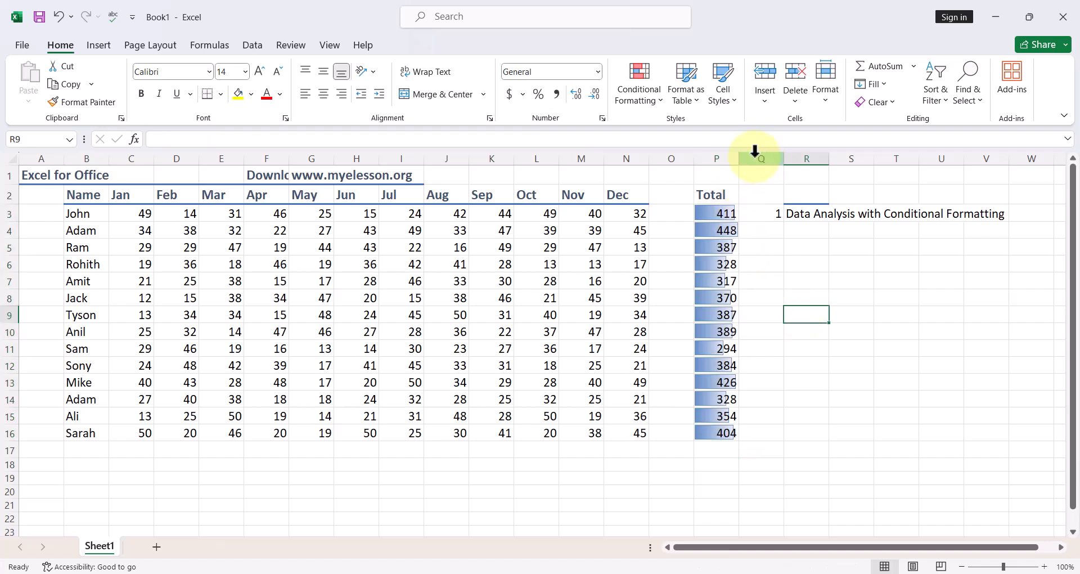
pyautogui.moveTo(782, 158); pyautogui.dragTo(813, 159)
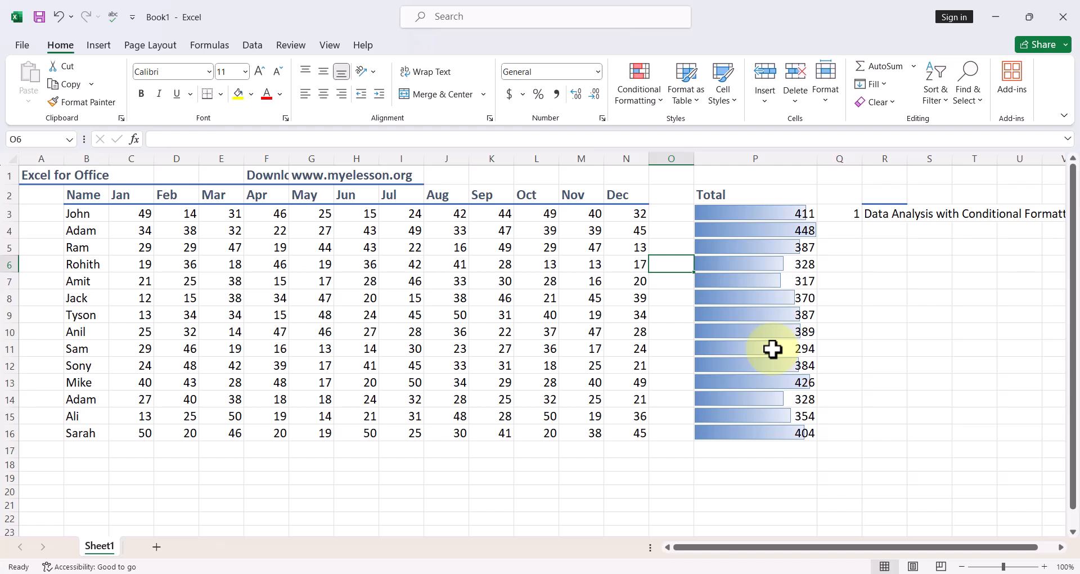
pyautogui.moveTo(801, 276)
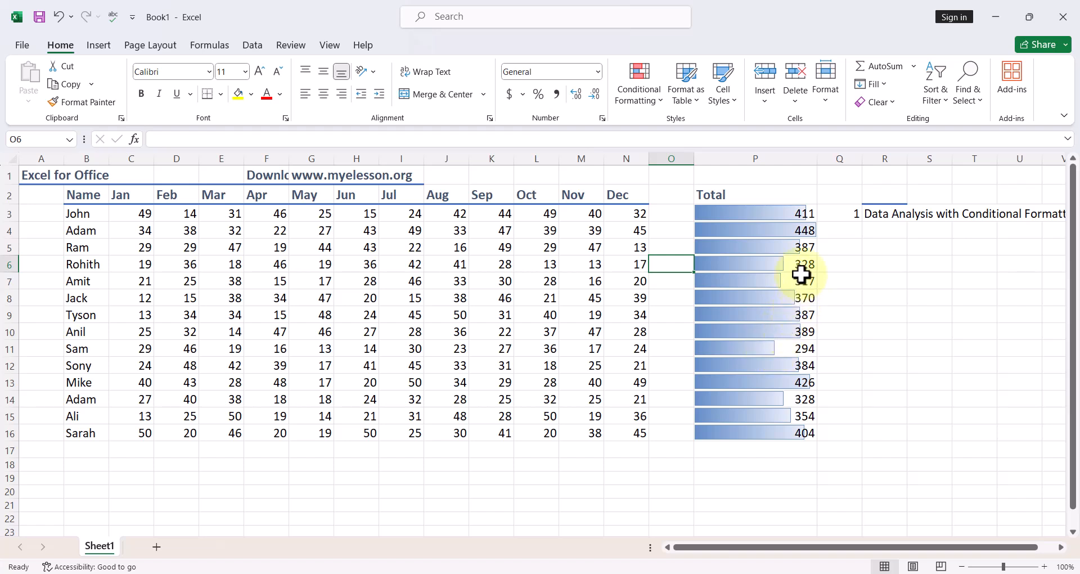
pyautogui.moveTo(755, 212); pyautogui.dragTo(755, 248)
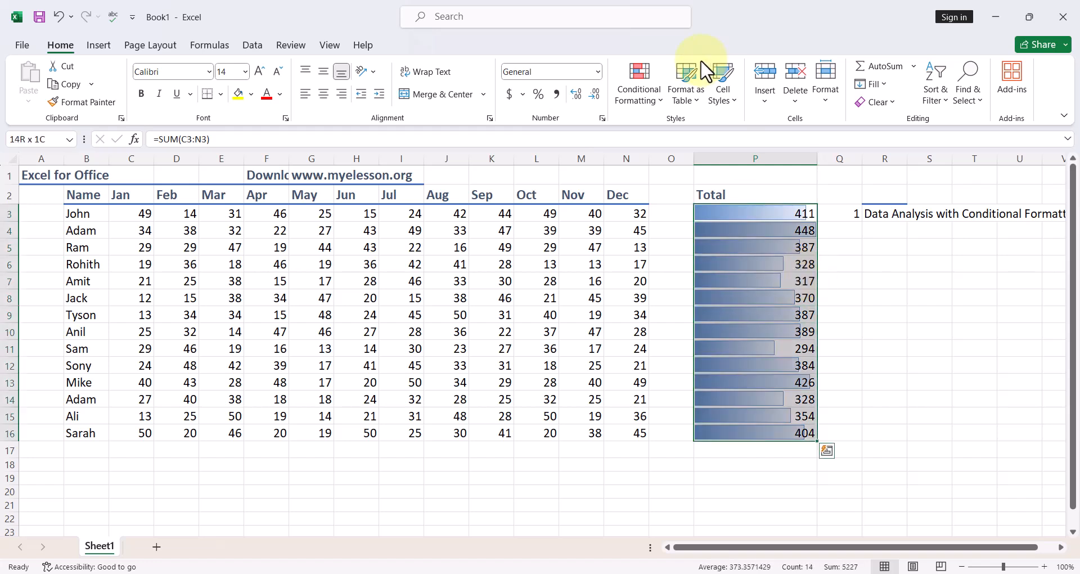
pyautogui.click(637, 83)
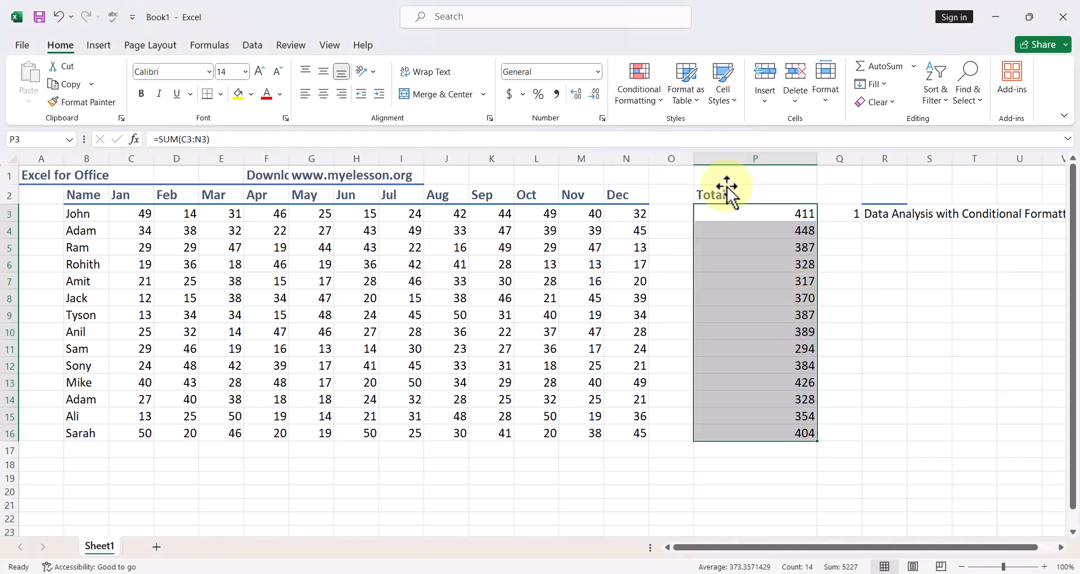
pyautogui.click(637, 83)
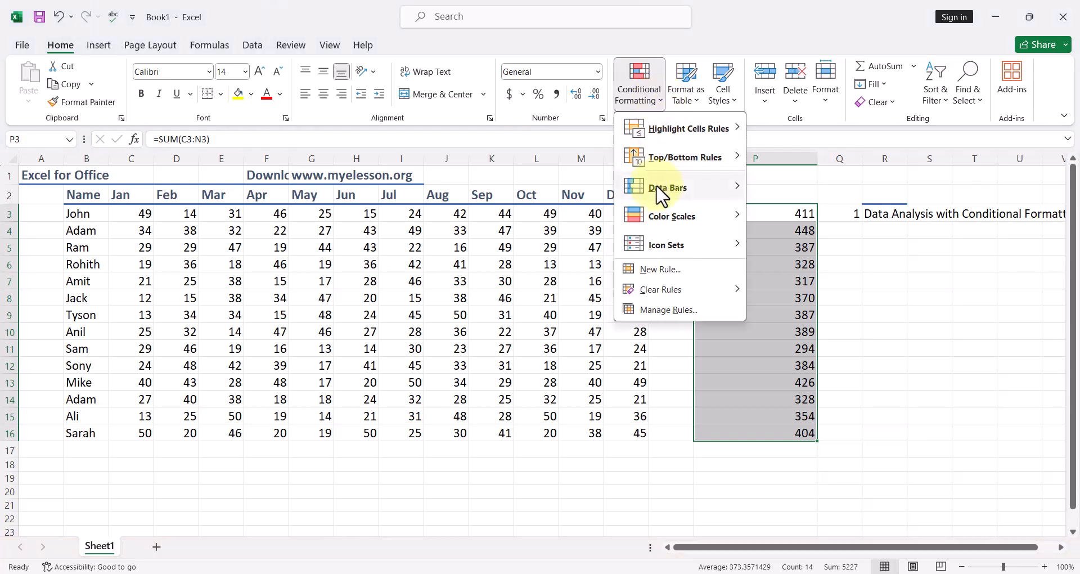
pyautogui.click(666, 187)
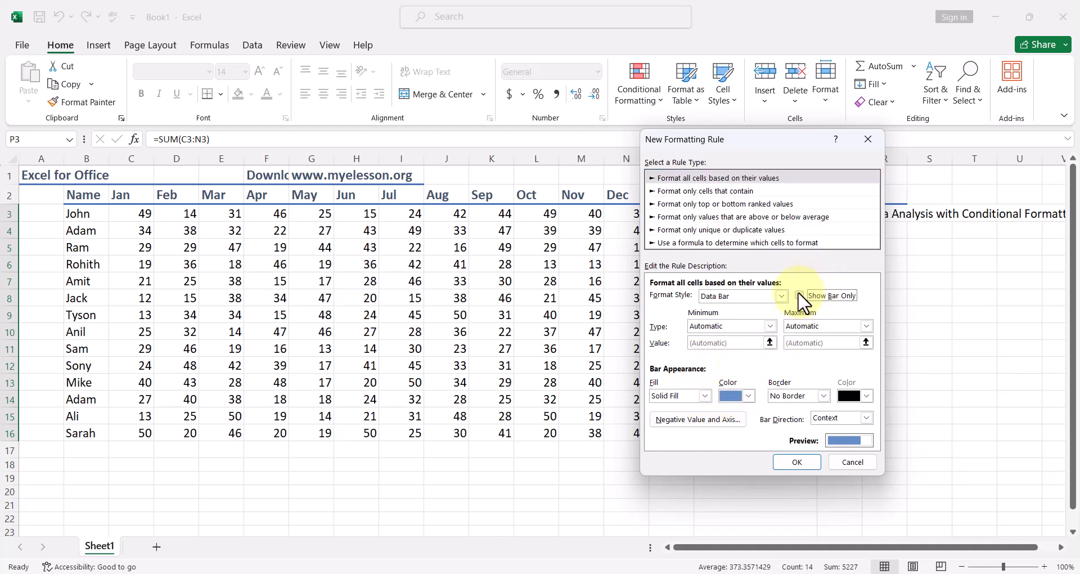
pyautogui.click(798, 295)
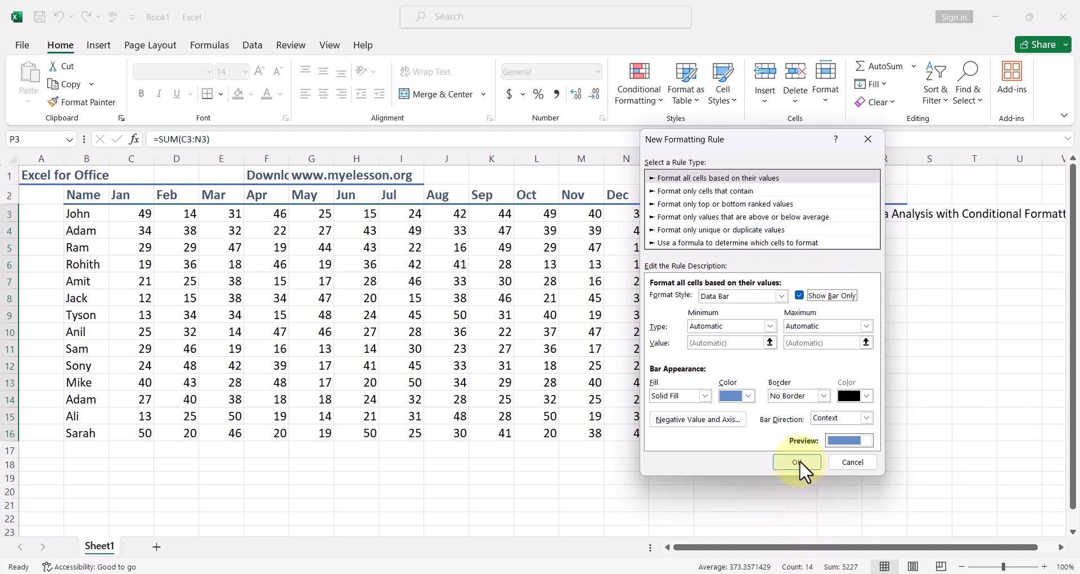
pyautogui.click(797, 462)
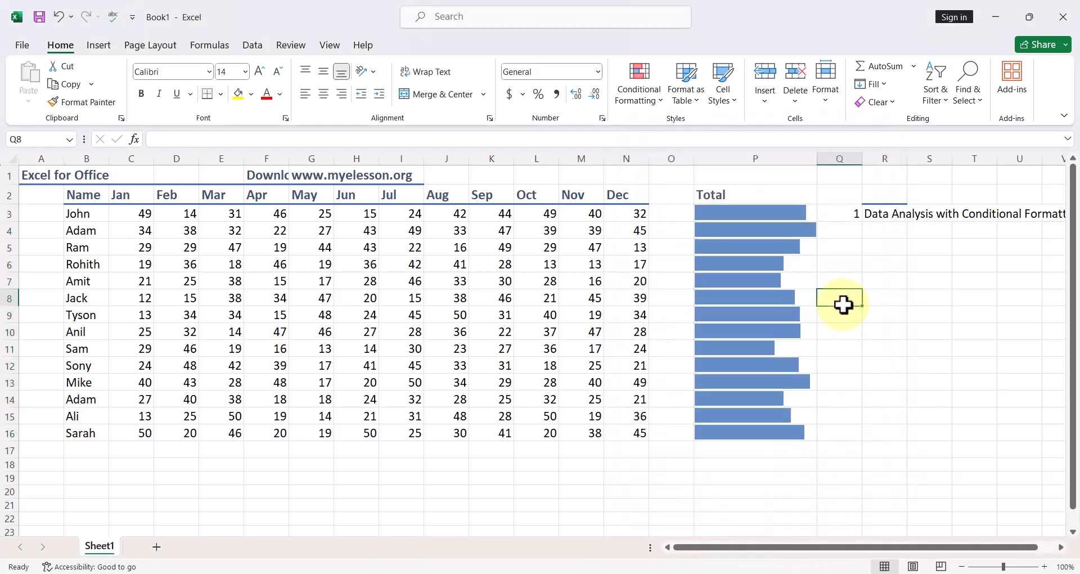
pyautogui.click(755, 212)
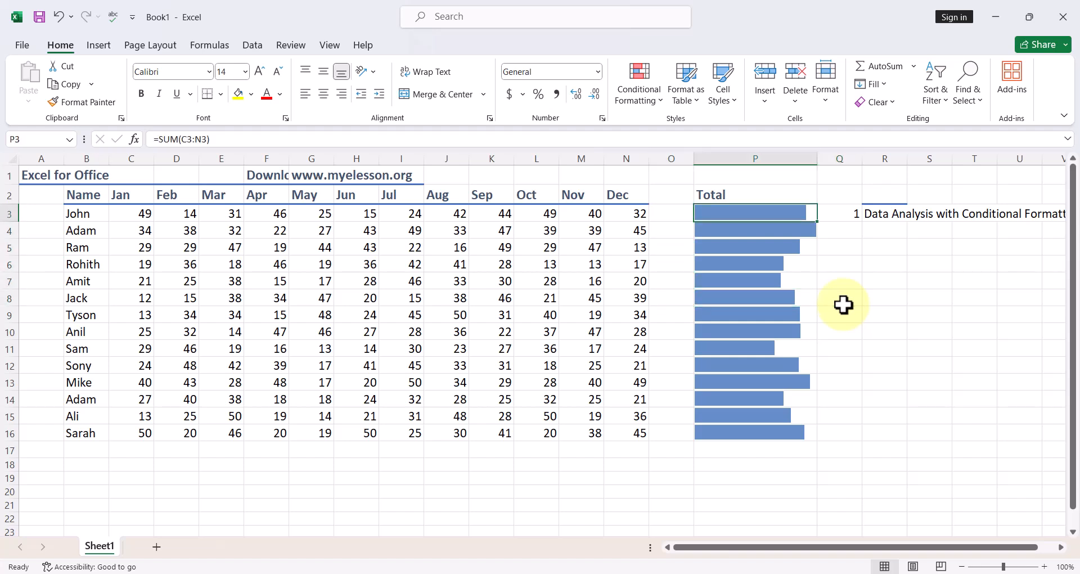
pyautogui.click(754, 433)
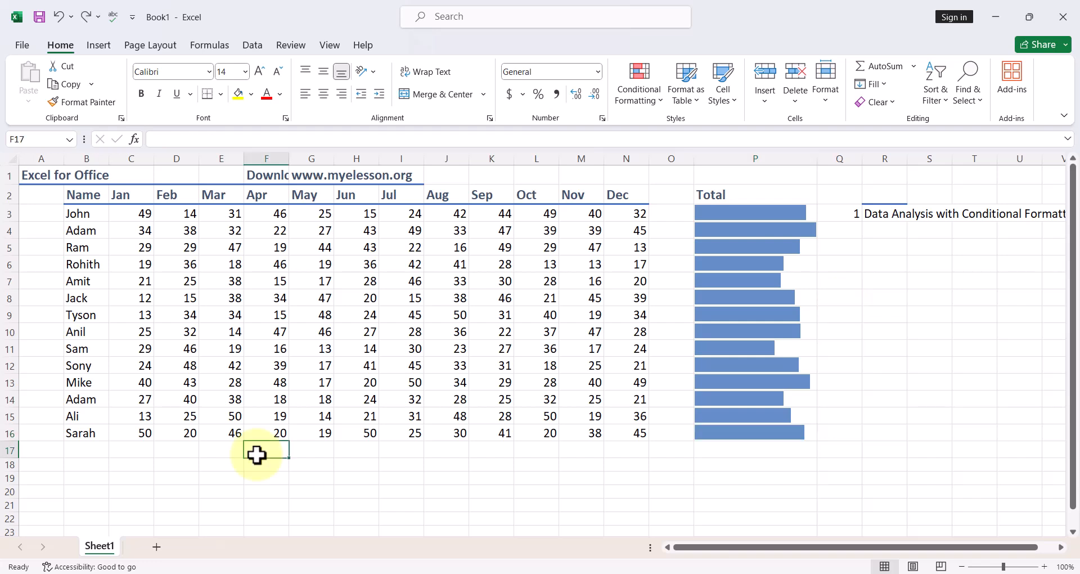
# - Clear the conditional formatting rules from the Total cells P3:P16
pyautogui.click(131, 213)
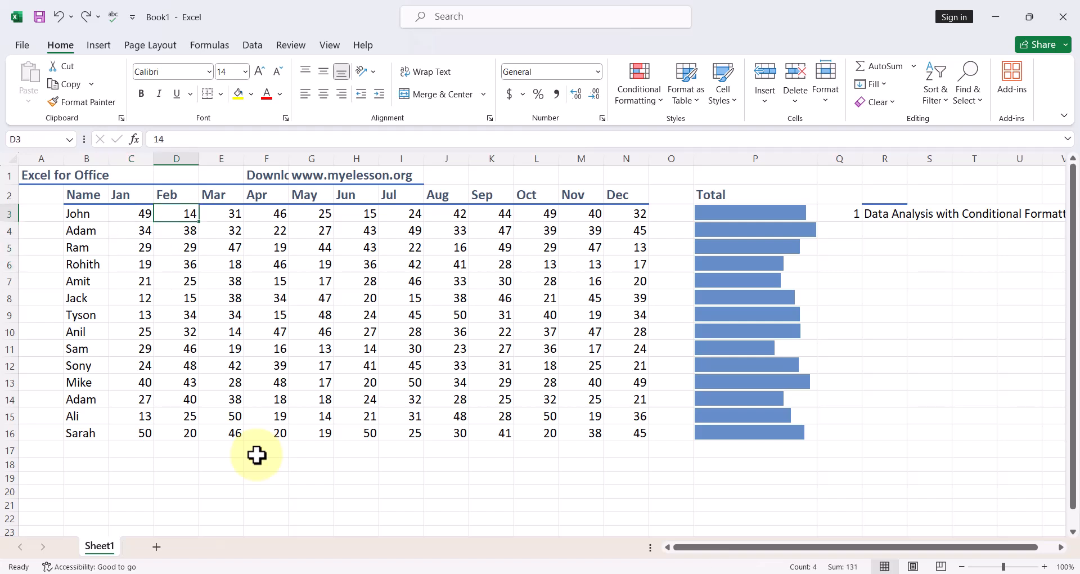
pyautogui.click(754, 212)
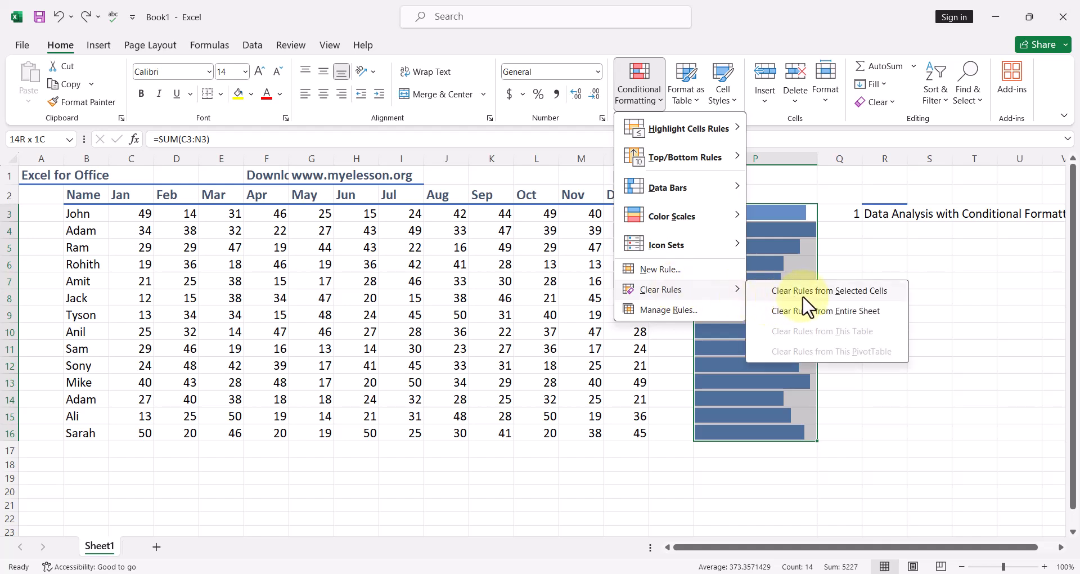
pyautogui.click(835, 290)
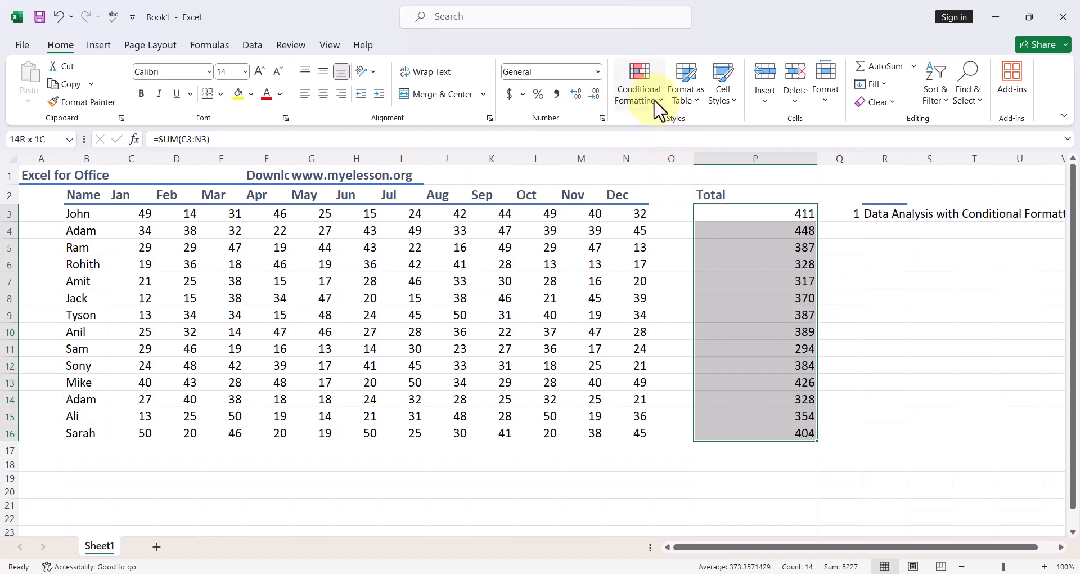
# - Apply the Traffic Lights (Rimmed) icon set to the Total values
pyautogui.click(638, 83)
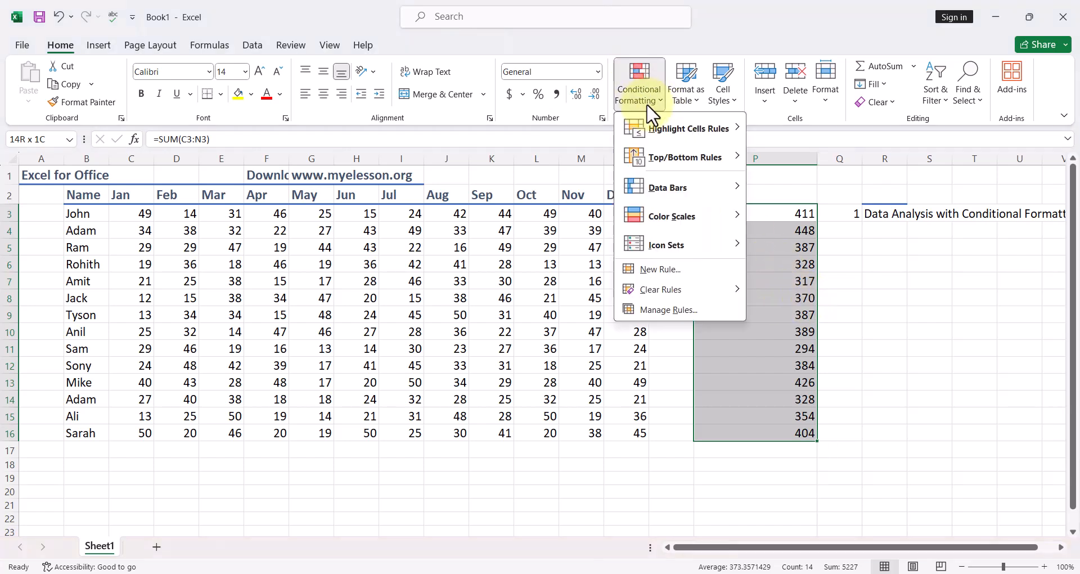
pyautogui.moveTo(665, 245)
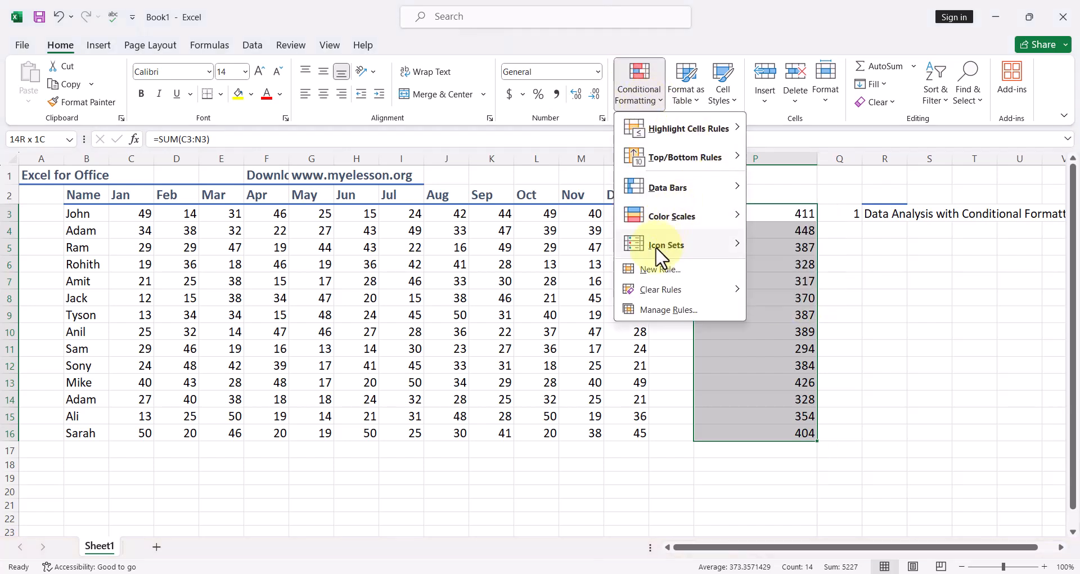
pyautogui.click(665, 245)
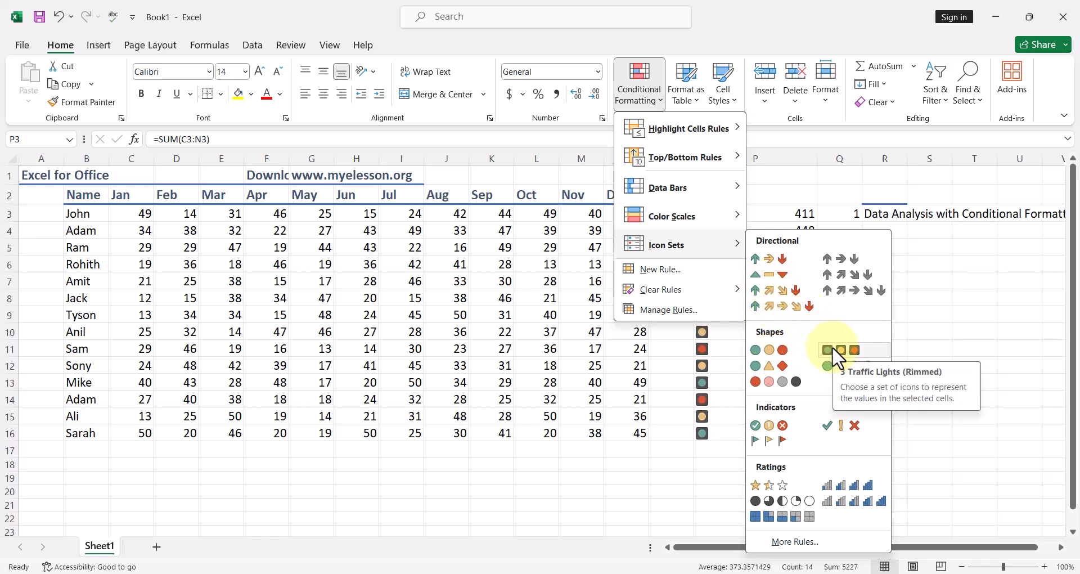
pyautogui.click(834, 349)
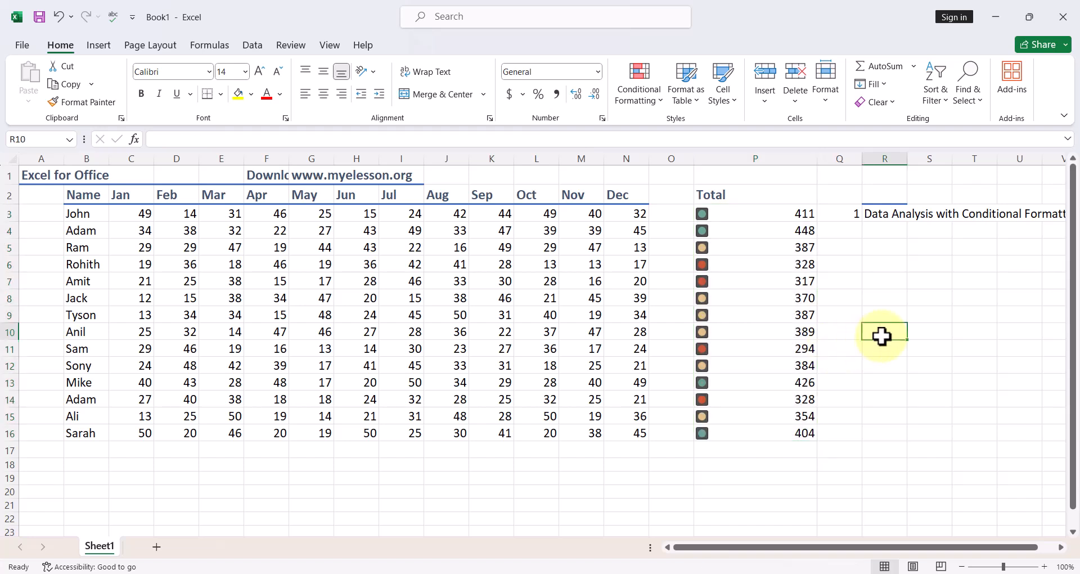
# - Inspect the flagged totals, including John's 411, Ram's 387 and Jack's 370
pyautogui.click(755, 212)
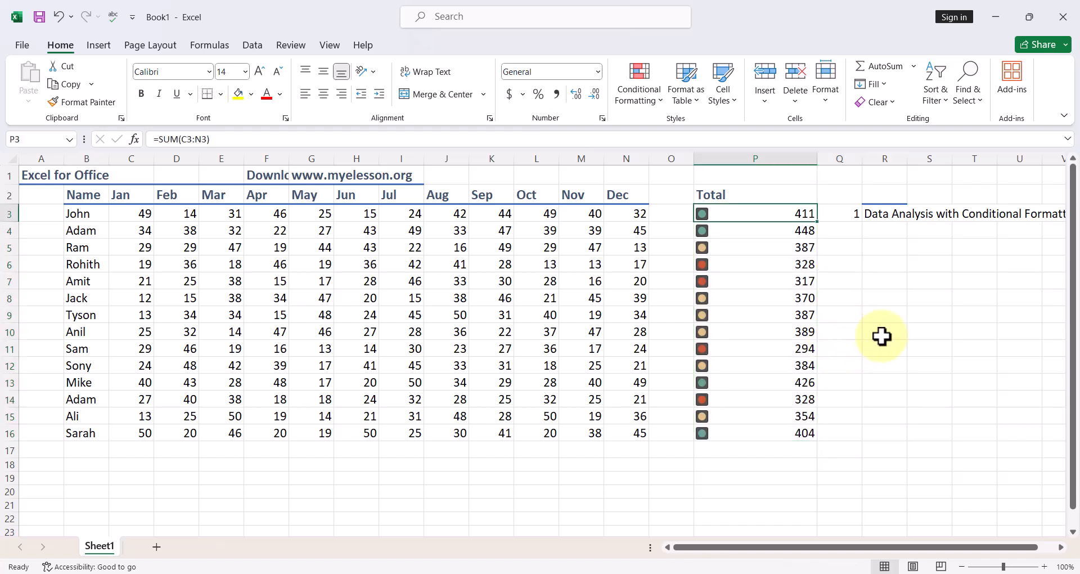
pyautogui.click(755, 264)
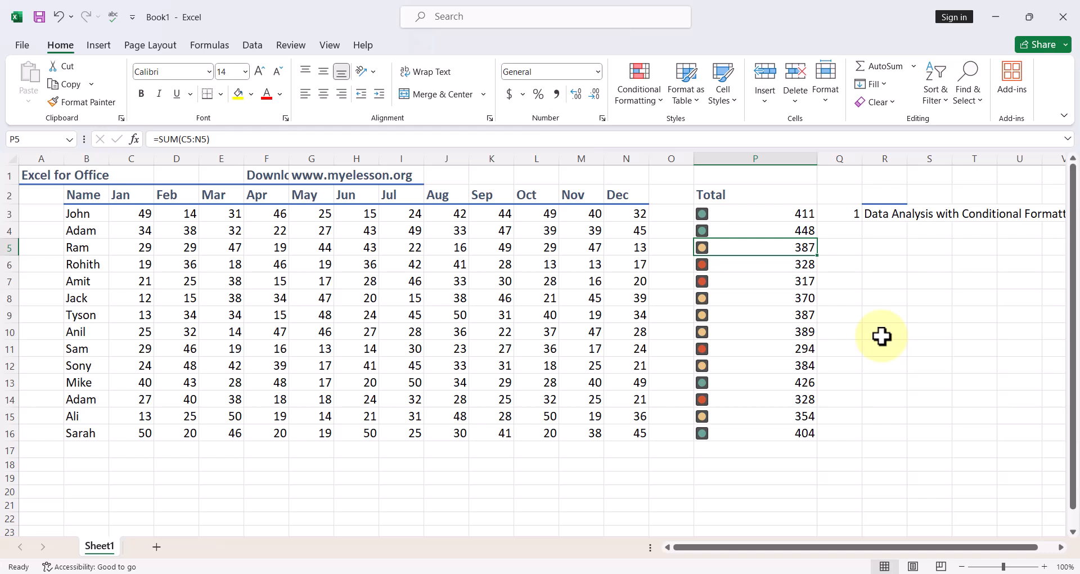
pyautogui.click(755, 315)
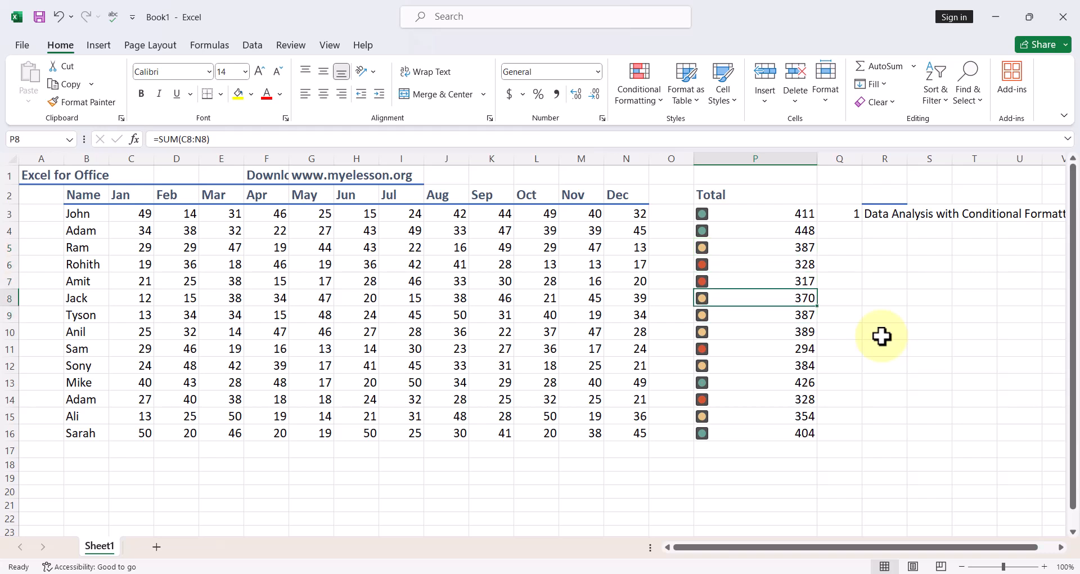
pyautogui.click(755, 157)
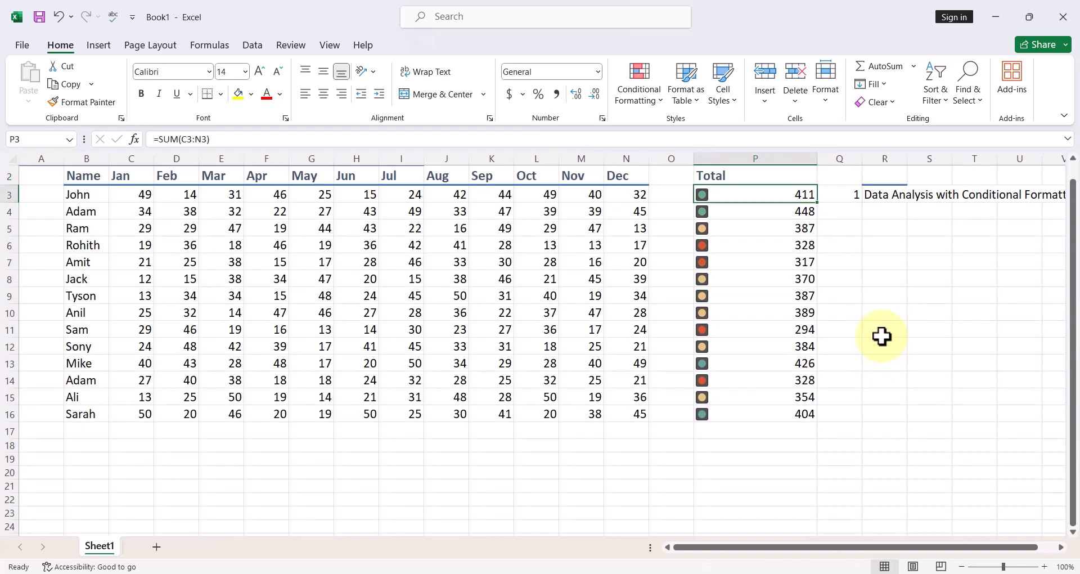
# - Switch the Total column's icons to the 3 Signs set: circles, triangles, diamonds
pyautogui.moveTo(755, 193); pyautogui.dragTo(755, 396)
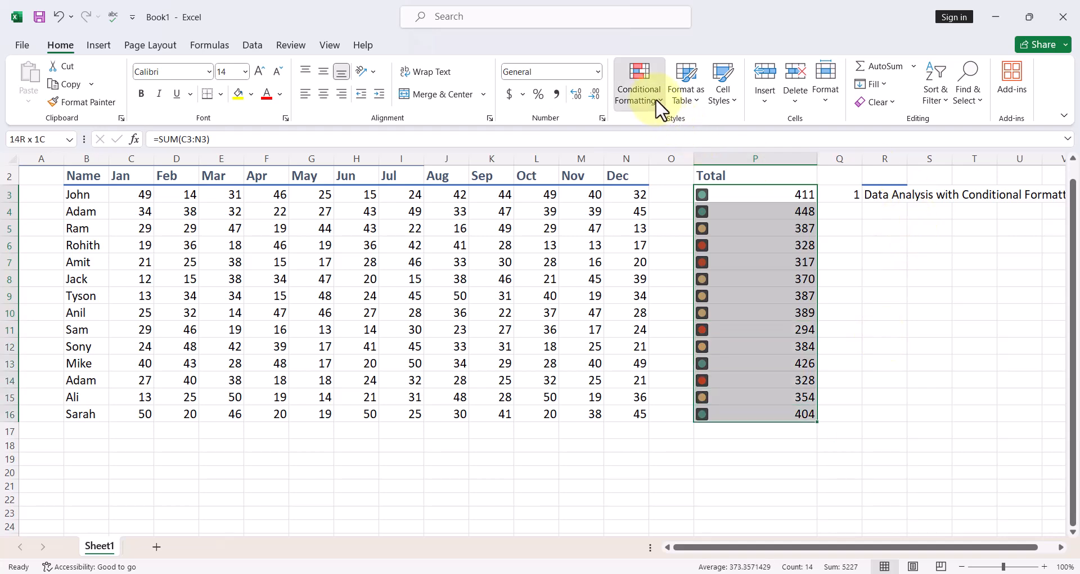
pyautogui.click(637, 83)
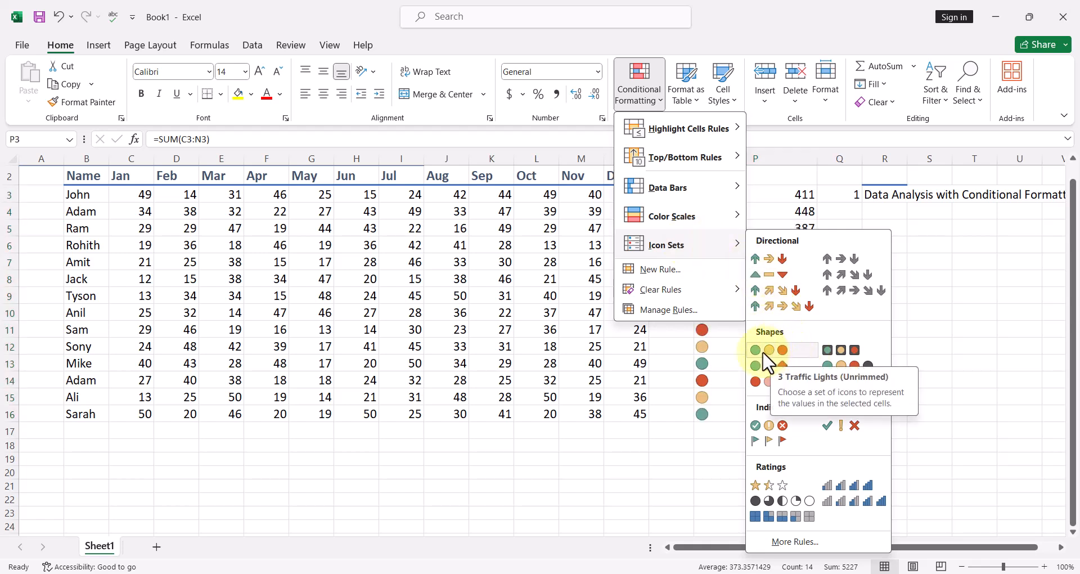
pyautogui.click(782, 366)
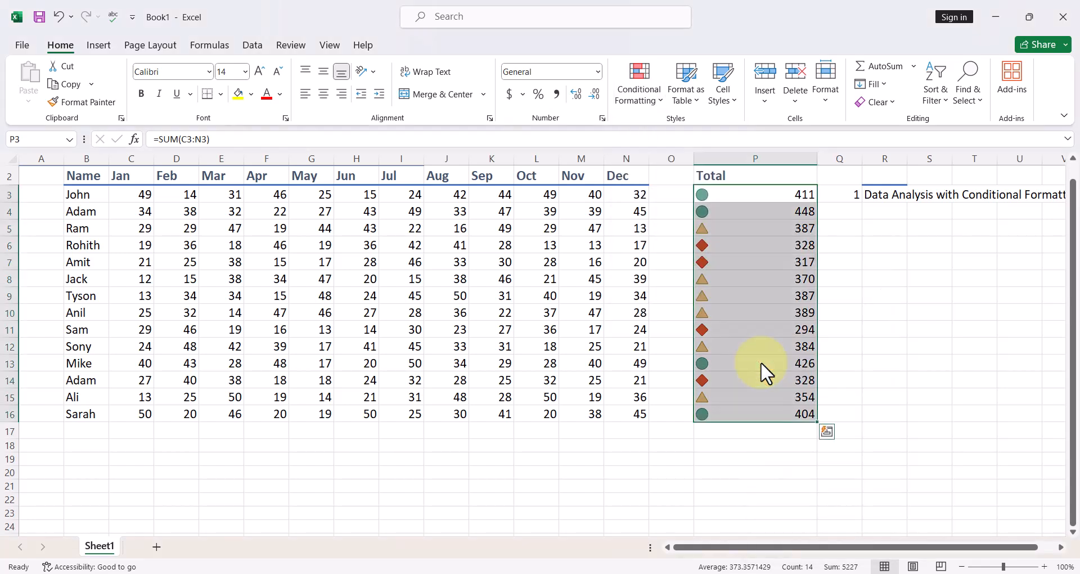
pyautogui.moveTo(927, 317)
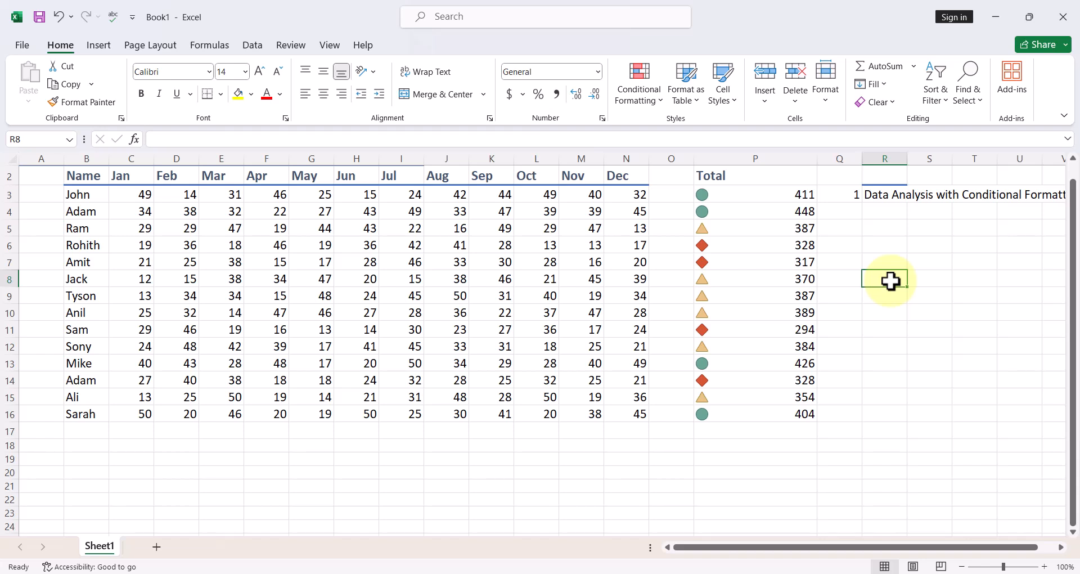
pyautogui.click(838, 278)
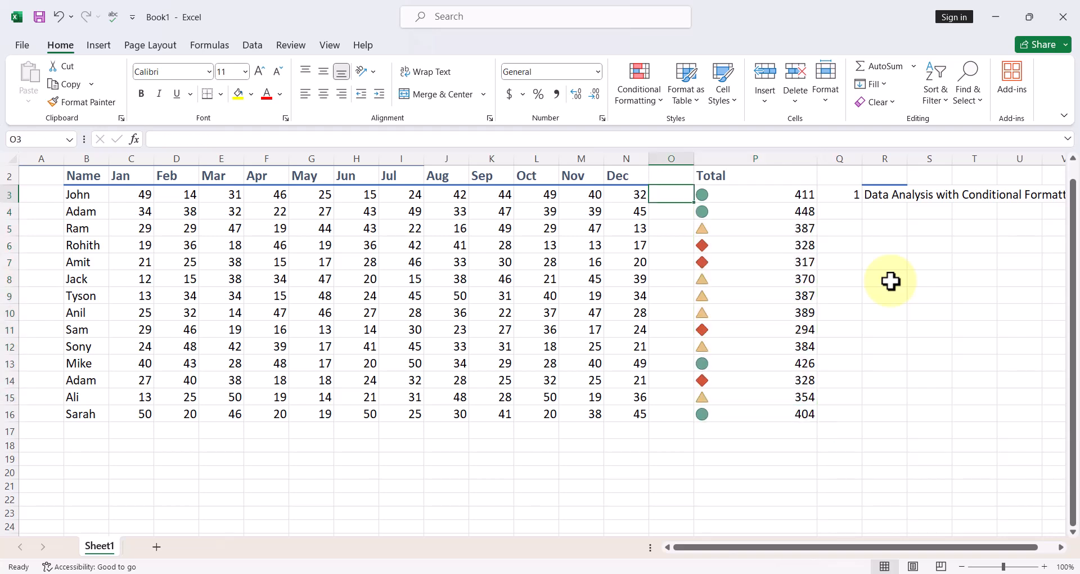
# - Select the January–December values and bring up Conditional Formatting options
pyautogui.moveTo(131, 194); pyautogui.dragTo(189, 194)
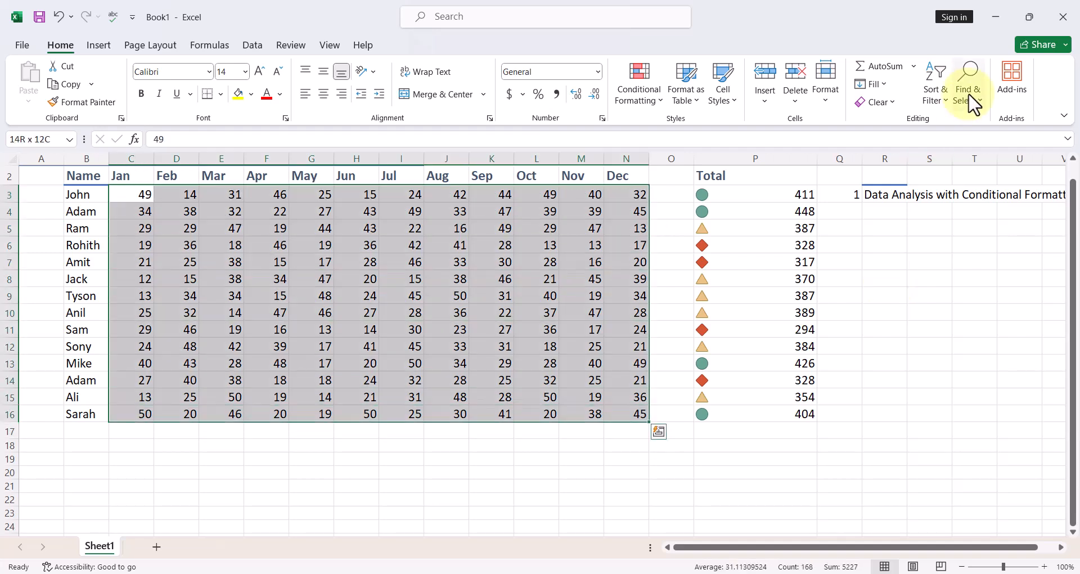
pyautogui.click(637, 81)
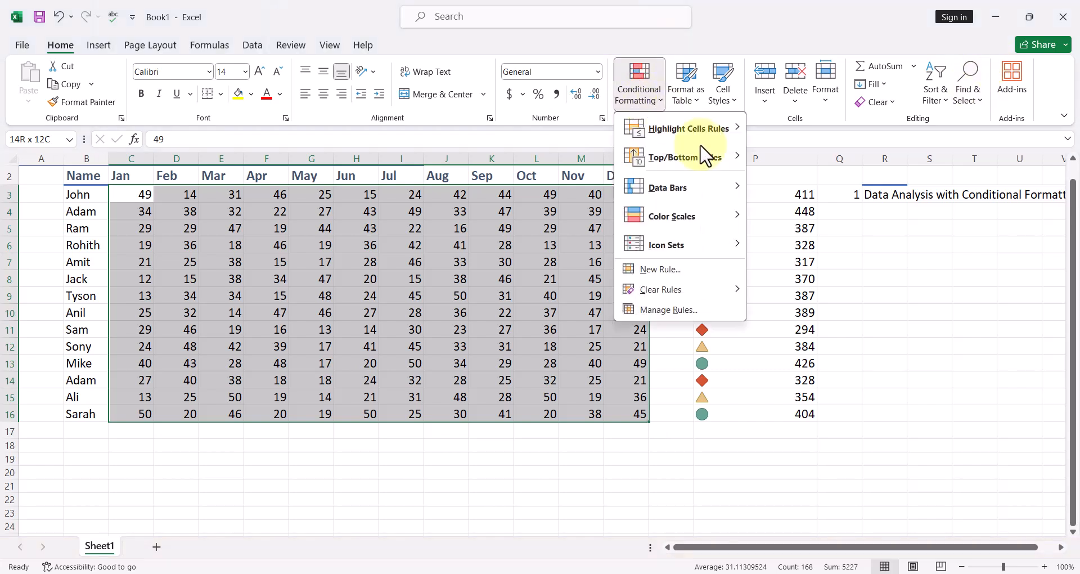
pyautogui.moveTo(672, 216)
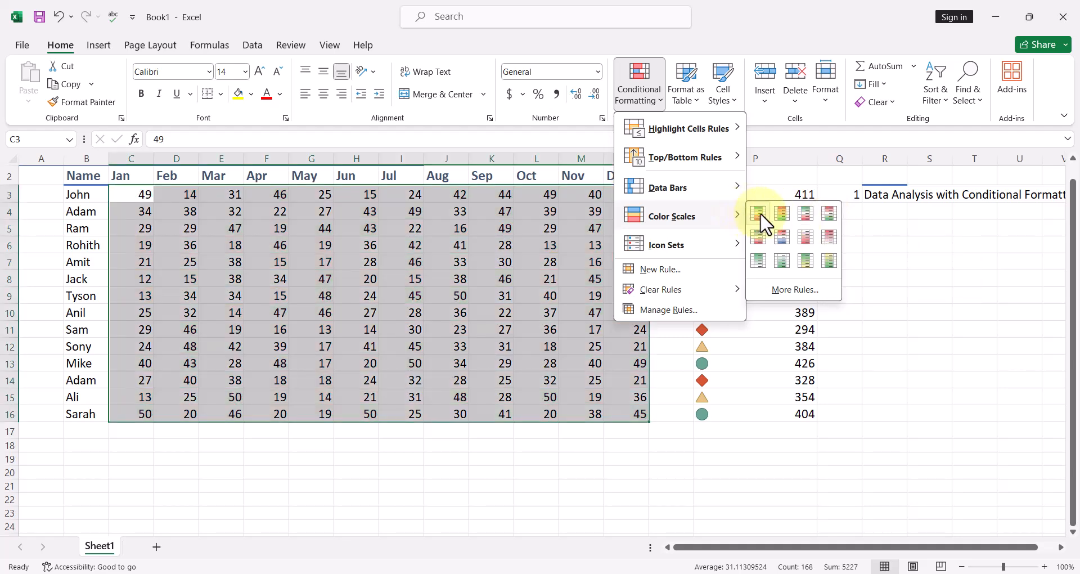
pyautogui.moveTo(758, 213)
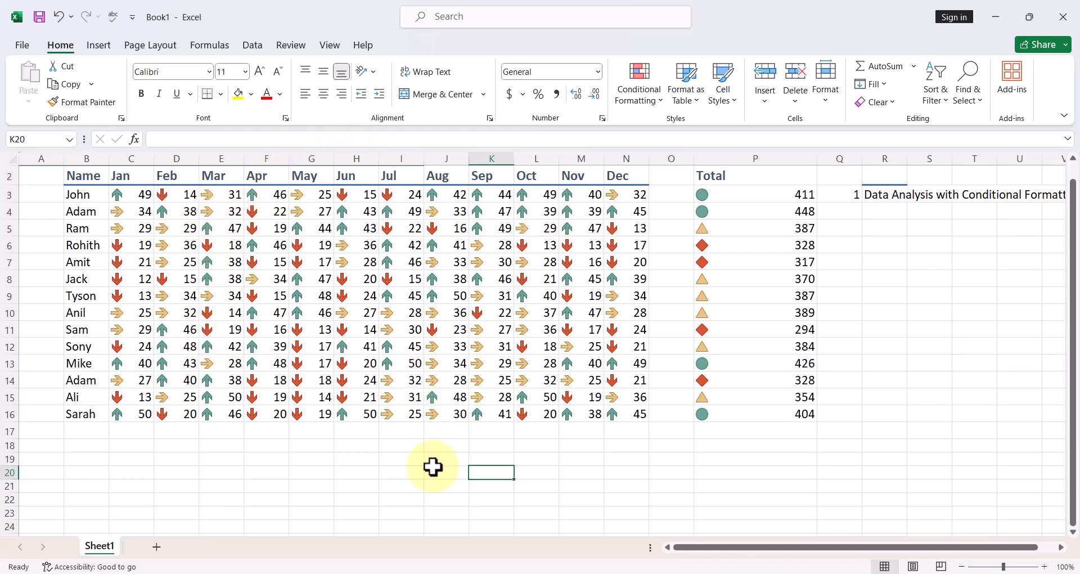
pyautogui.moveTo(343, 336)
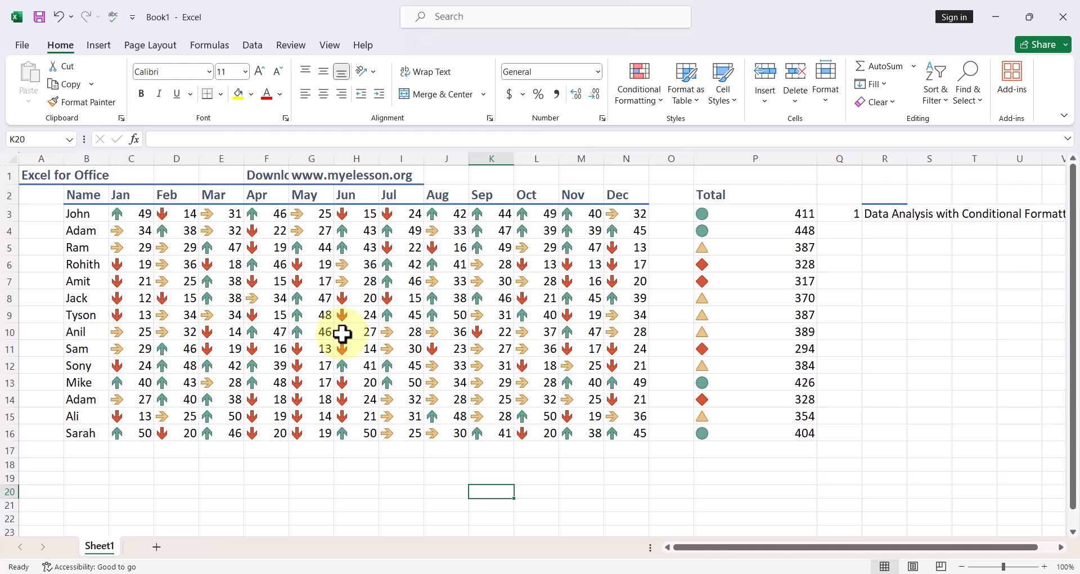
pyautogui.moveTo(395, 182)
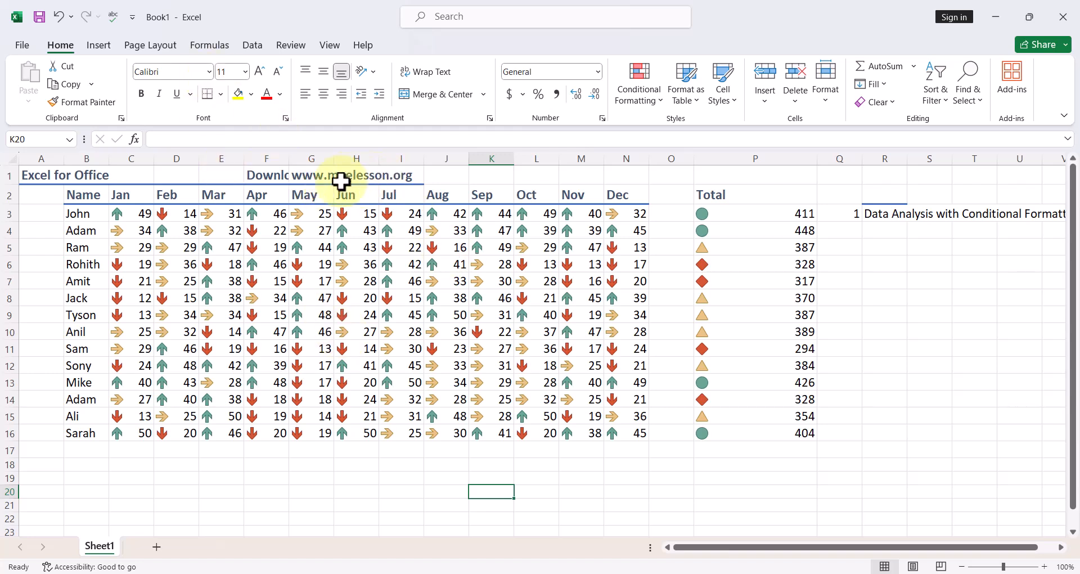
pyautogui.moveTo(400, 493)
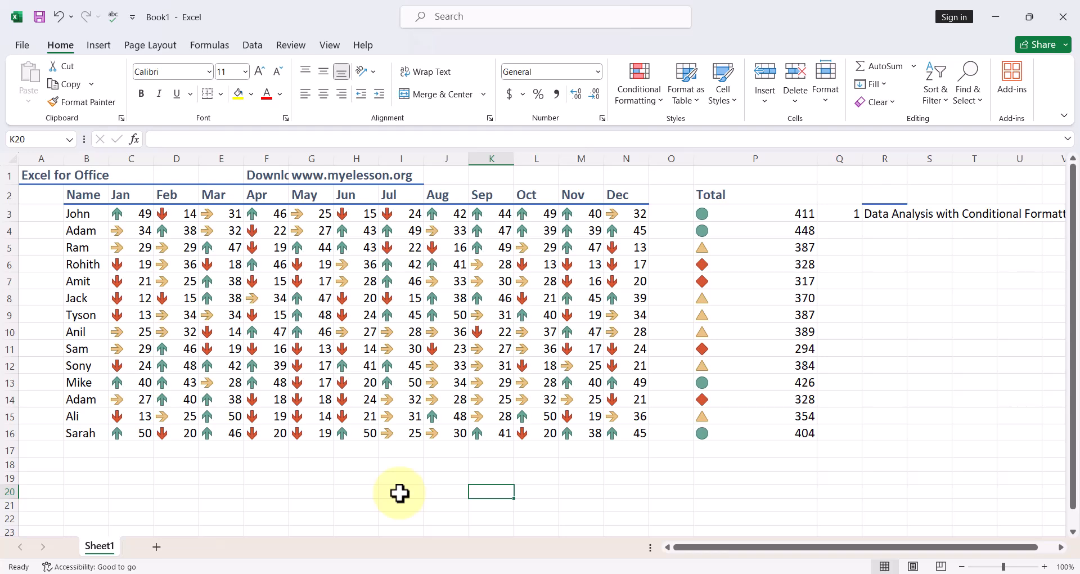
pyautogui.moveTo(363, 45)
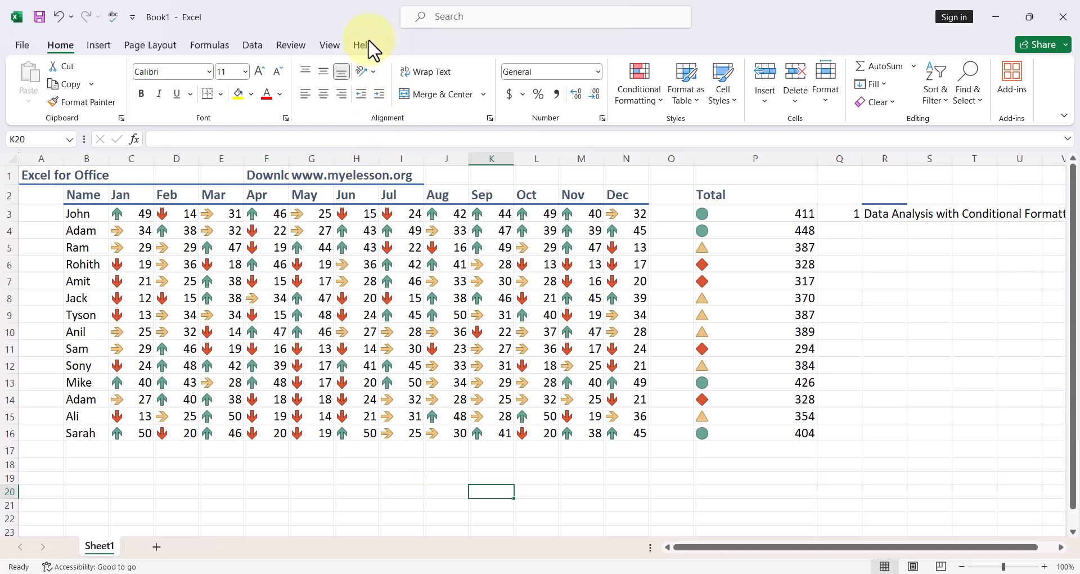